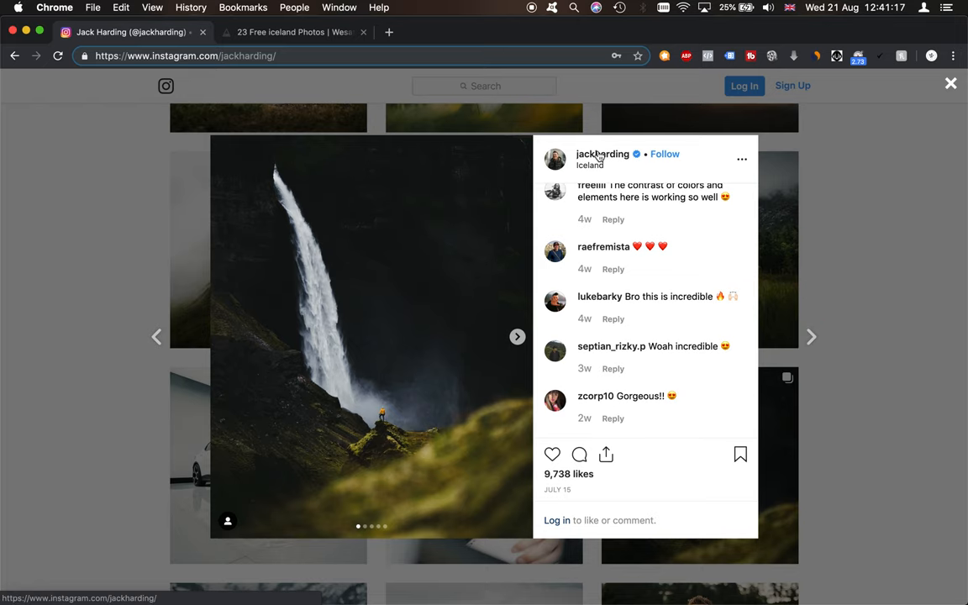
Close the waterfall post and scroll the photographer's grid down to its thumbnail
{"action": "left_click", "coordinate": [951, 84]}
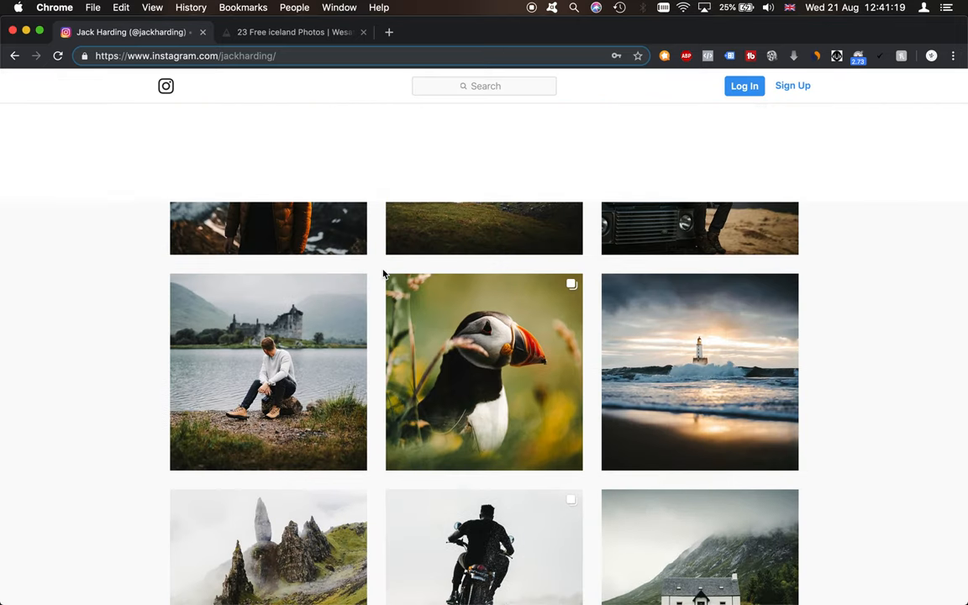
{"action": "scroll", "scroll_direction": "down", "scroll_amount": 3}
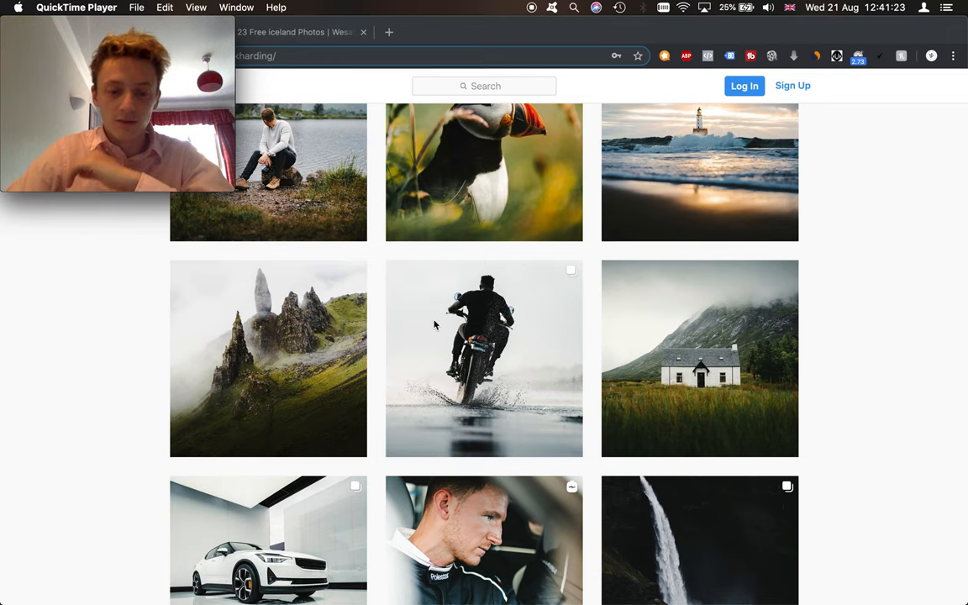
{"action": "scroll", "scroll_direction": "down", "scroll_amount": 3}
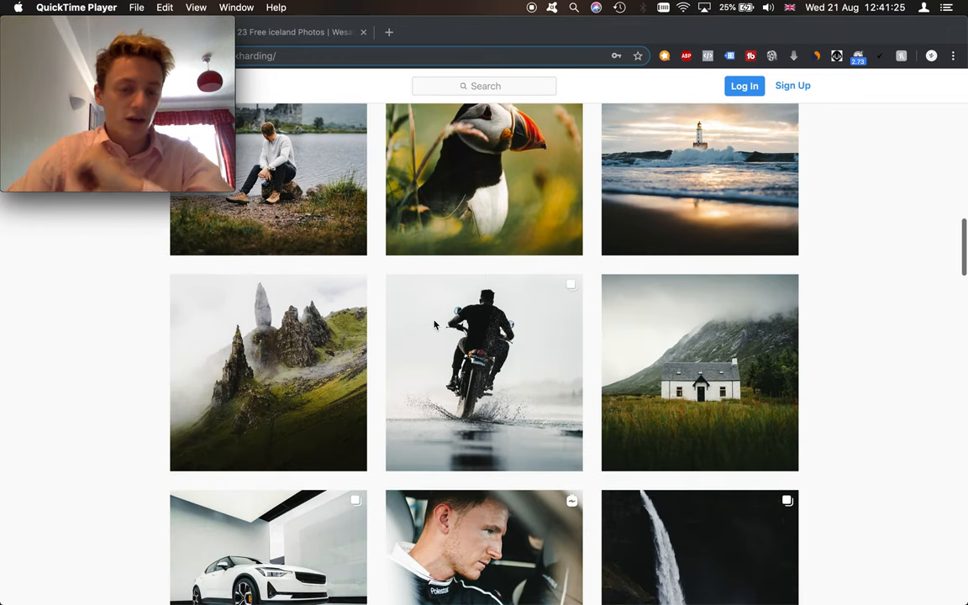
{"action": "scroll", "scroll_direction": "down", "scroll_amount": 3}
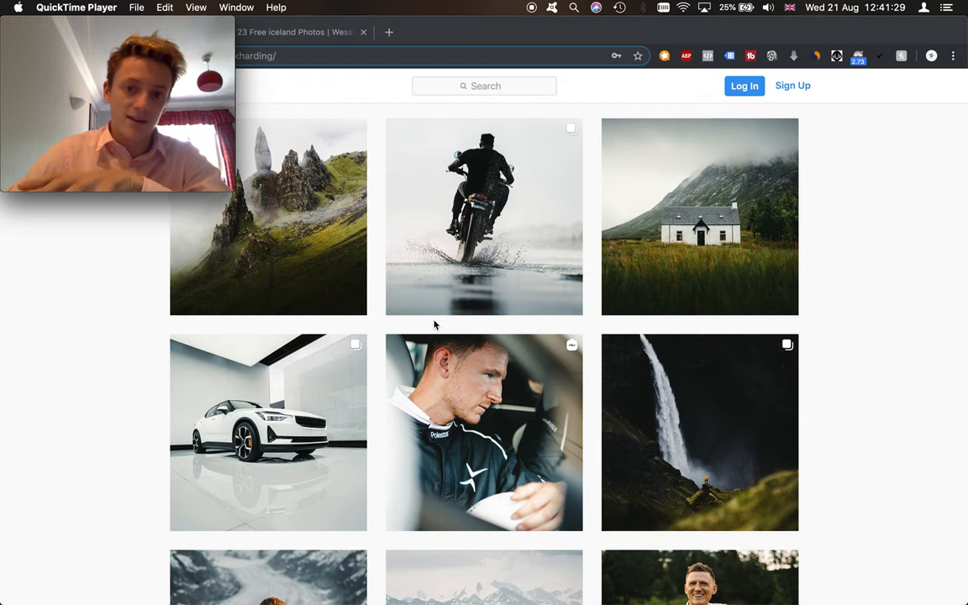
{"action": "scroll", "scroll_direction": "down", "scroll_amount": 3}
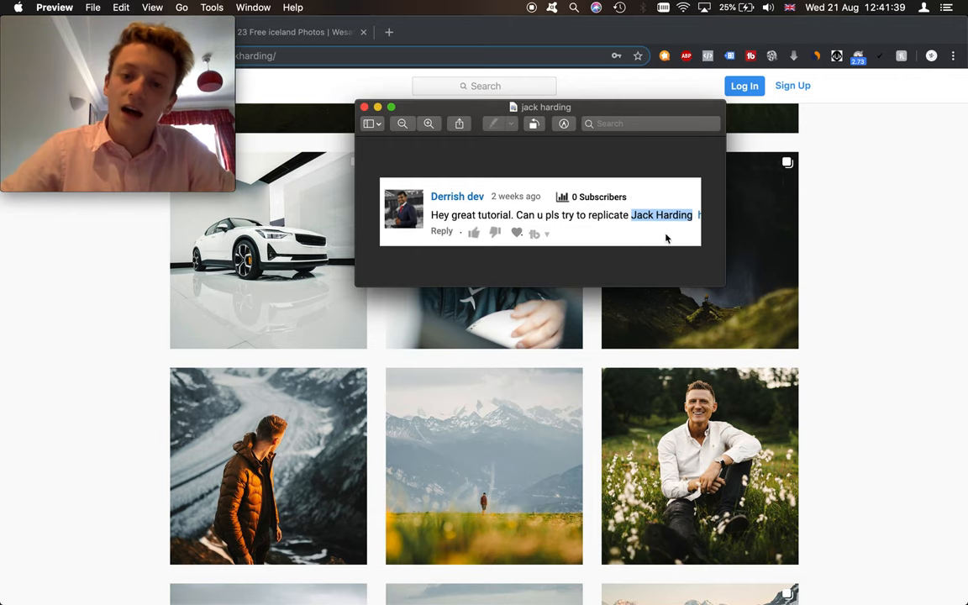
{"action": "mouse_move", "coordinate": [719, 286]}
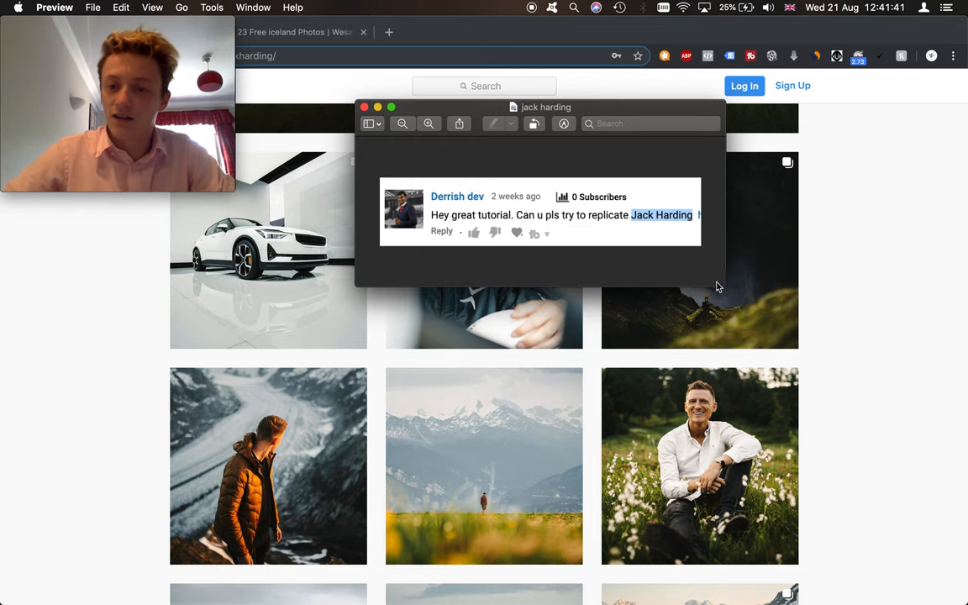
{"action": "mouse_move", "coordinate": [932, 298]}
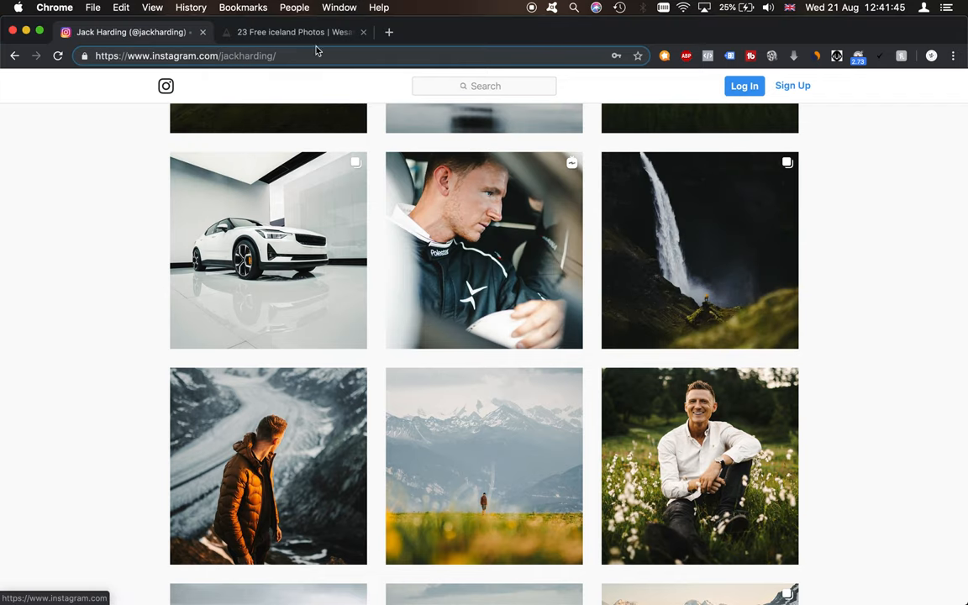
Switch to the WeSaturate Iceland results and choose the tall waterfall photo
{"action": "left_click", "coordinate": [292, 31]}
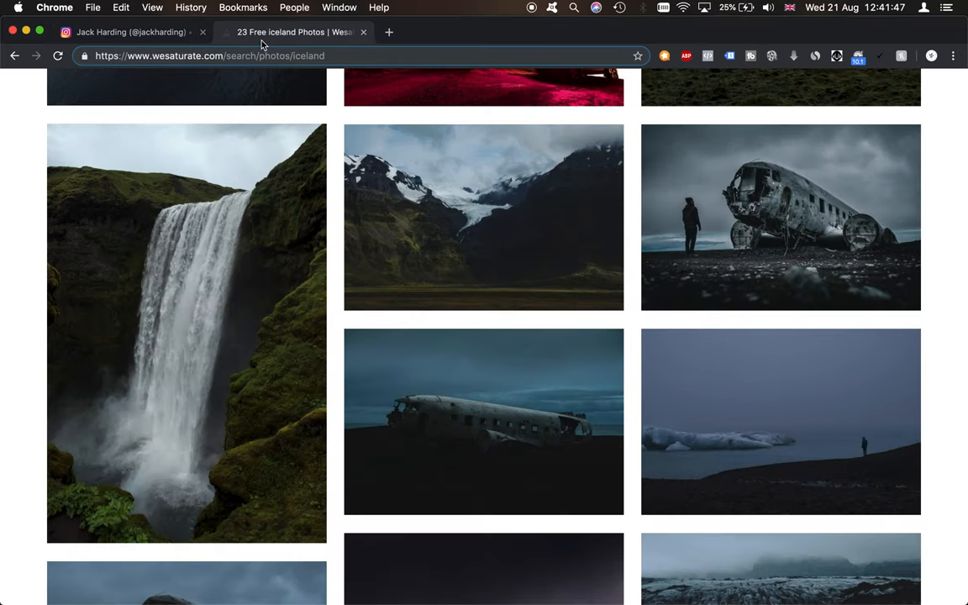
{"action": "mouse_move", "coordinate": [69, 376]}
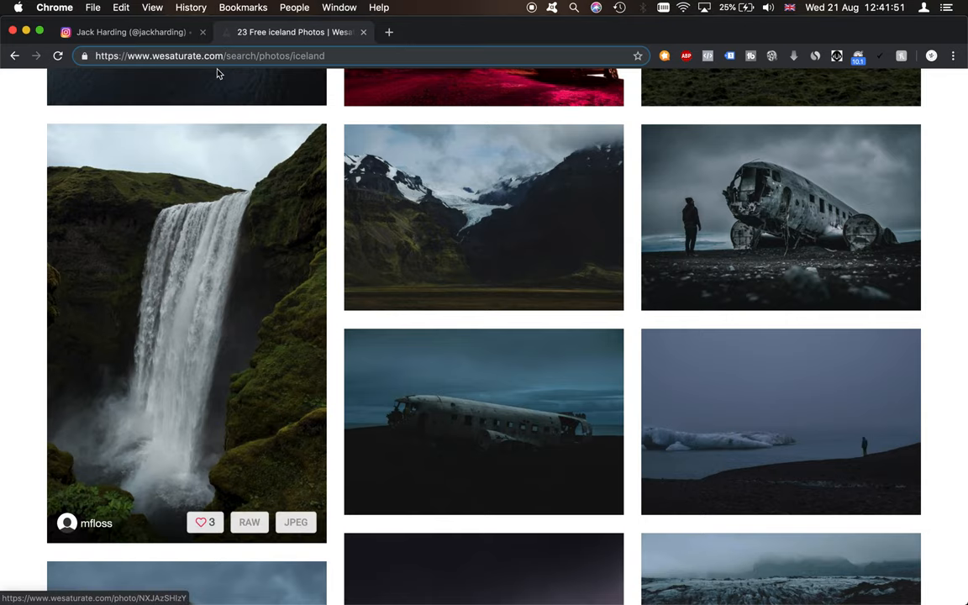
{"action": "left_click", "coordinate": [131, 32]}
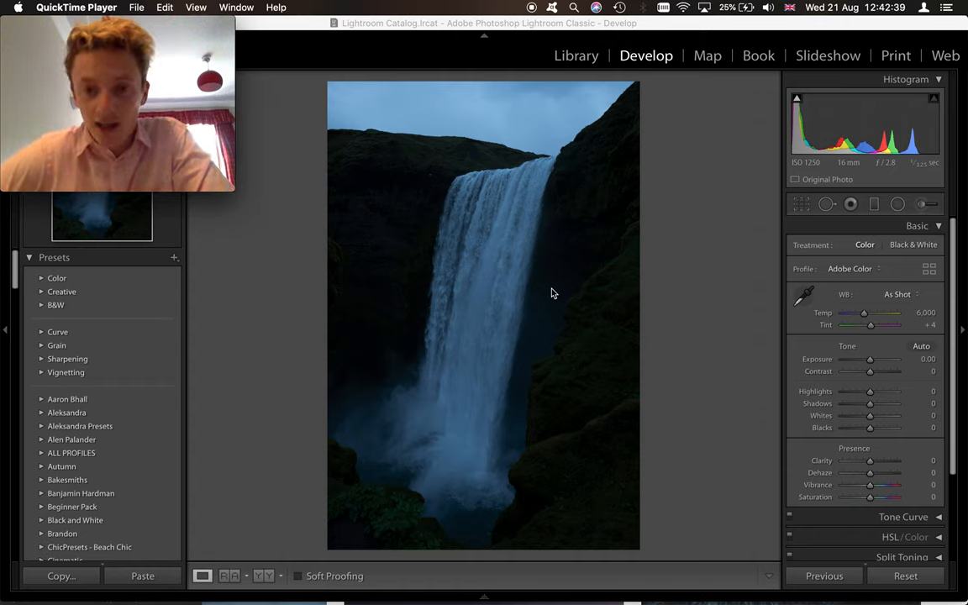
{"action": "mouse_move", "coordinate": [597, 237]}
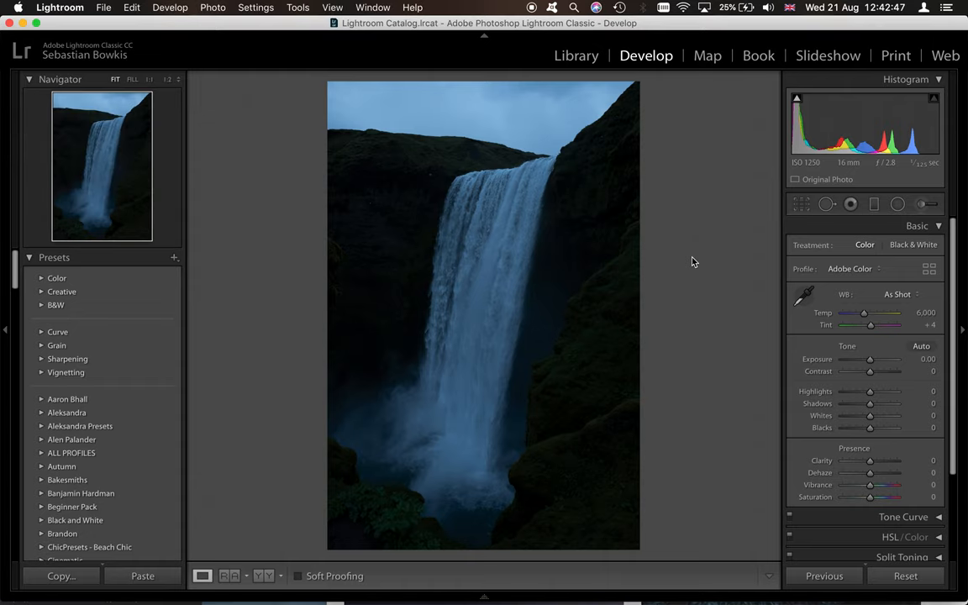
{"action": "mouse_move", "coordinate": [672, 282]}
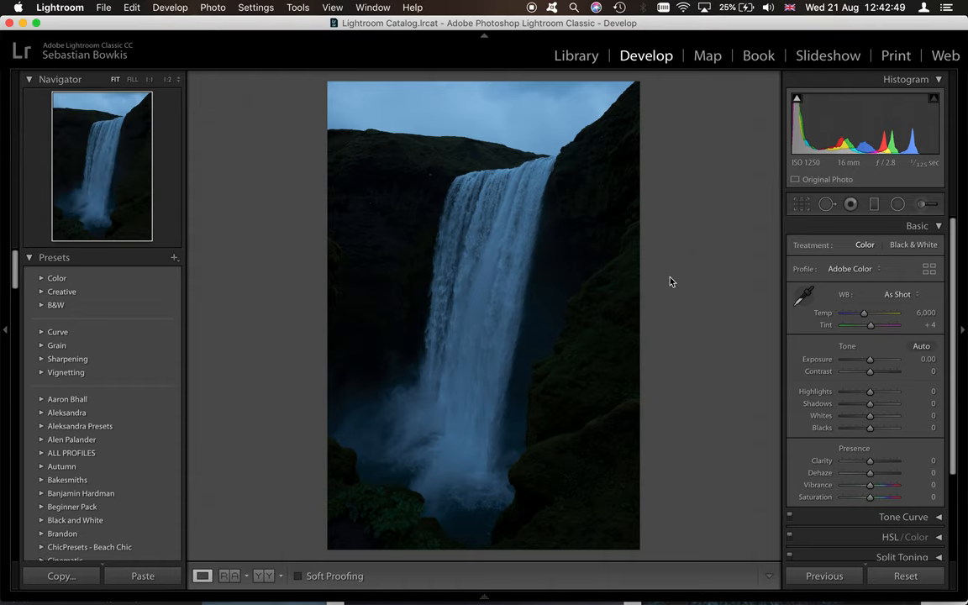
{"action": "mouse_move", "coordinate": [870, 361]}
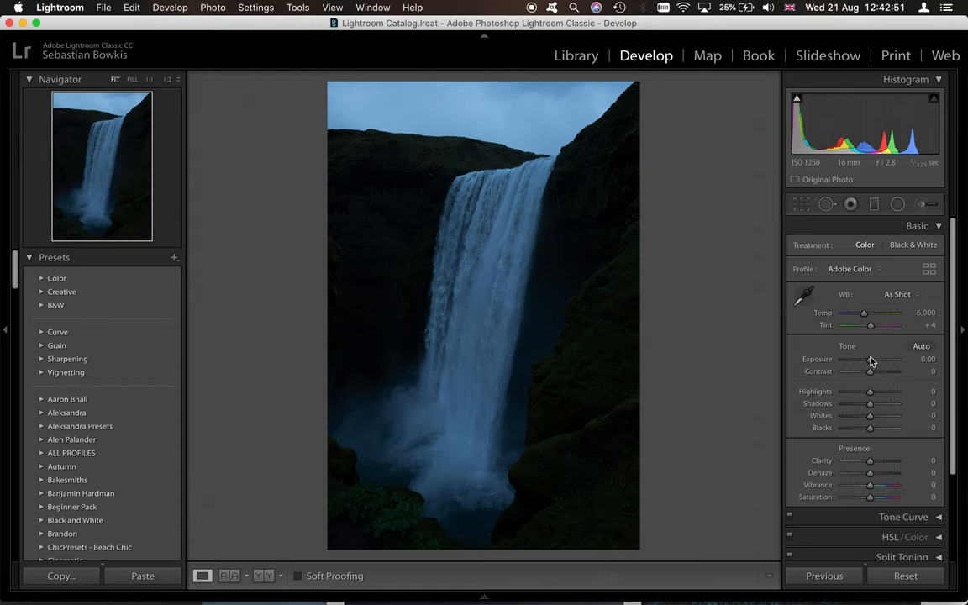
Raise exposure to +1.45, pull highlights down and lift the shadows to about +46
{"action": "left_click_drag", "start_coordinate": [870, 360], "coordinate": [875, 359]}
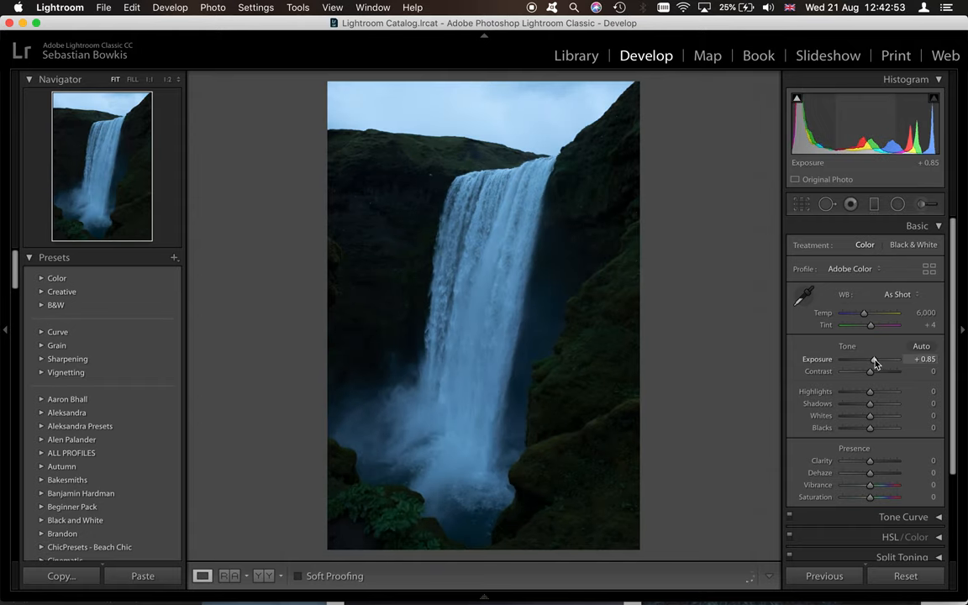
{"action": "left_click_drag", "start_coordinate": [870, 360], "coordinate": [880, 360]}
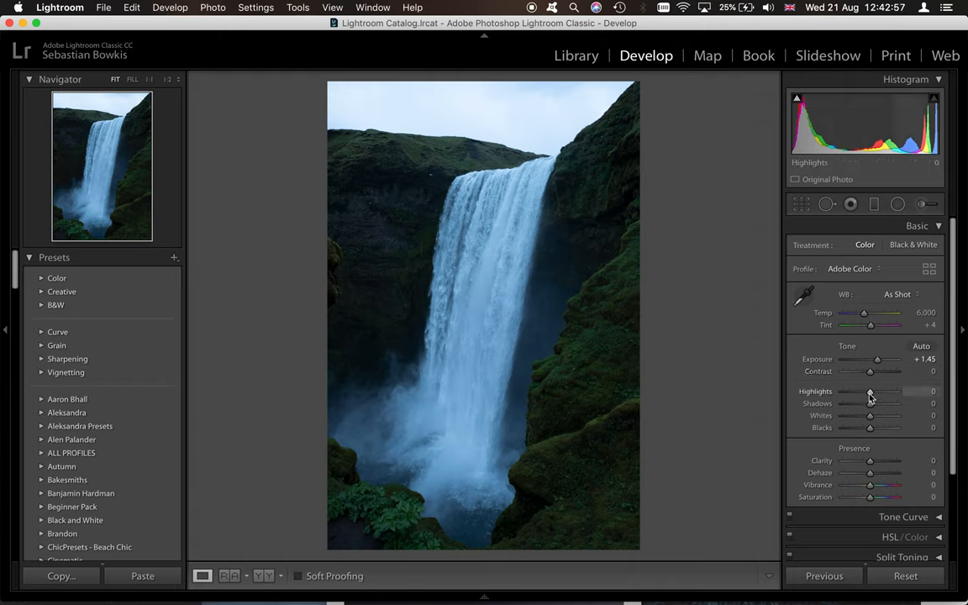
{"action": "left_click_drag", "start_coordinate": [871, 389], "coordinate": [857, 390]}
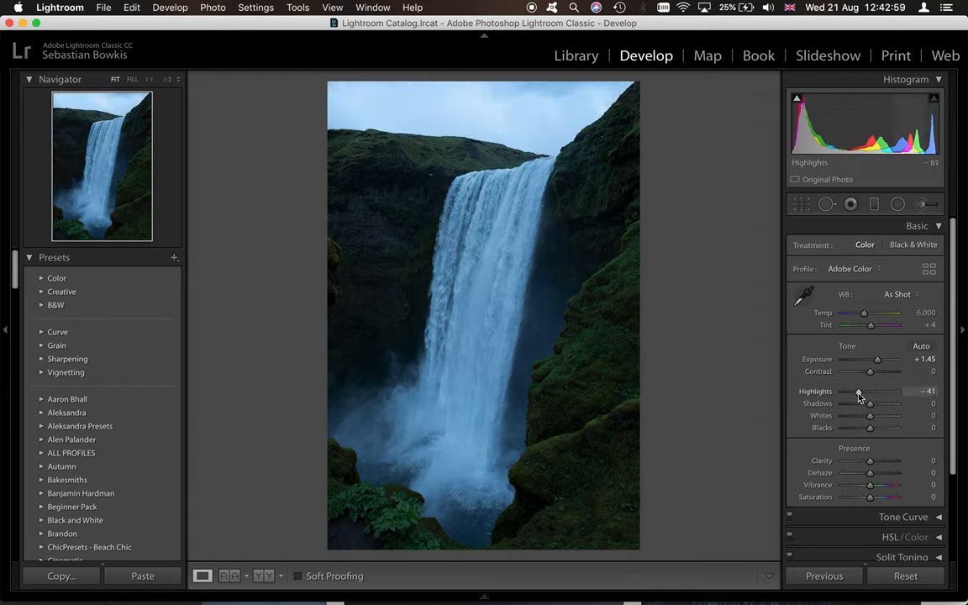
{"action": "left_click_drag", "start_coordinate": [857, 390], "coordinate": [870, 390]}
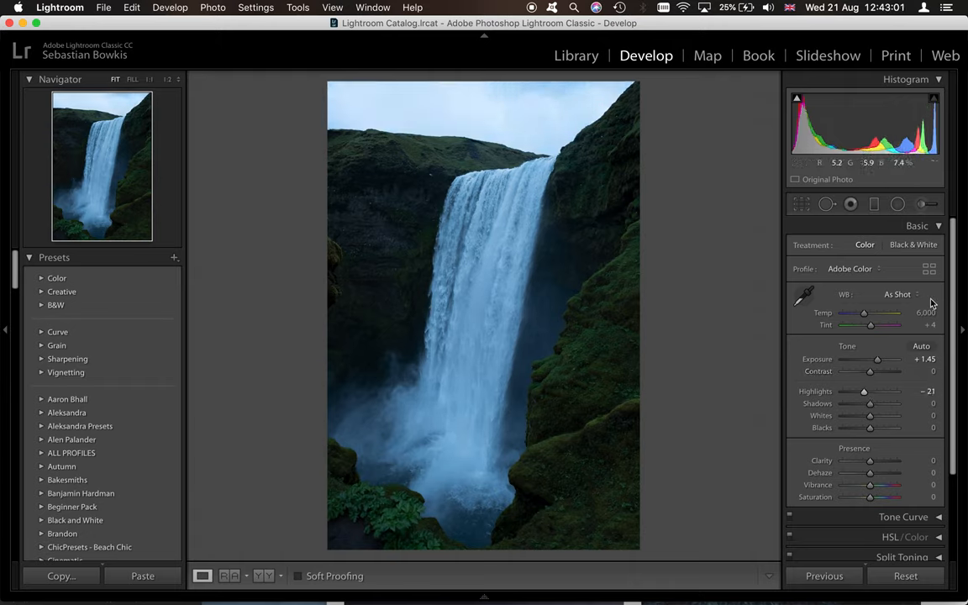
{"action": "left_click_drag", "start_coordinate": [870, 403], "coordinate": [879, 403]}
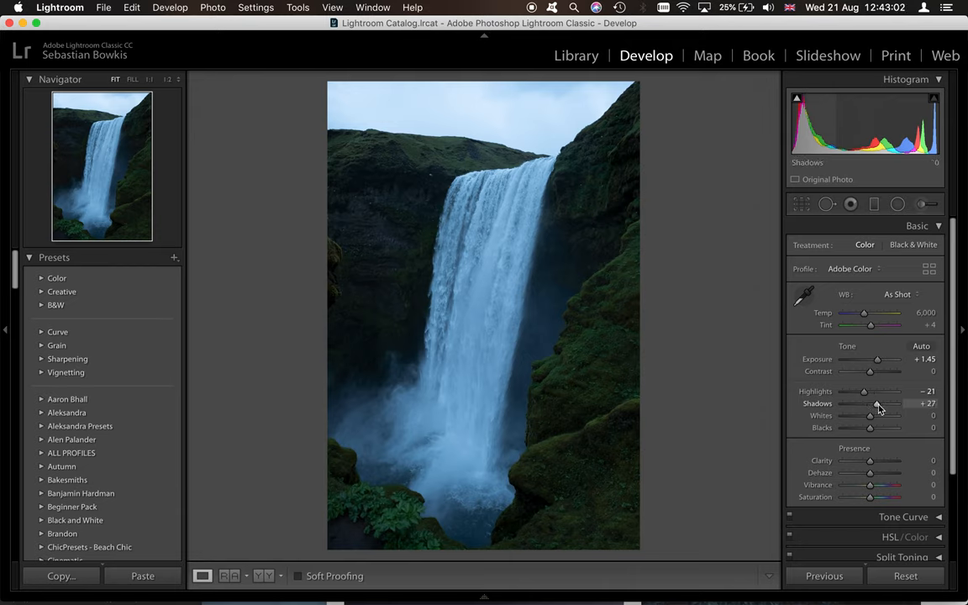
{"action": "left_click_drag", "start_coordinate": [871, 404], "coordinate": [887, 403]}
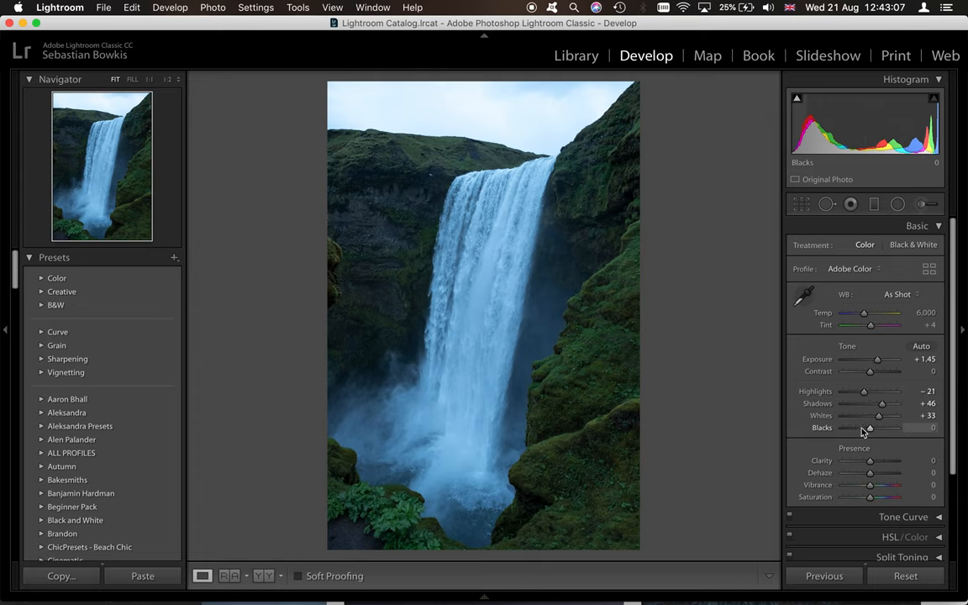
Deepen the blacks to -21 and lower the highlights further to -32
{"action": "left_click_drag", "start_coordinate": [867, 428], "coordinate": [840, 429]}
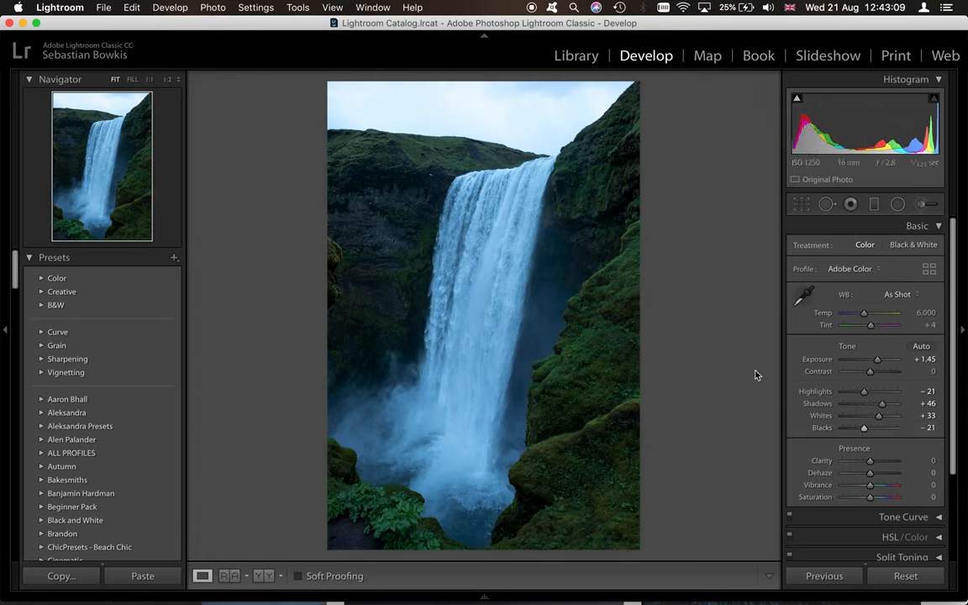
{"action": "mouse_move", "coordinate": [724, 285]}
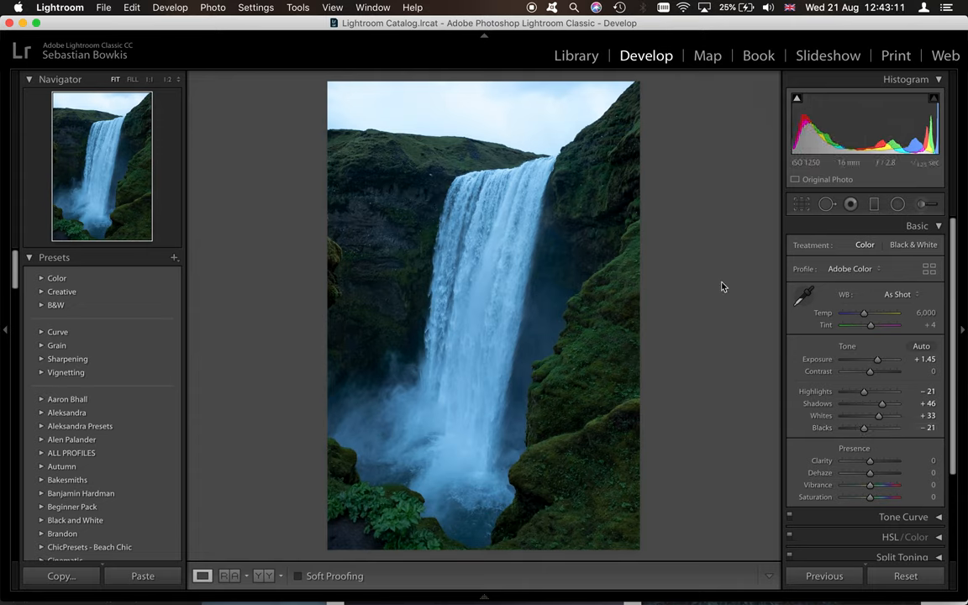
{"action": "left_click_drag", "start_coordinate": [864, 390], "coordinate": [857, 390]}
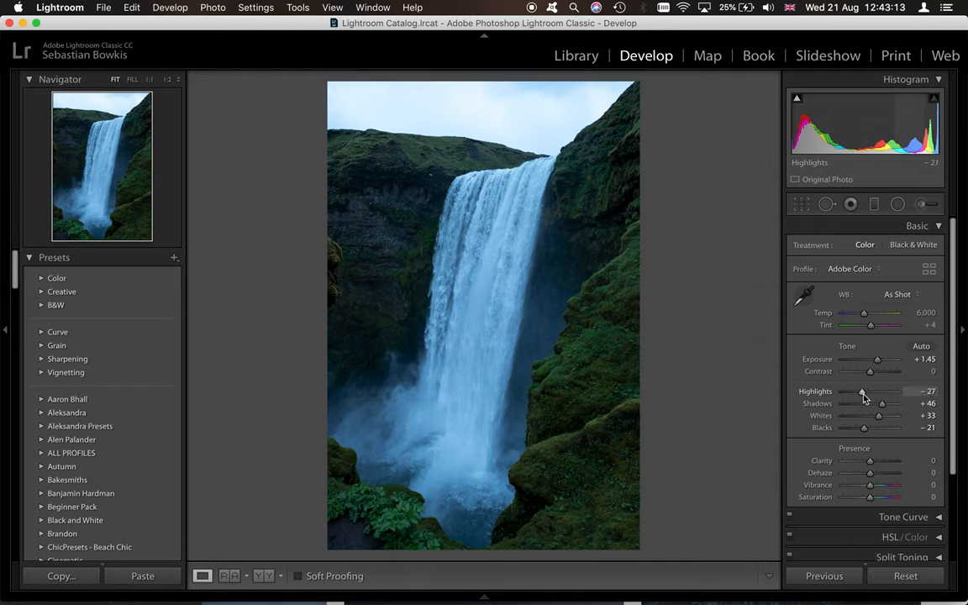
{"action": "left_click_drag", "start_coordinate": [863, 390], "coordinate": [860, 390]}
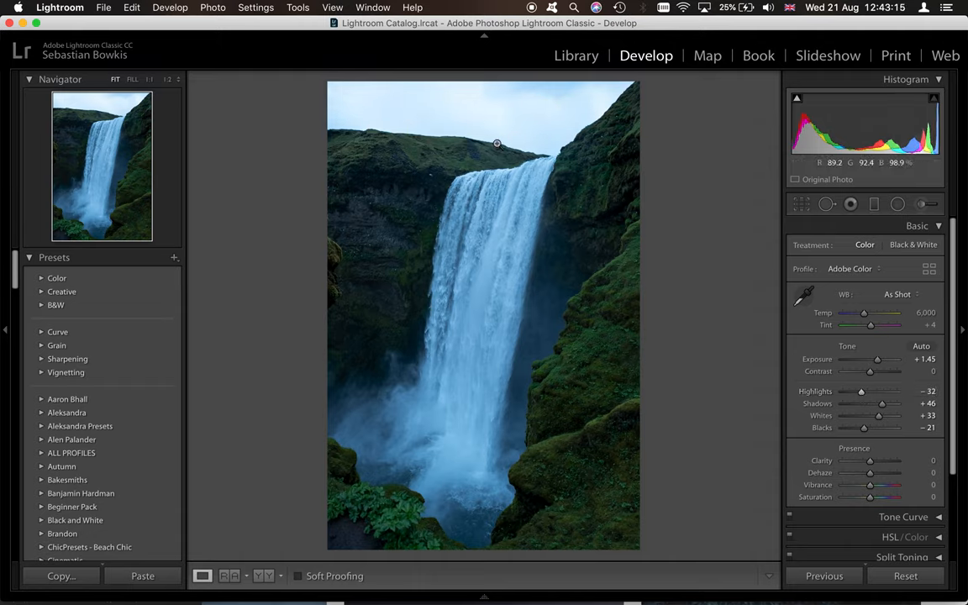
{"action": "mouse_move", "coordinate": [508, 178]}
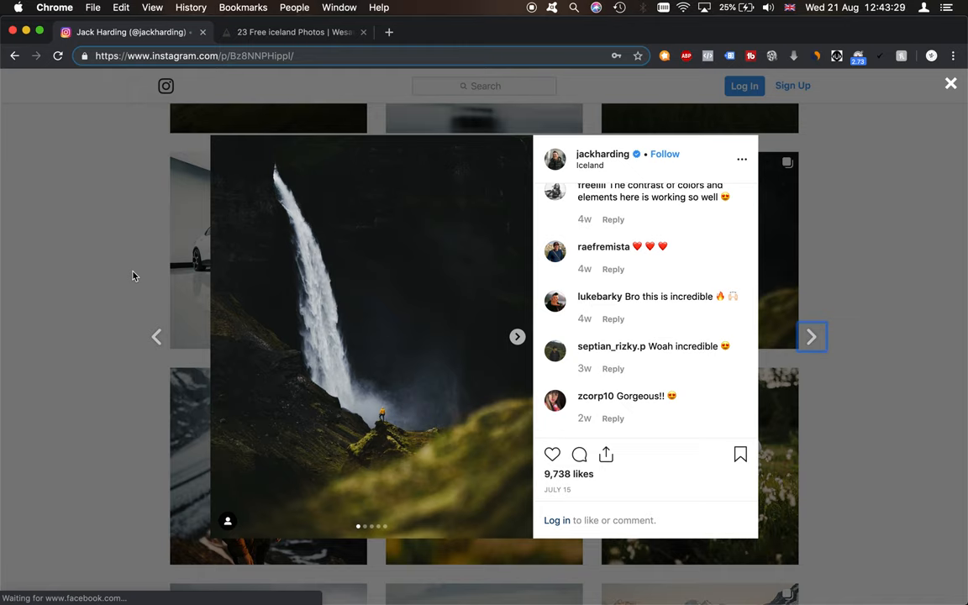
{"action": "mouse_move", "coordinate": [282, 410]}
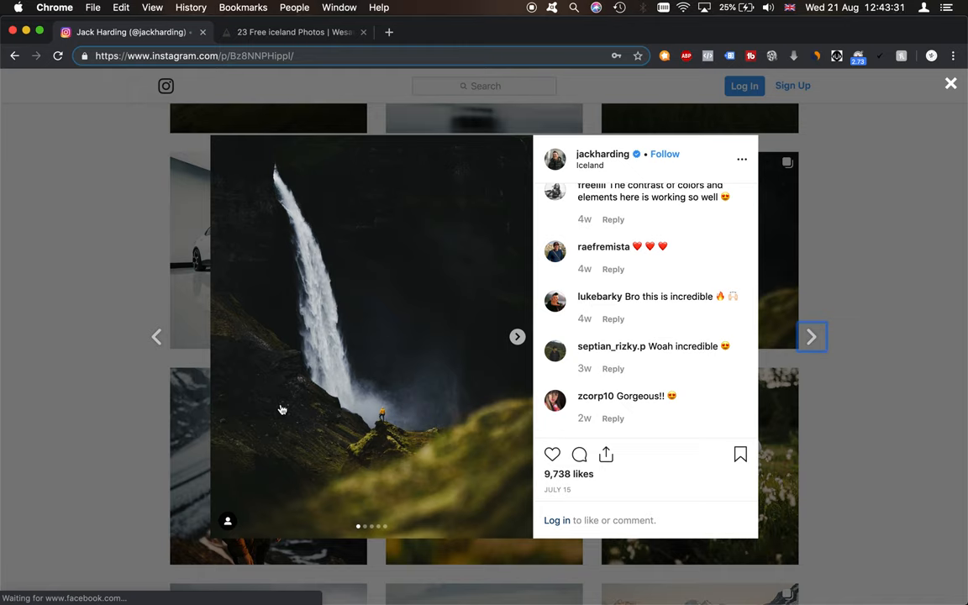
{"action": "mouse_move", "coordinate": [368, 94]}
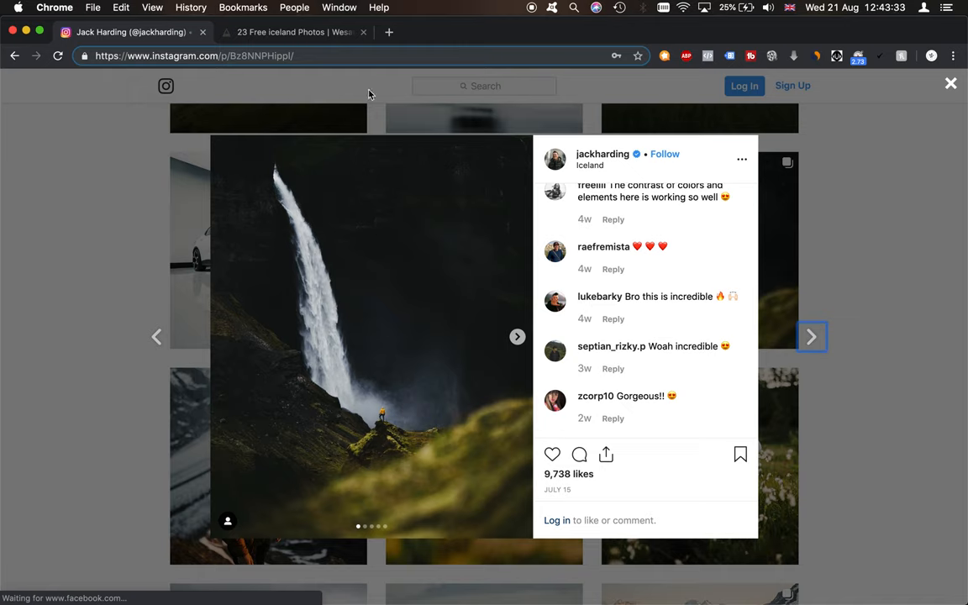
{"action": "mouse_move", "coordinate": [457, 353]}
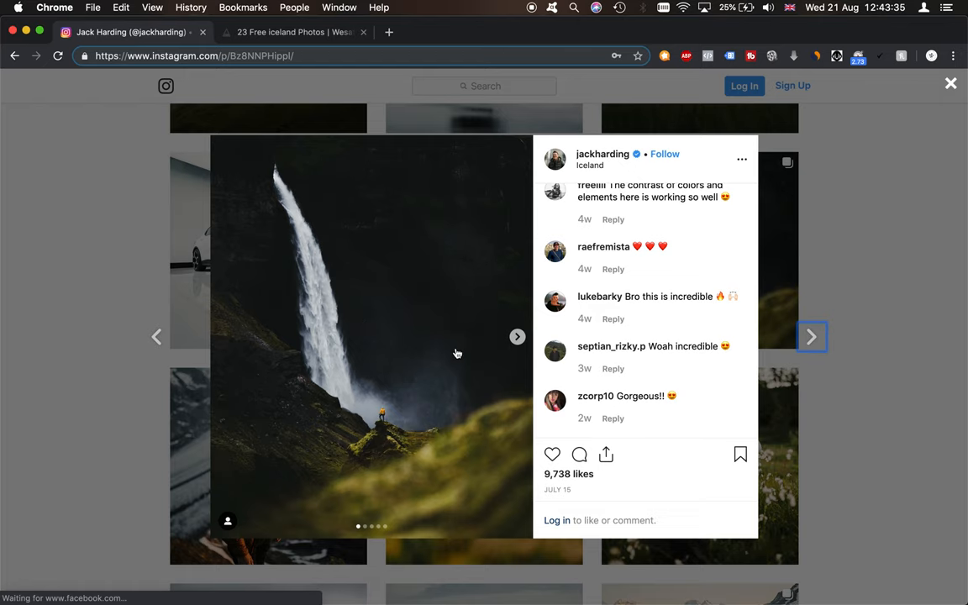
Warm the white balance temperature up to about 8,623
{"action": "key", "text": "cmd+tab"}
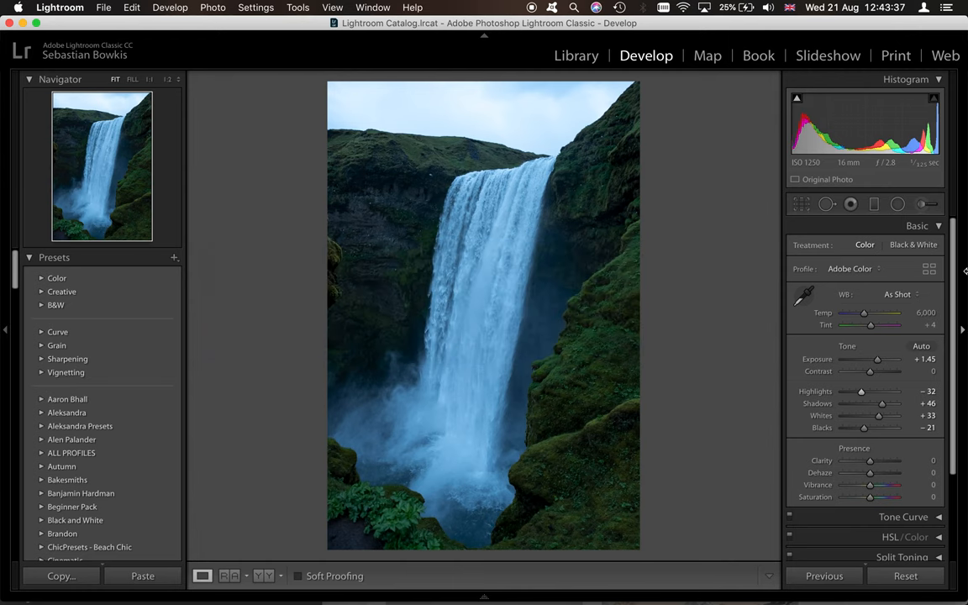
{"action": "left_click_drag", "start_coordinate": [864, 312], "coordinate": [870, 312]}
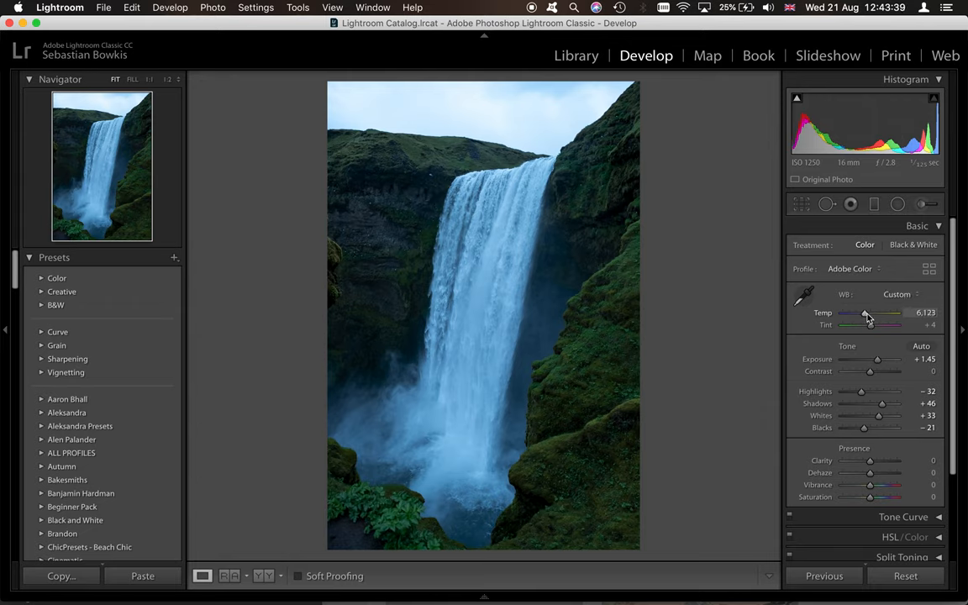
{"action": "left_click_drag", "start_coordinate": [866, 318], "coordinate": [874, 318]}
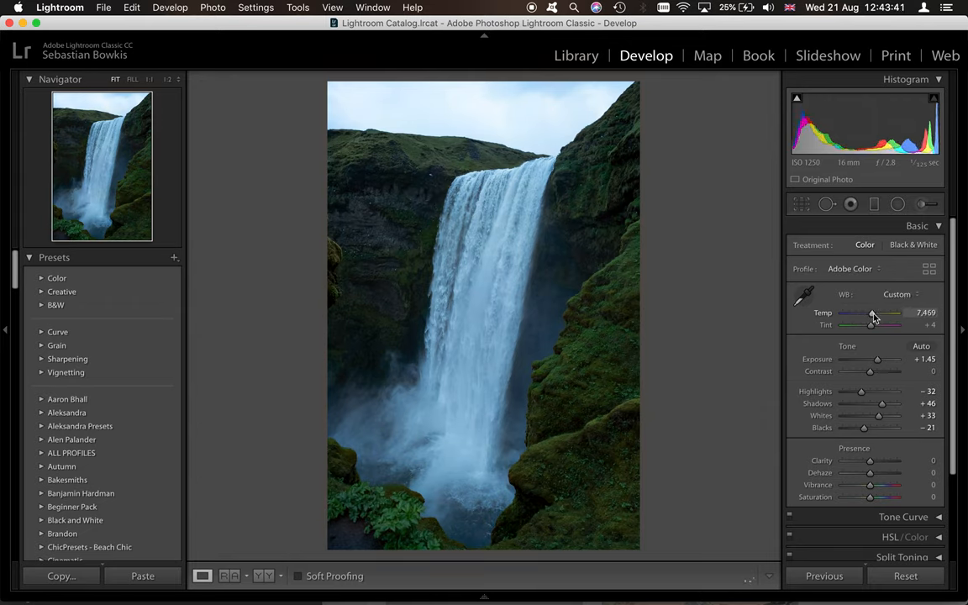
{"action": "left_click_drag", "start_coordinate": [870, 317], "coordinate": [877, 318]}
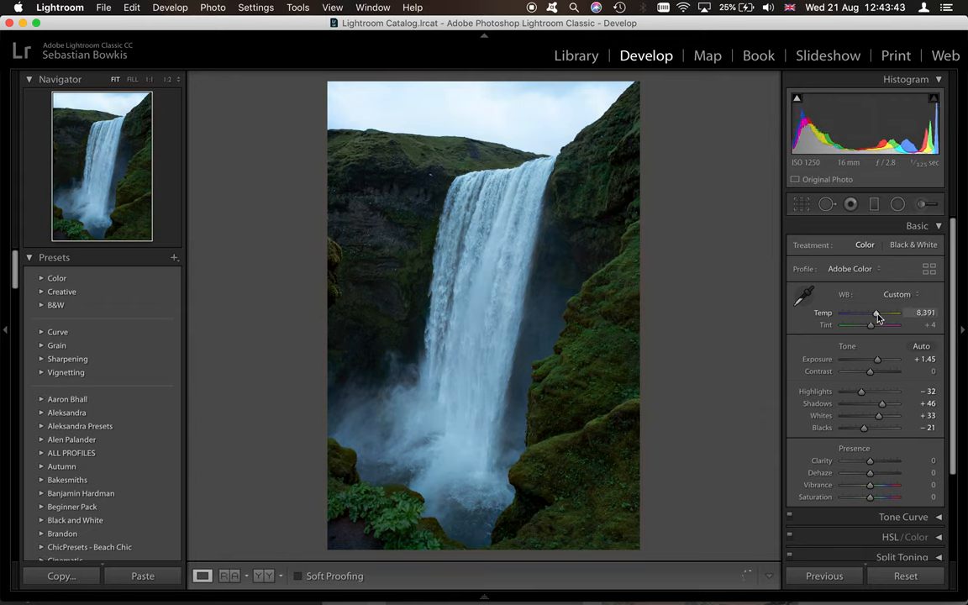
{"action": "left_click_drag", "start_coordinate": [877, 312], "coordinate": [880, 313]}
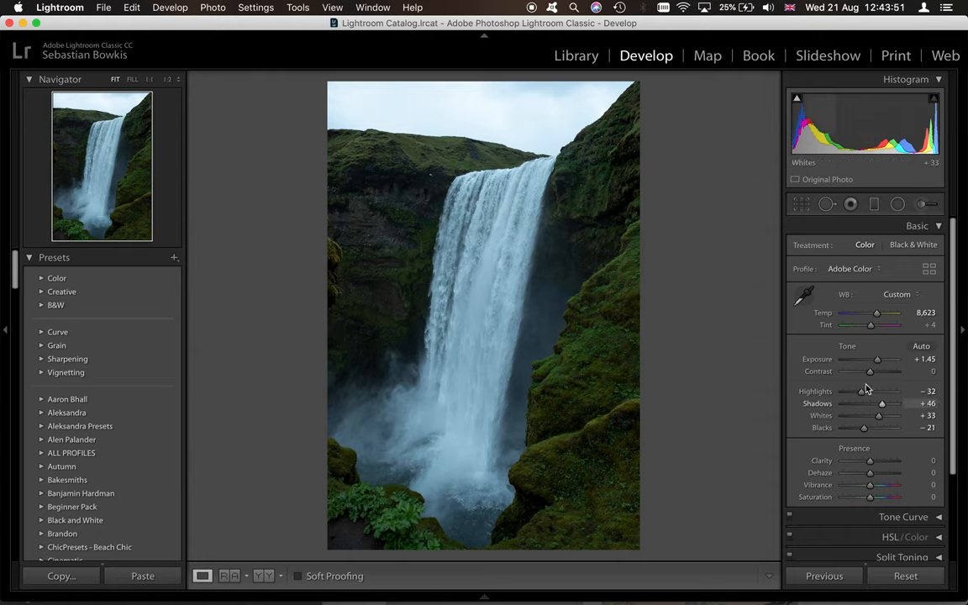
Raise contrast to +21 and leave clarity back near zero
{"action": "left_click_drag", "start_coordinate": [870, 371], "coordinate": [873, 371]}
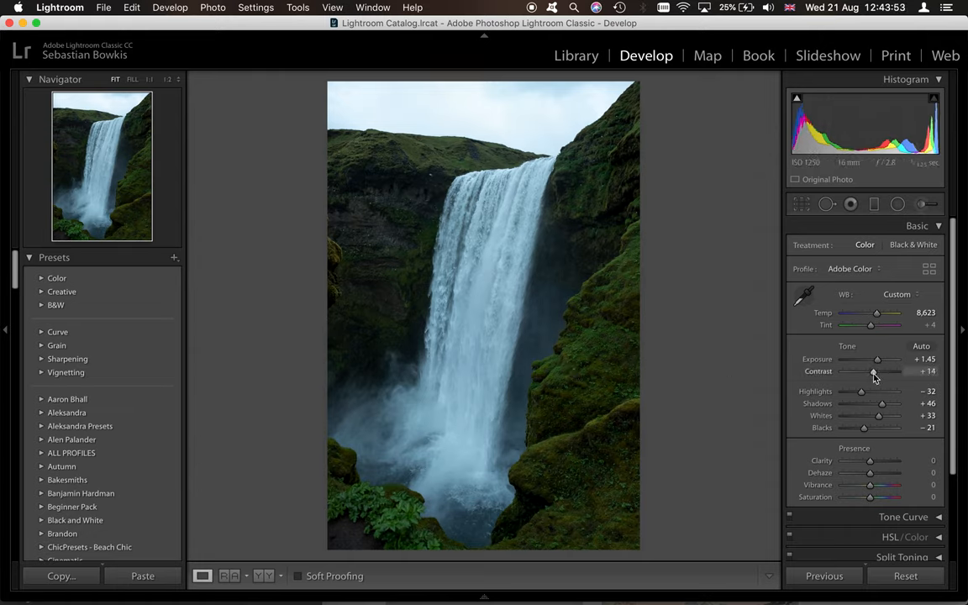
{"action": "left_click_drag", "start_coordinate": [870, 371], "coordinate": [875, 371]}
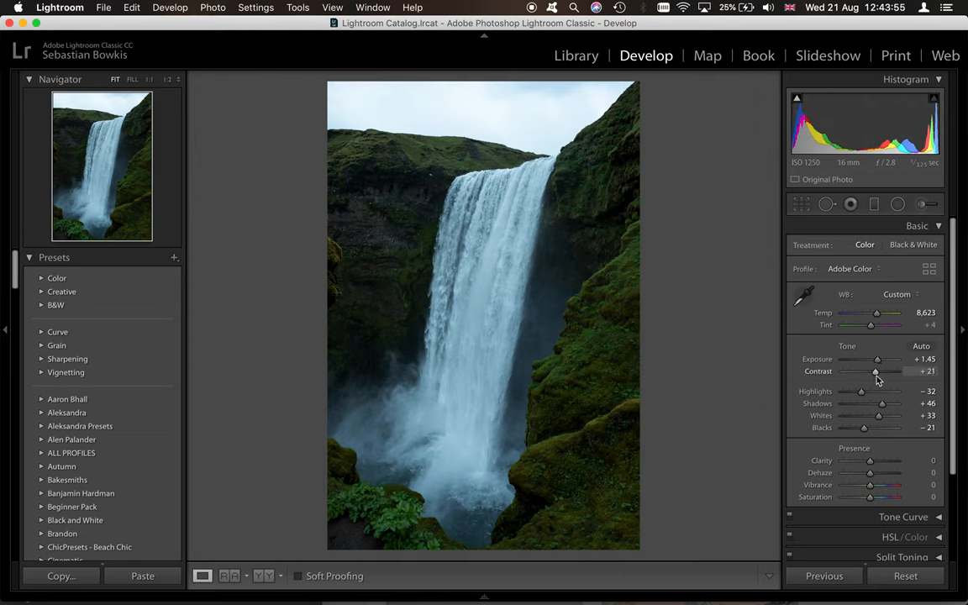
{"action": "left_click_drag", "start_coordinate": [871, 460], "coordinate": [877, 460]}
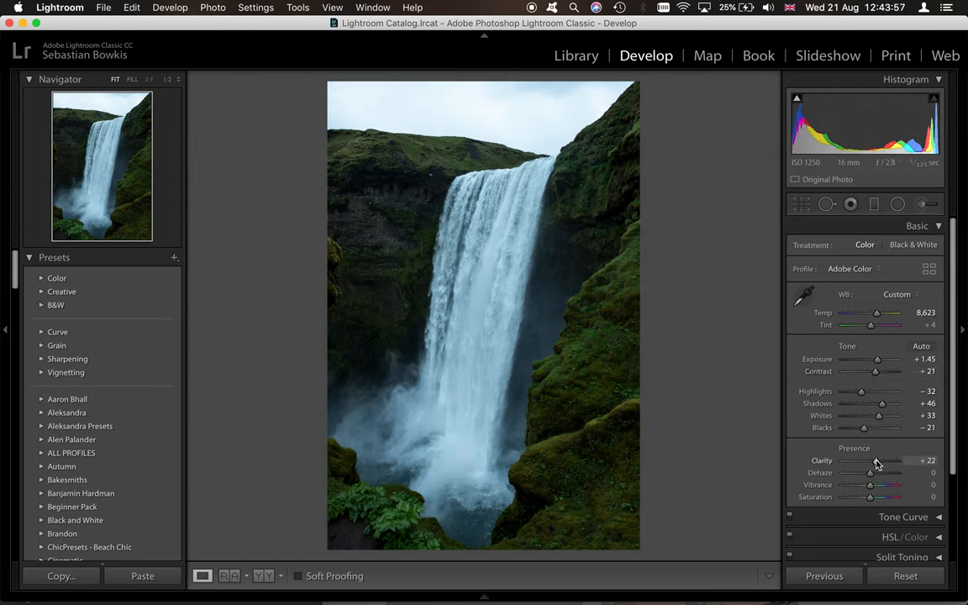
{"action": "left_click_drag", "start_coordinate": [872, 460], "coordinate": [868, 461]}
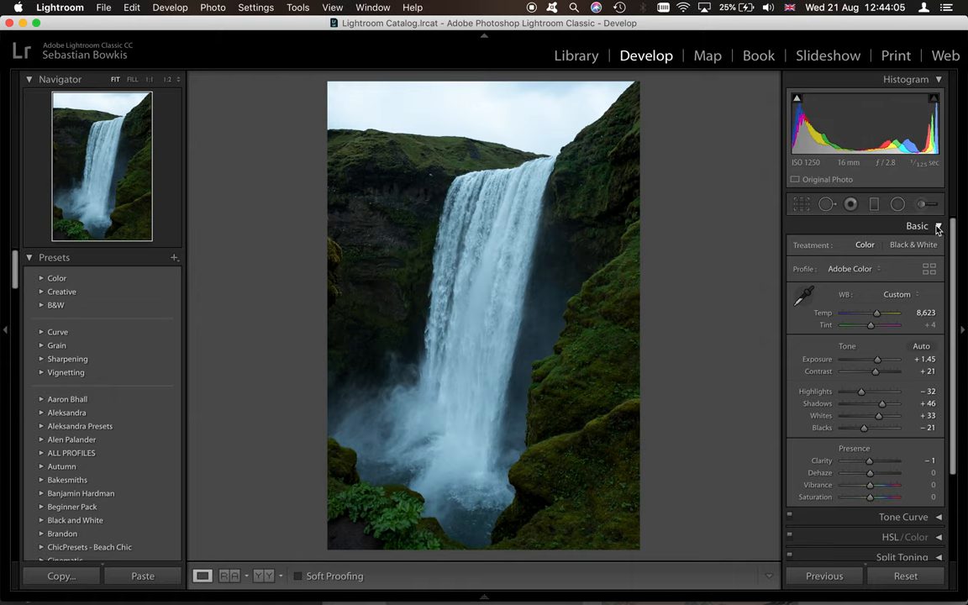
Collapse the Basic panel, expand Tone Curve, and return to Lightroom after checking the reference
{"action": "left_click", "coordinate": [917, 225]}
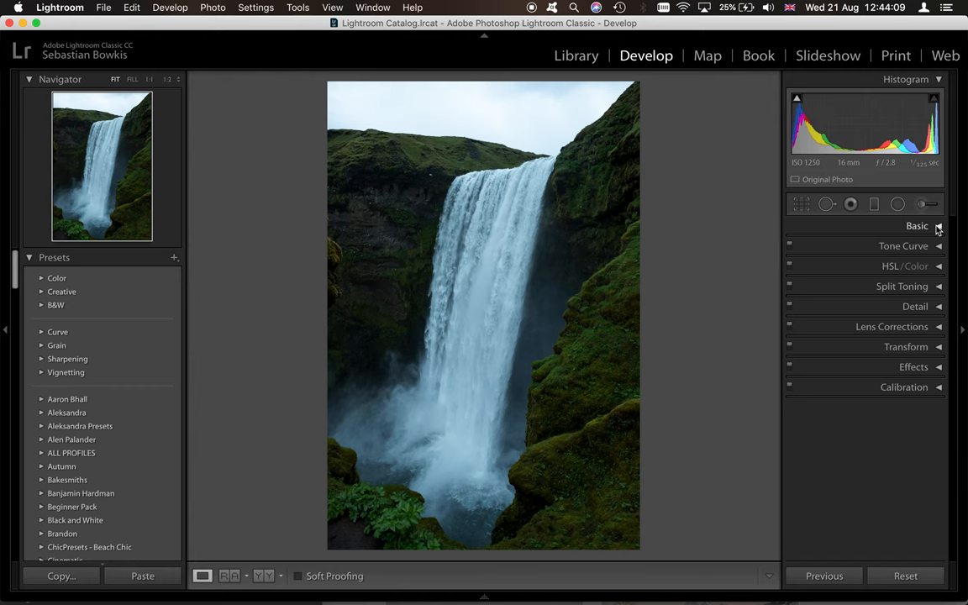
{"action": "left_click", "coordinate": [904, 245]}
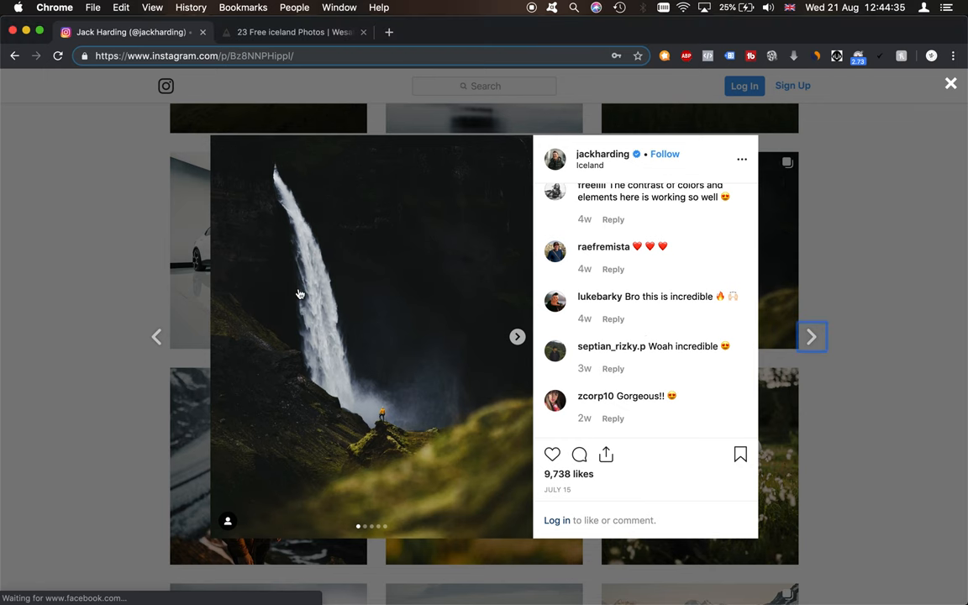
{"action": "key", "text": "cmd+tab"}
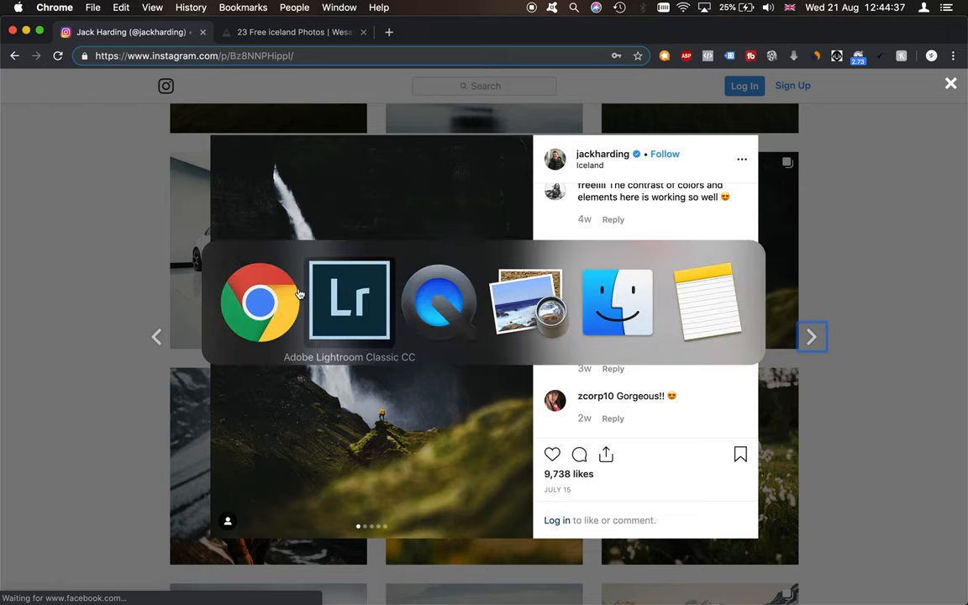
{"action": "left_click", "coordinate": [349, 301]}
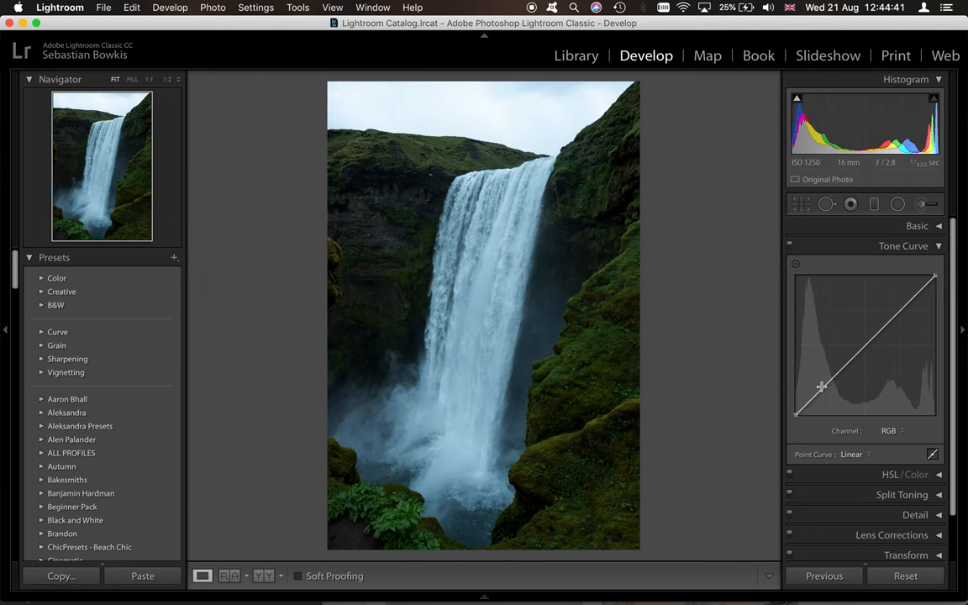
Shape an S-curve with a raised highlights point, a midtone point and darkened shadows
{"action": "left_click_drag", "start_coordinate": [822, 387], "coordinate": [910, 304]}
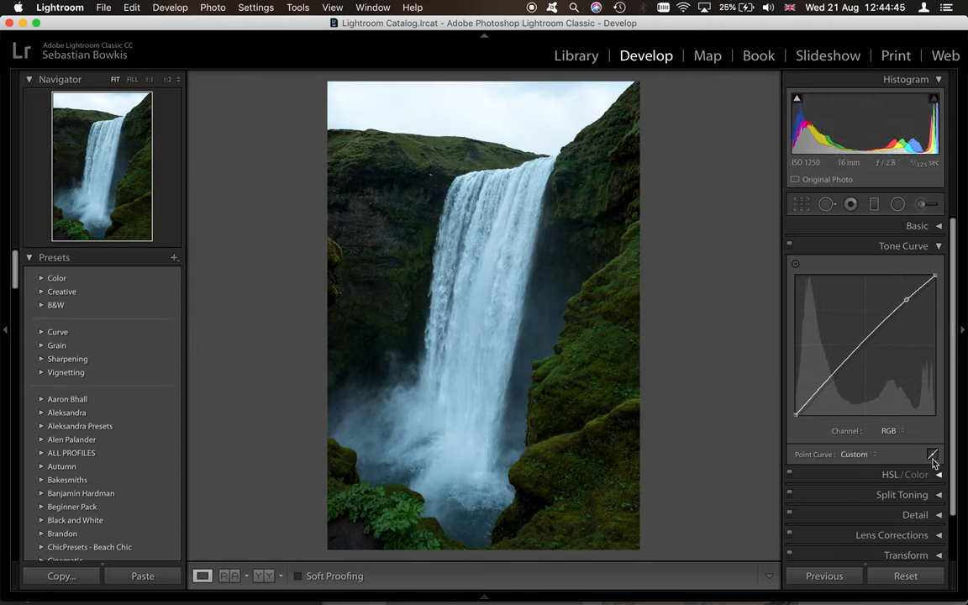
{"action": "left_click_drag", "start_coordinate": [907, 301], "coordinate": [910, 295]}
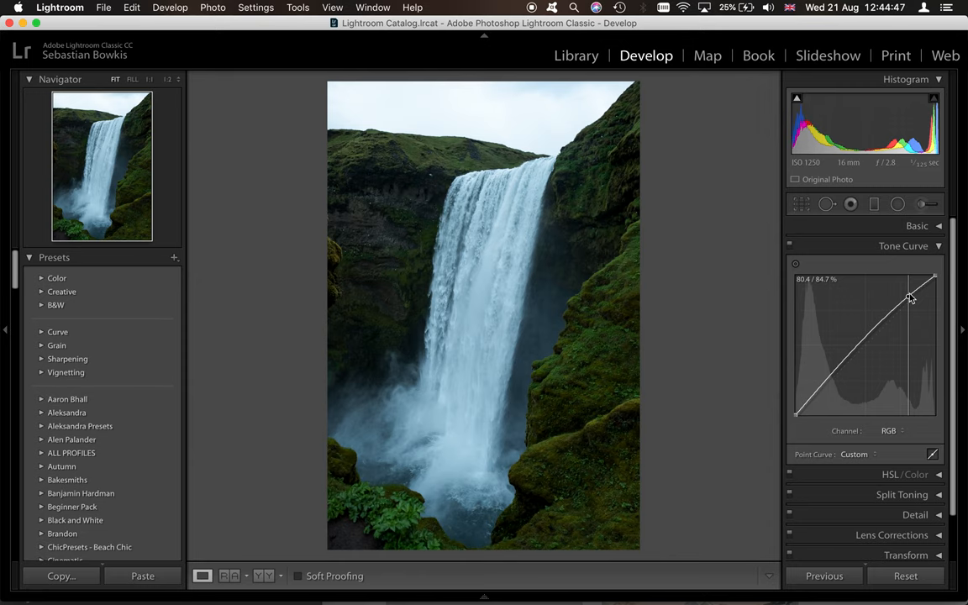
{"action": "left_click_drag", "start_coordinate": [911, 300], "coordinate": [906, 303]}
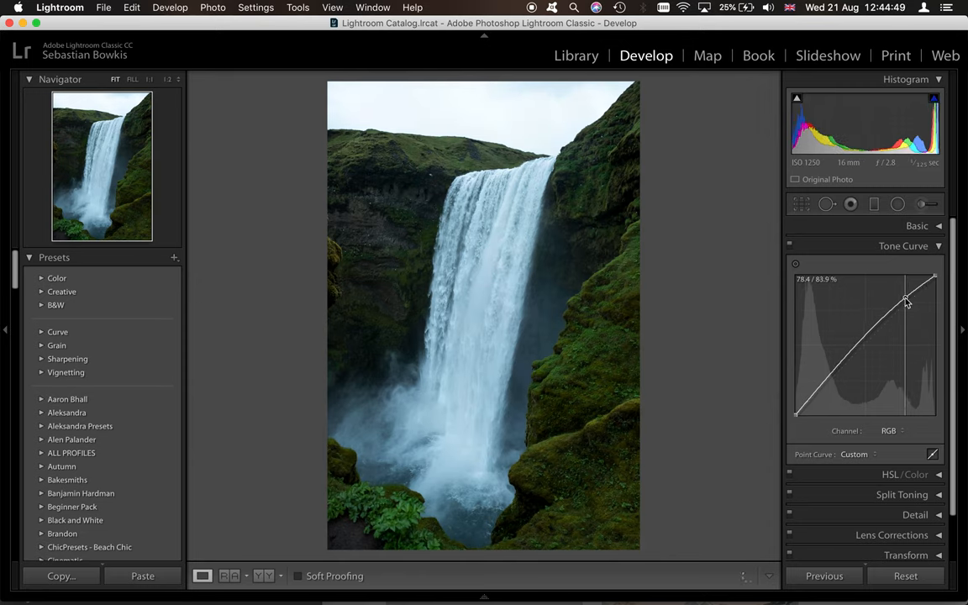
{"action": "left_click_drag", "start_coordinate": [906, 300], "coordinate": [864, 346]}
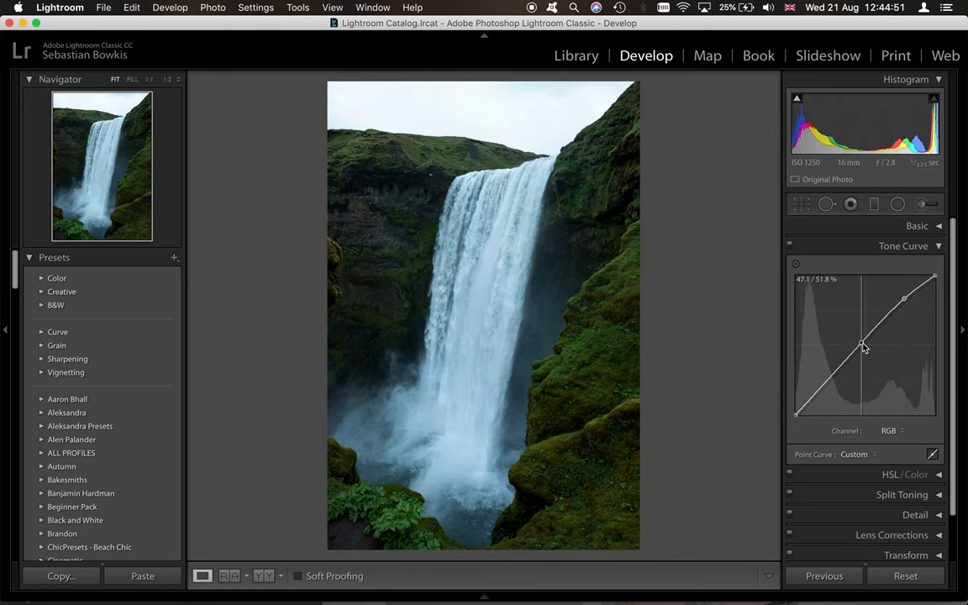
{"action": "left_click_drag", "start_coordinate": [863, 346], "coordinate": [824, 393]}
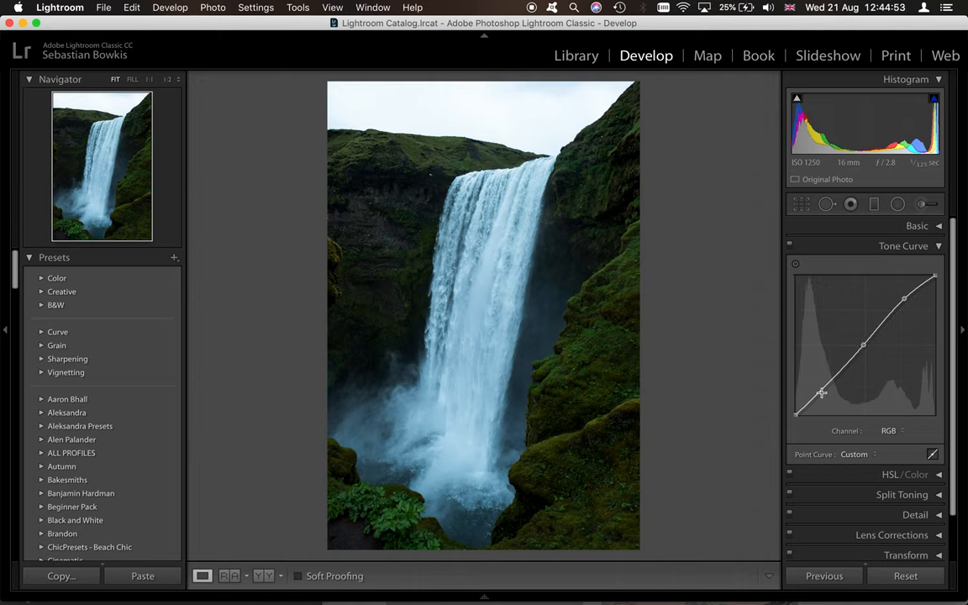
{"action": "left_click_drag", "start_coordinate": [822, 394], "coordinate": [824, 400]}
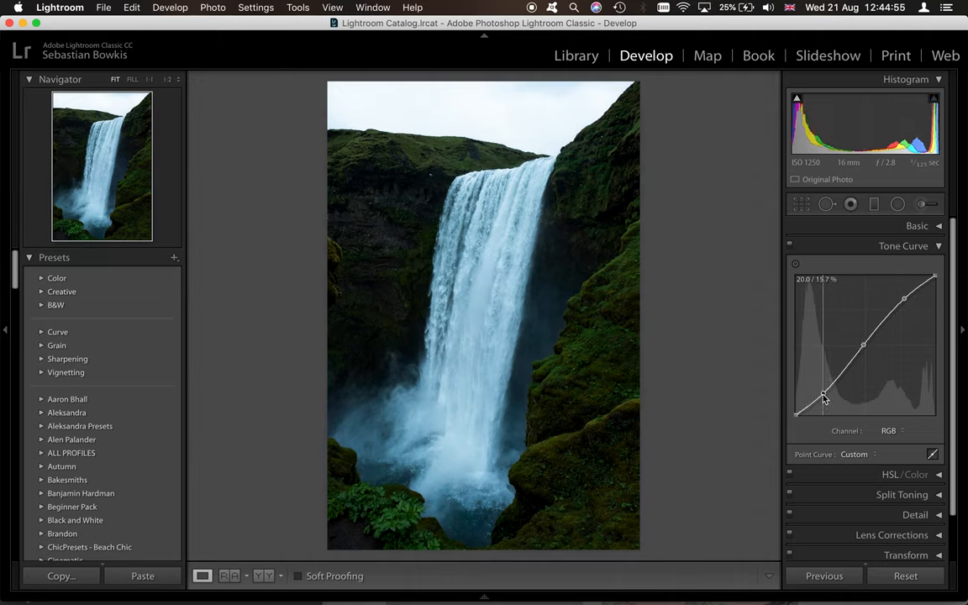
{"action": "left_click_drag", "start_coordinate": [823, 400], "coordinate": [814, 400]}
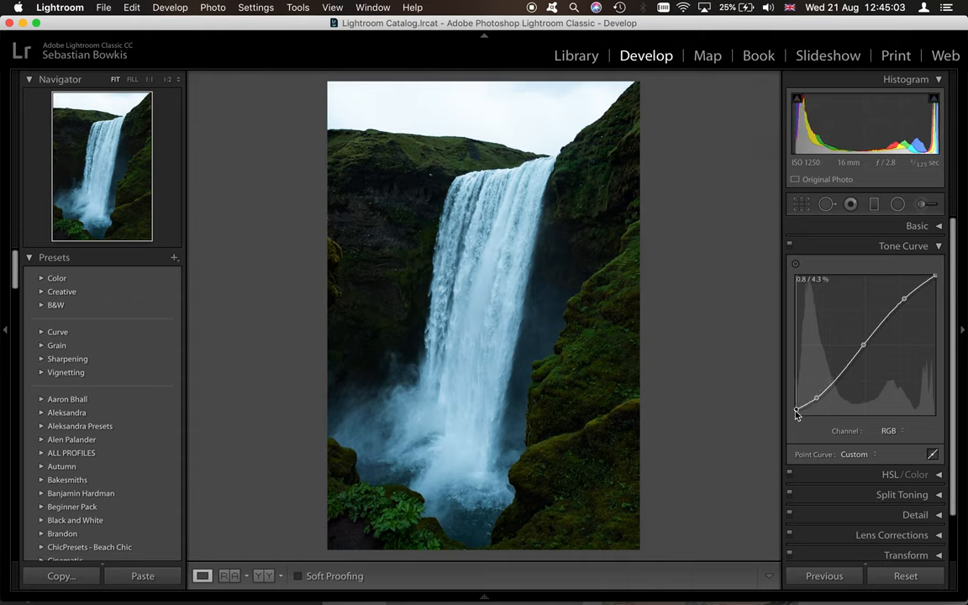
Lift the curve's black point for faded, matte blacks, then switch to the reference
{"action": "left_click_drag", "start_coordinate": [796, 411], "coordinate": [800, 400]}
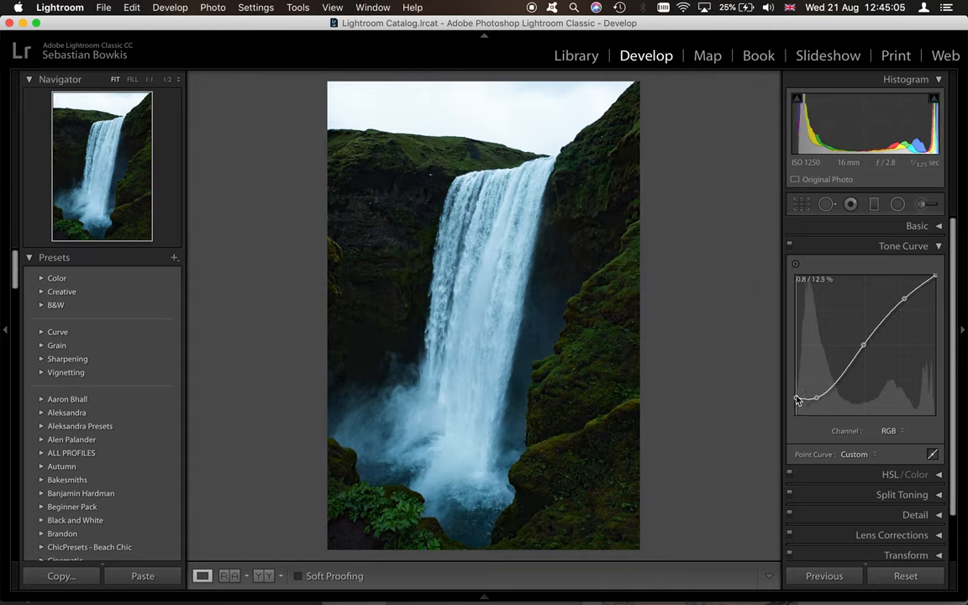
{"action": "left_click_drag", "start_coordinate": [796, 400], "coordinate": [800, 397]}
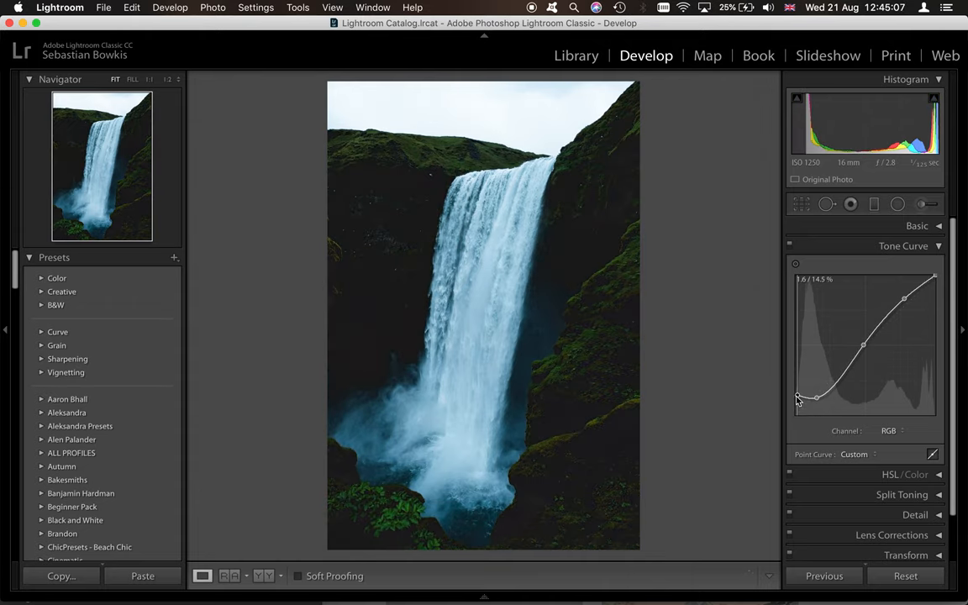
{"action": "left_click_drag", "start_coordinate": [803, 396], "coordinate": [805, 401]}
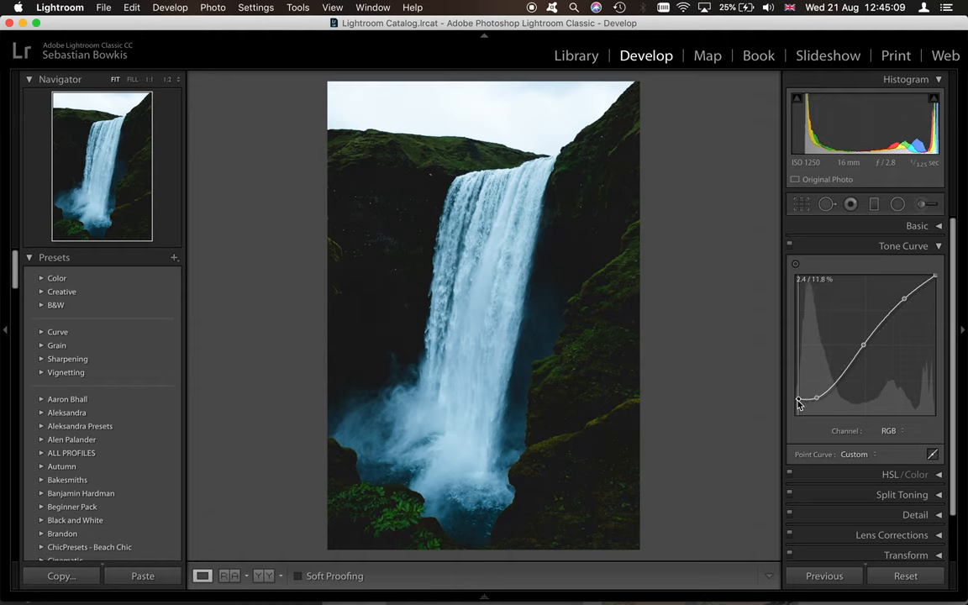
{"action": "left_click_drag", "start_coordinate": [798, 401], "coordinate": [797, 410]}
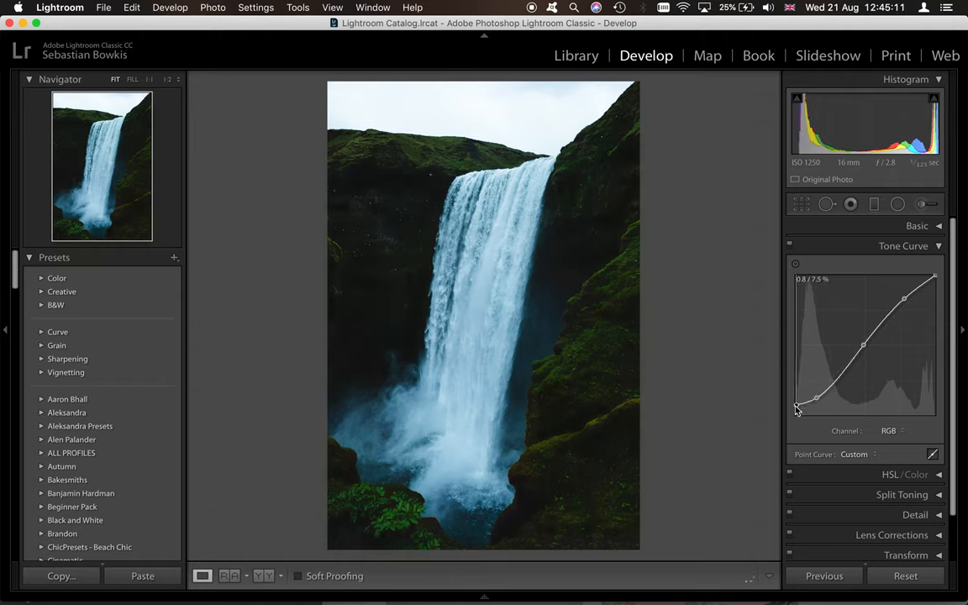
{"action": "left_click_drag", "start_coordinate": [796, 401], "coordinate": [797, 412]}
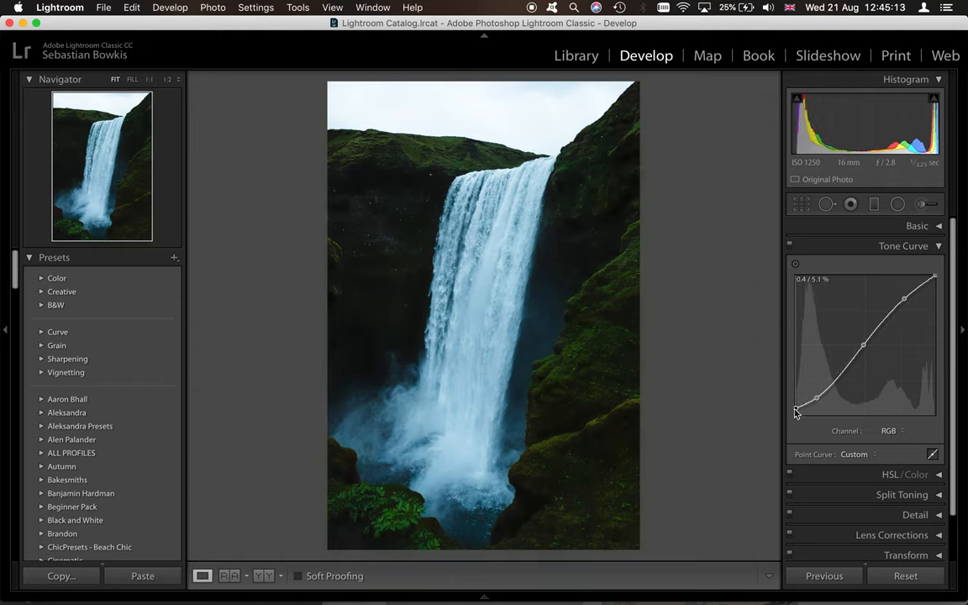
{"action": "key", "text": "cmd+tab"}
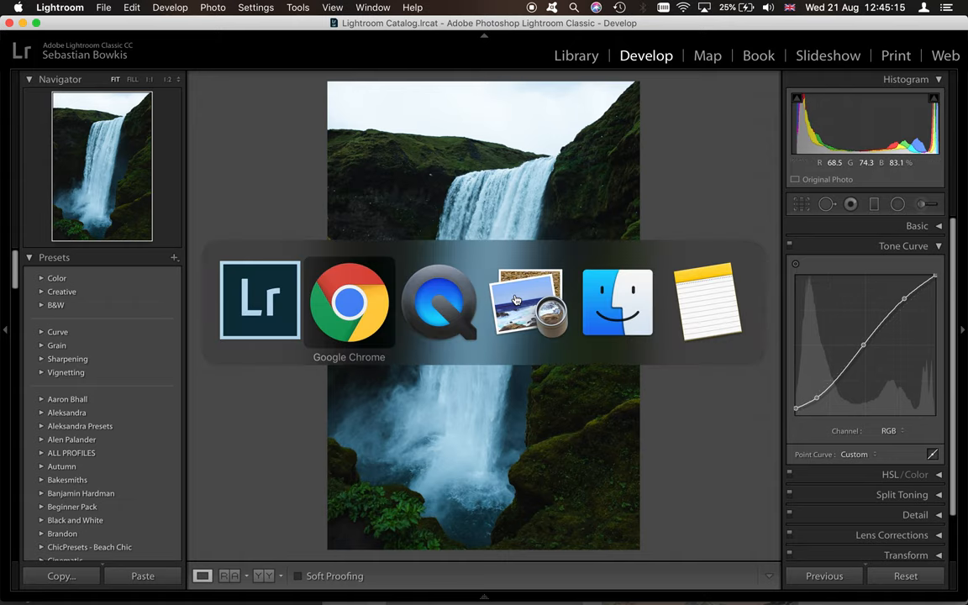
{"action": "left_click", "coordinate": [350, 300]}
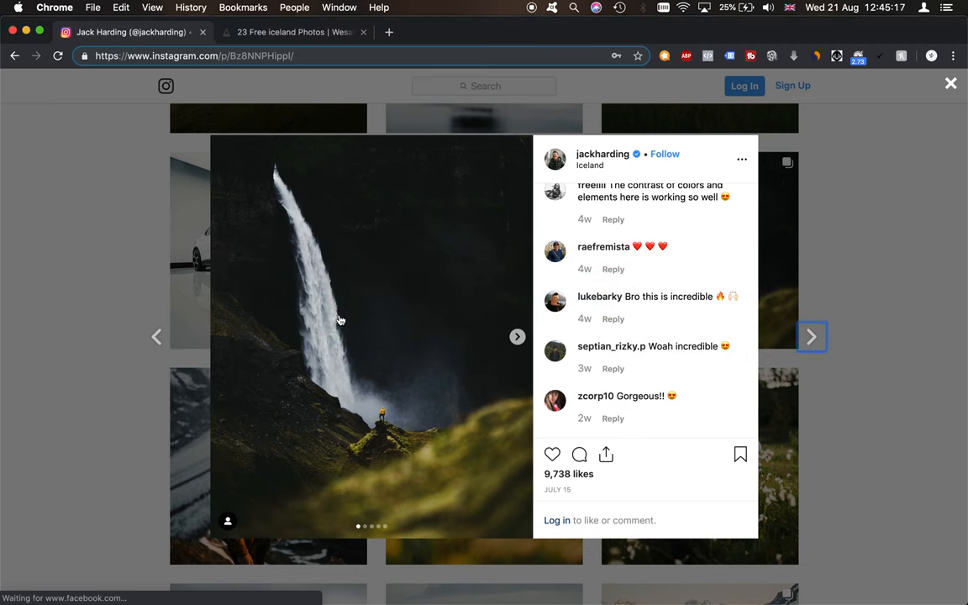
{"action": "mouse_move", "coordinate": [308, 351]}
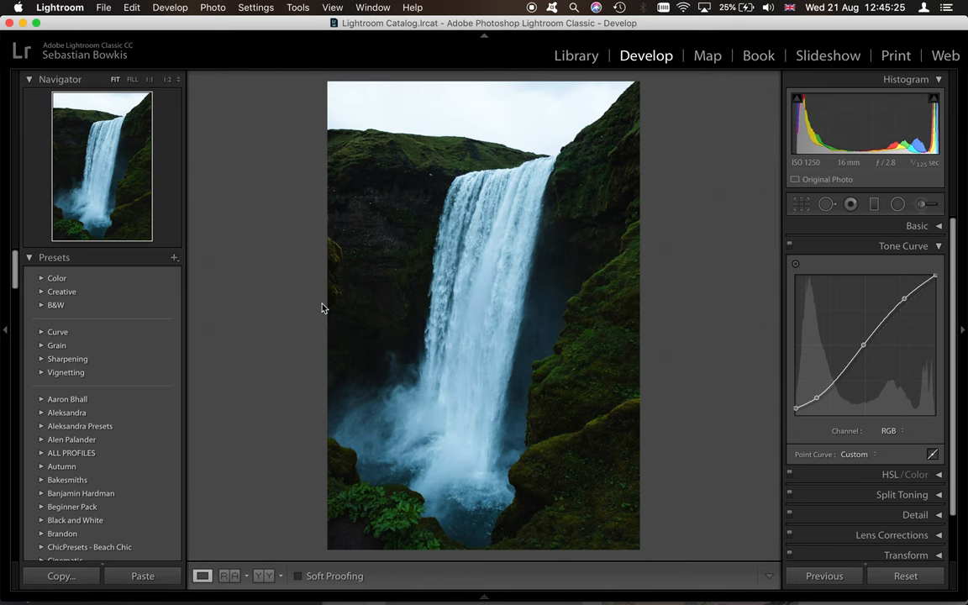
Collapse Tone Curve, expand Split Toning and sweep the highlights hue through pink, green and teal to cyan
{"action": "left_click", "coordinate": [904, 246]}
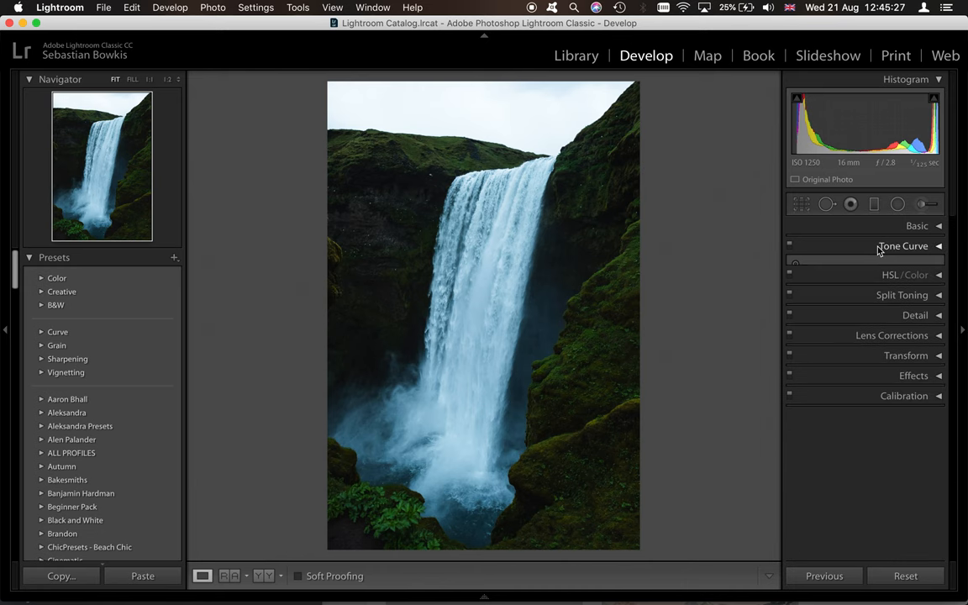
{"action": "left_click", "coordinate": [902, 285]}
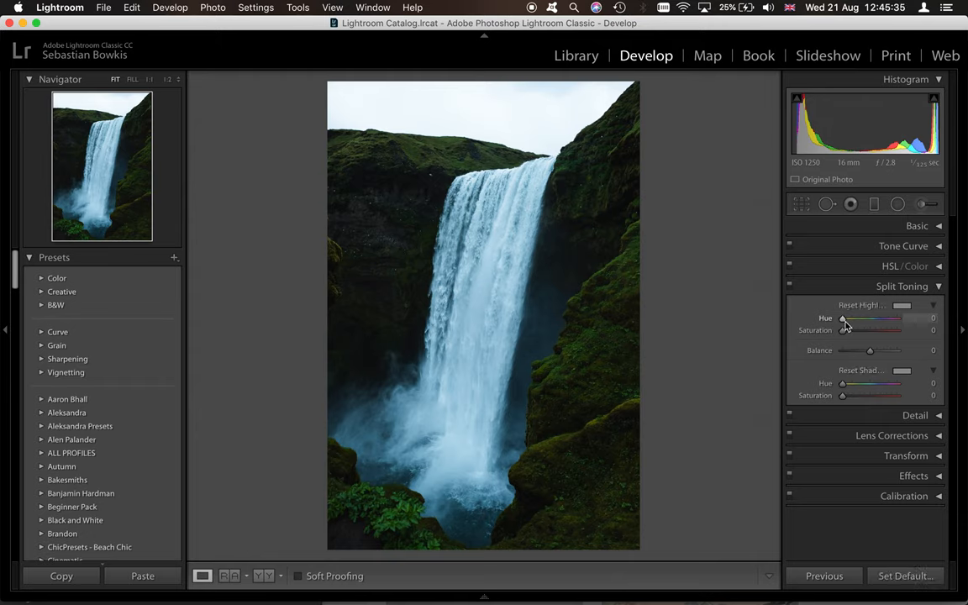
{"action": "left_click_drag", "start_coordinate": [844, 318], "coordinate": [874, 317]}
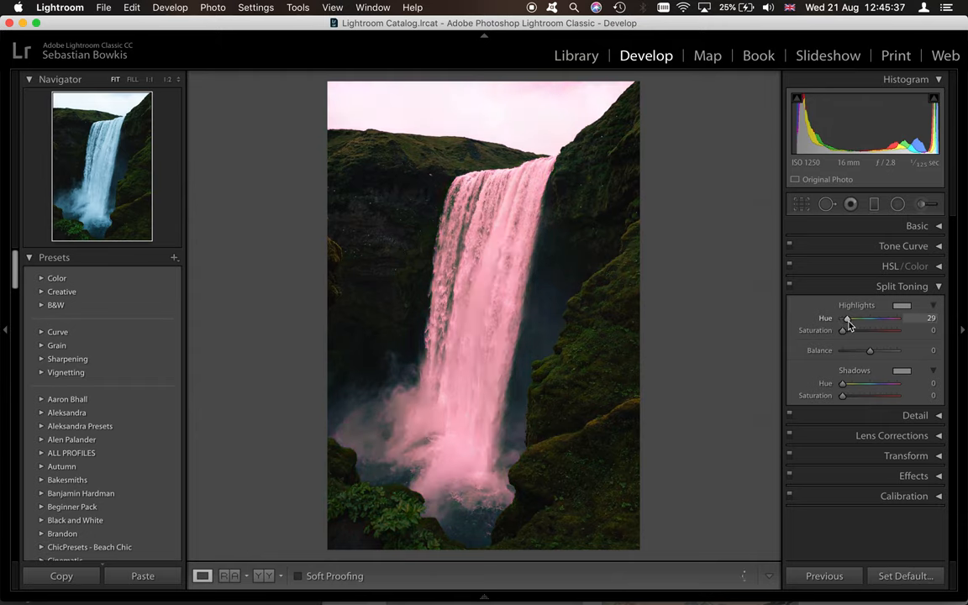
{"action": "left_click_drag", "start_coordinate": [846, 317], "coordinate": [854, 318]}
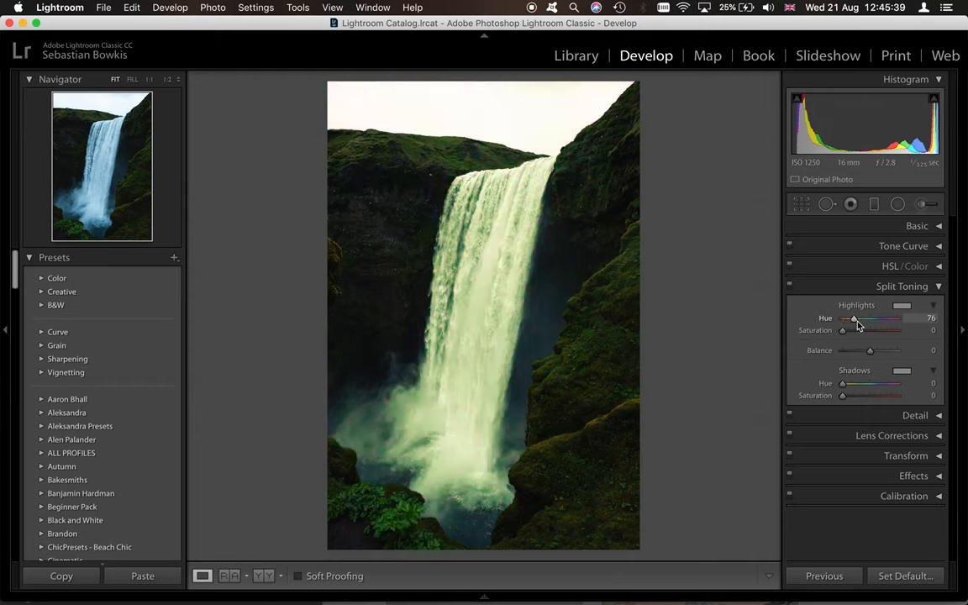
{"action": "left_click_drag", "start_coordinate": [853, 317], "coordinate": [864, 317]}
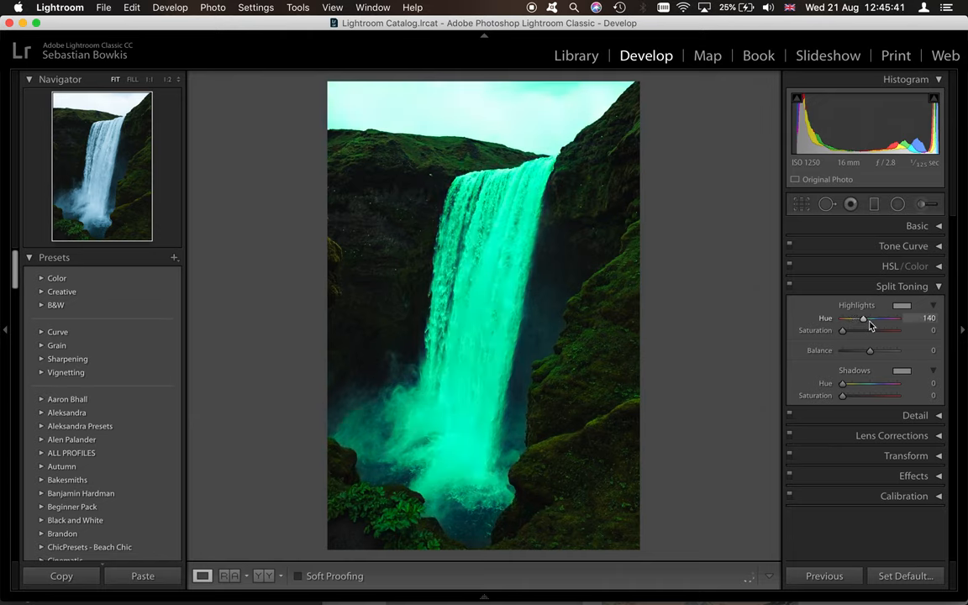
{"action": "left_click_drag", "start_coordinate": [864, 318], "coordinate": [870, 318]}
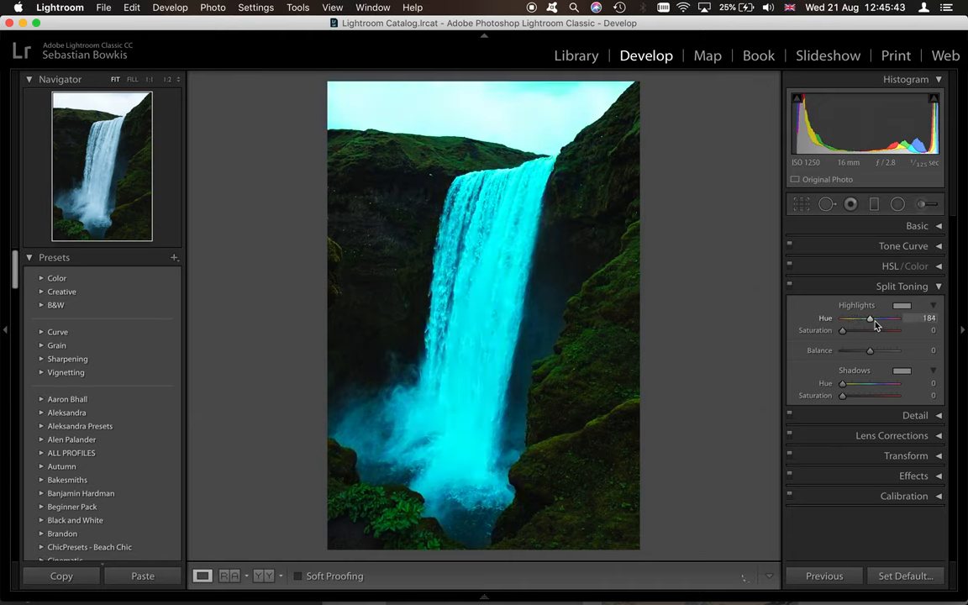
{"action": "left_click_drag", "start_coordinate": [870, 317], "coordinate": [880, 317]}
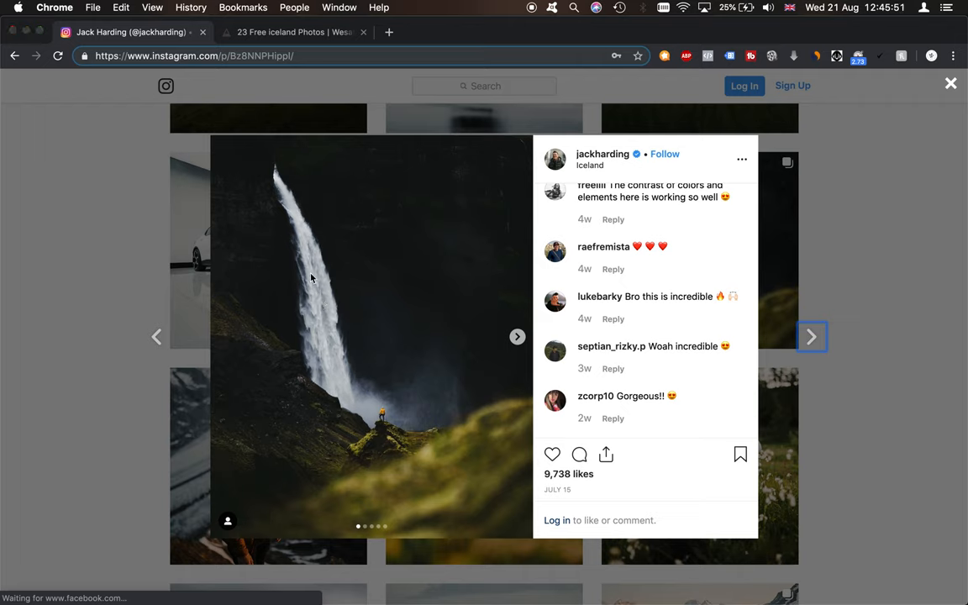
{"action": "mouse_move", "coordinate": [316, 293]}
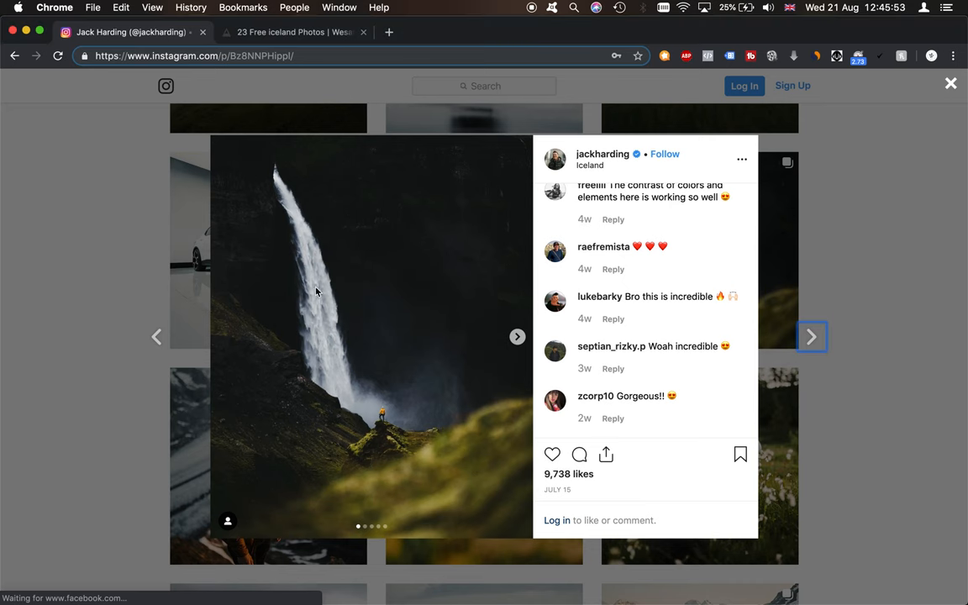
{"action": "mouse_move", "coordinate": [339, 242]}
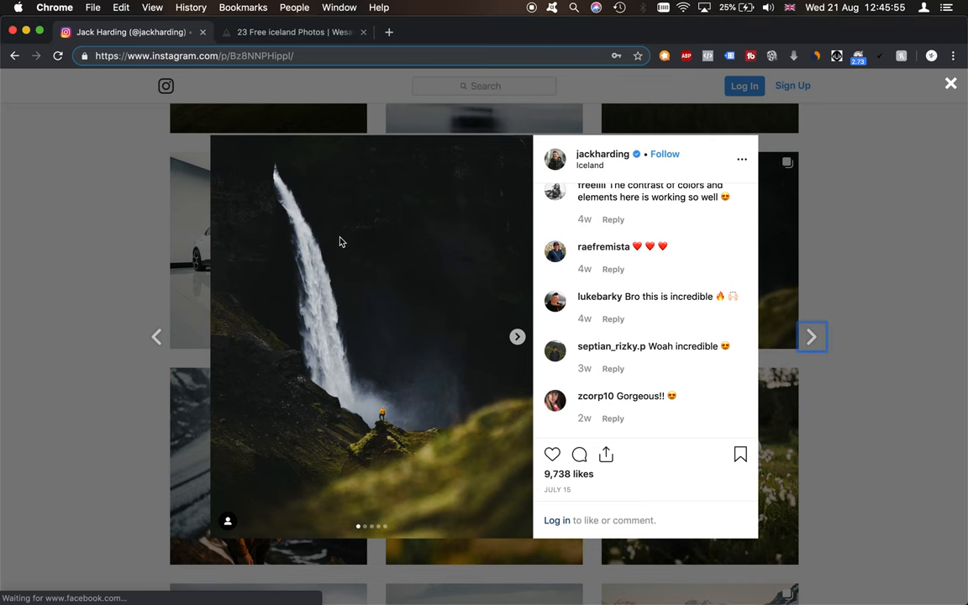
Switch back from the Instagram reference to the photo in Lightroom
{"action": "key", "text": "cmd+tab"}
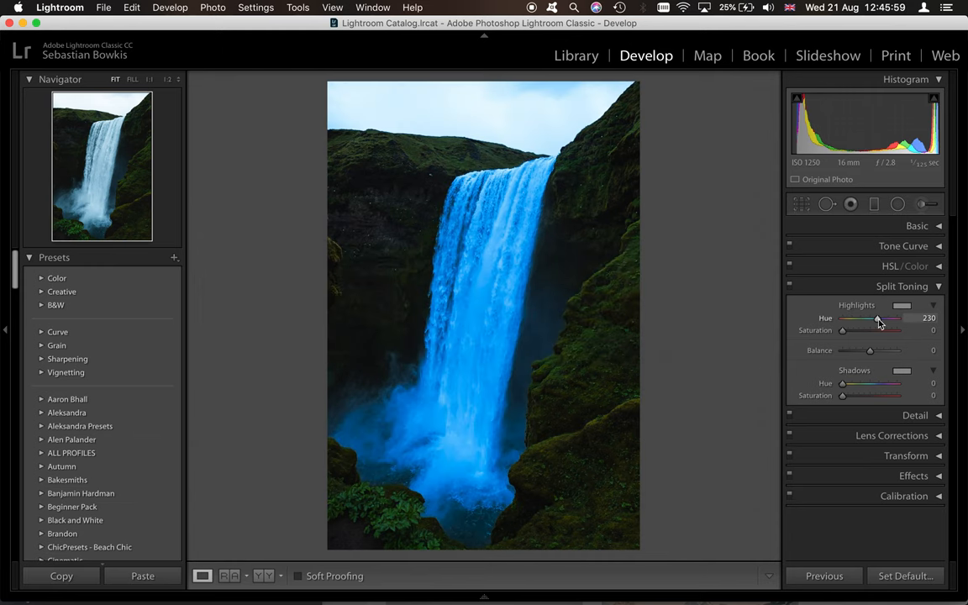
Set the highlights split tone to a violet hue near 282 at saturation 16
{"action": "left_click_drag", "start_coordinate": [877, 318], "coordinate": [883, 317]}
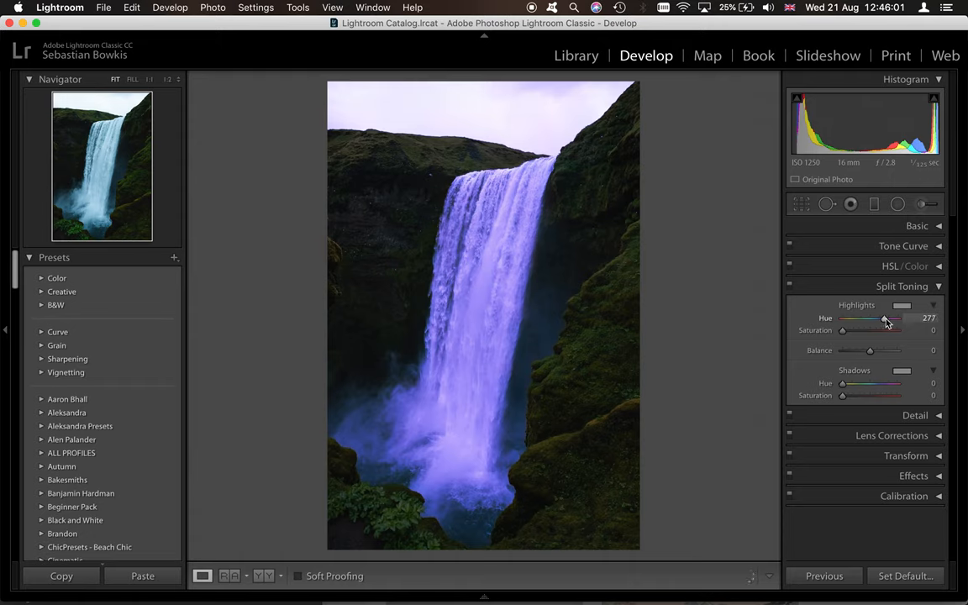
{"action": "left_click_drag", "start_coordinate": [884, 322], "coordinate": [887, 323]}
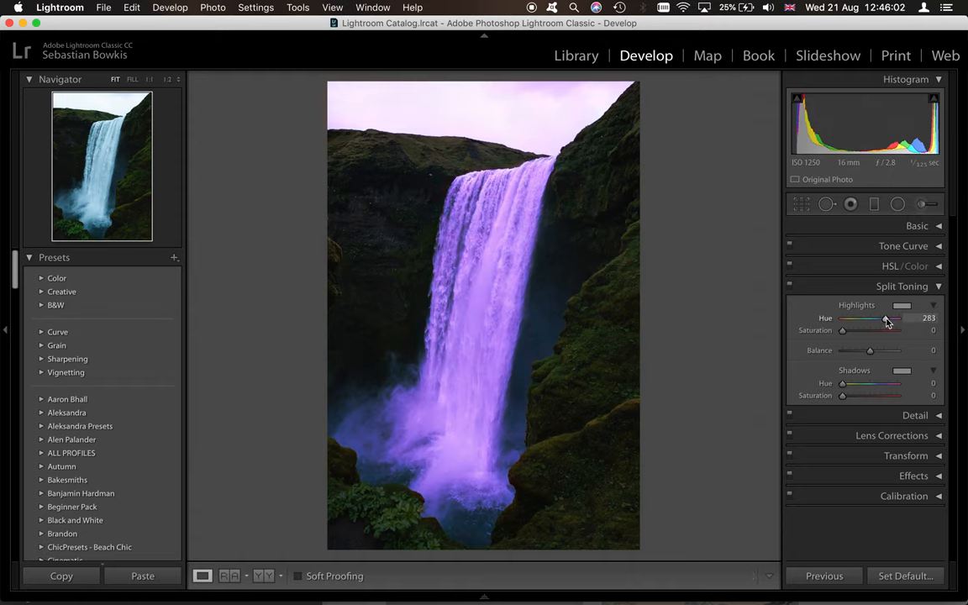
{"action": "left_click_drag", "start_coordinate": [841, 329], "coordinate": [846, 329]}
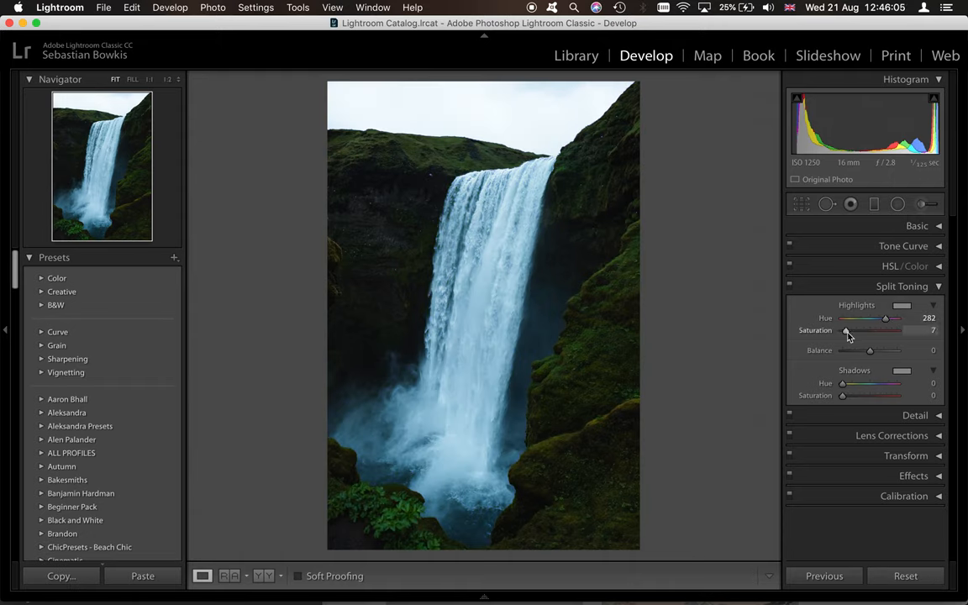
{"action": "left_click_drag", "start_coordinate": [847, 329], "coordinate": [853, 329]}
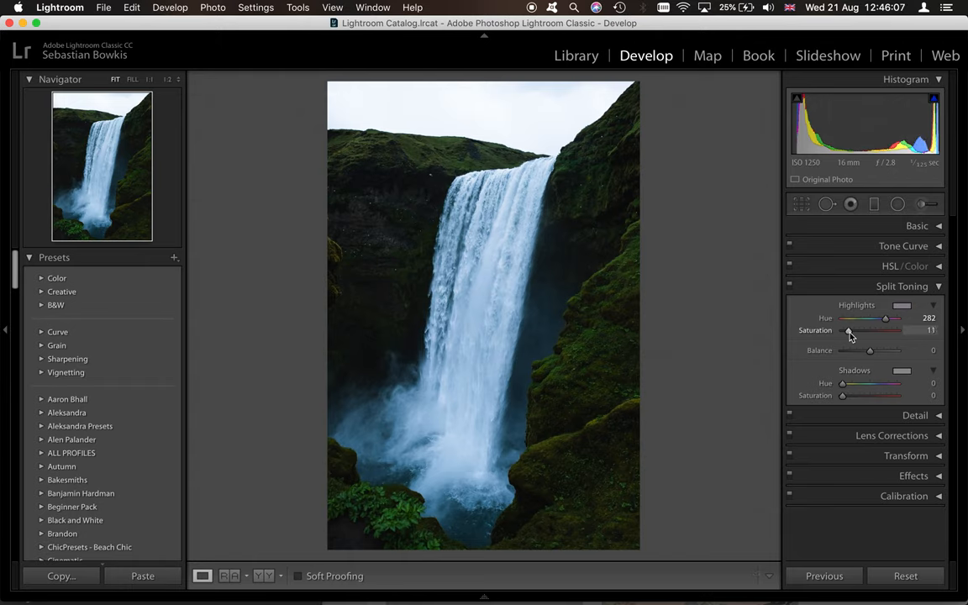
{"action": "left_click_drag", "start_coordinate": [848, 329], "coordinate": [853, 330]}
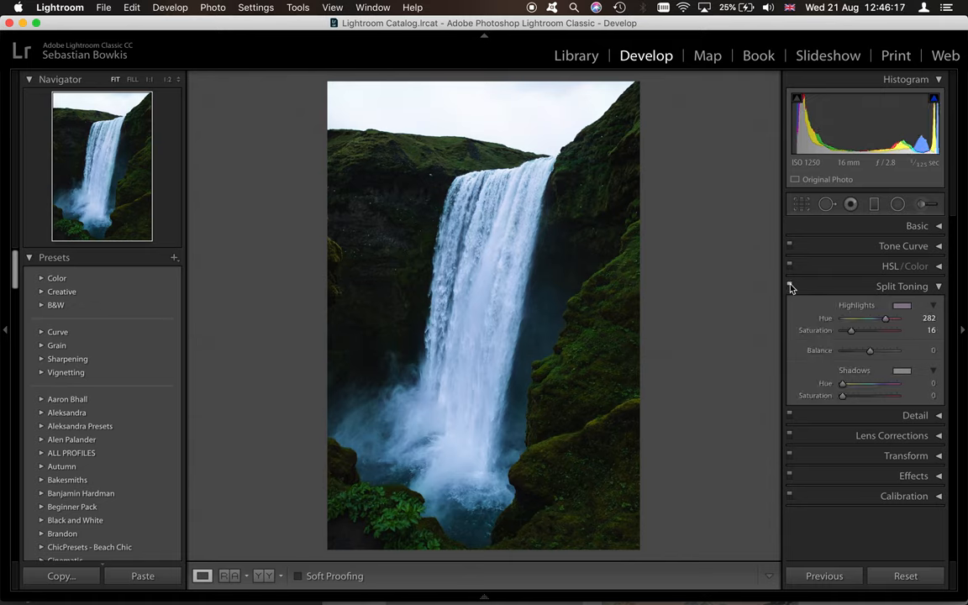
Sweep the shadows hue through red, orange and yellow and set shadows saturation to about 12
{"action": "left_click_drag", "start_coordinate": [843, 383], "coordinate": [843, 383]}
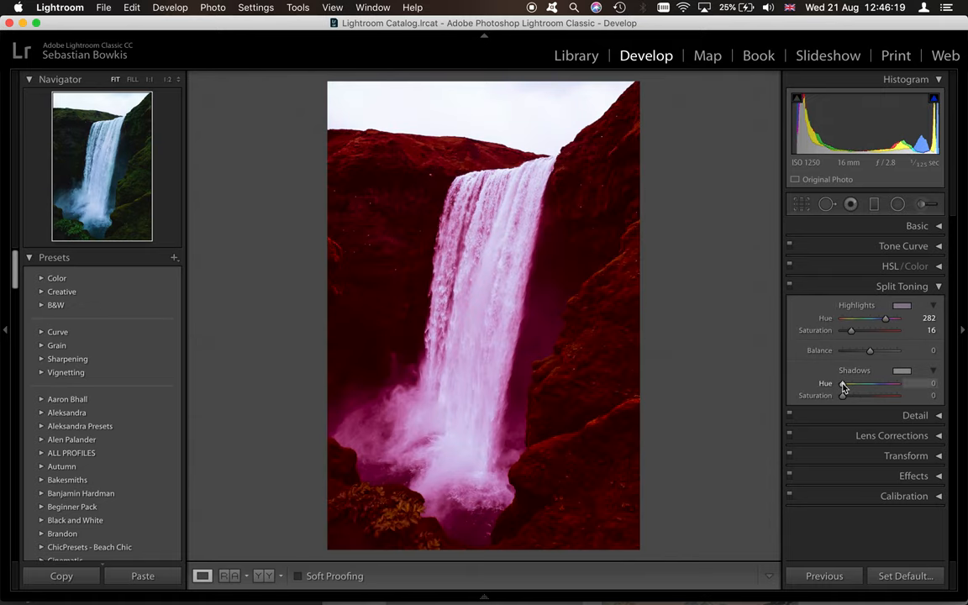
{"action": "left_click_drag", "start_coordinate": [843, 383], "coordinate": [874, 383]}
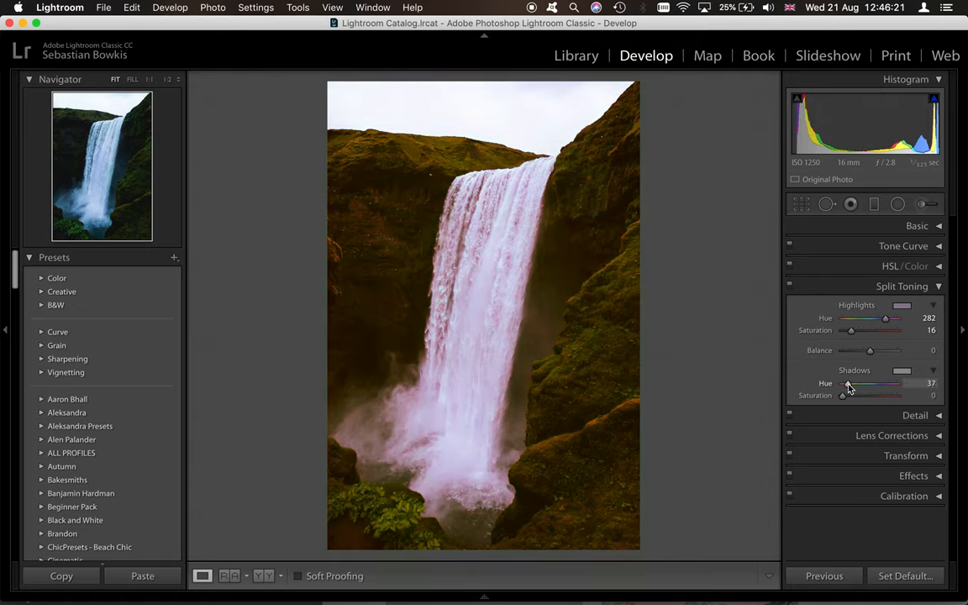
{"action": "left_click_drag", "start_coordinate": [842, 383], "coordinate": [857, 383]}
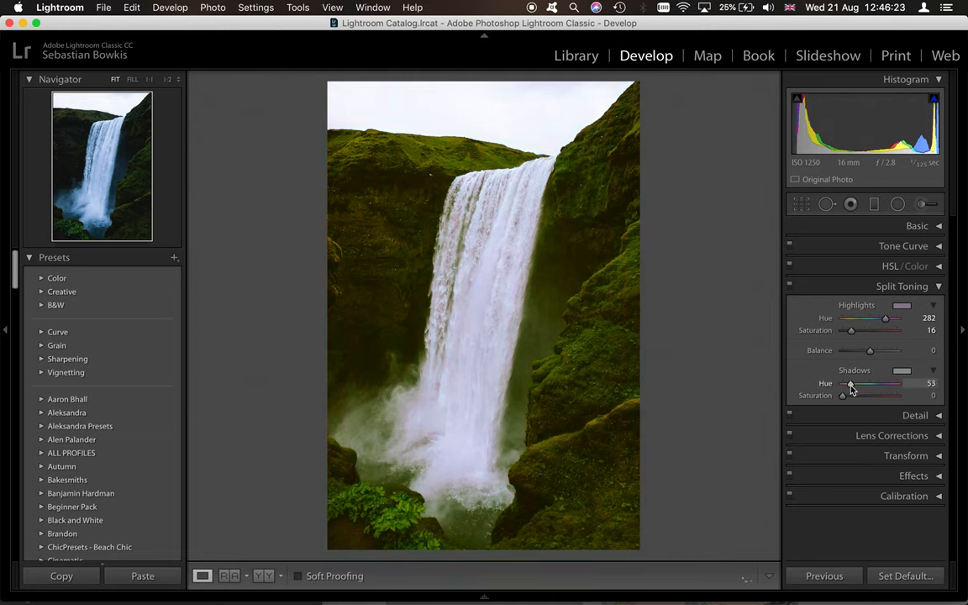
{"action": "left_click_drag", "start_coordinate": [851, 383], "coordinate": [850, 383]}
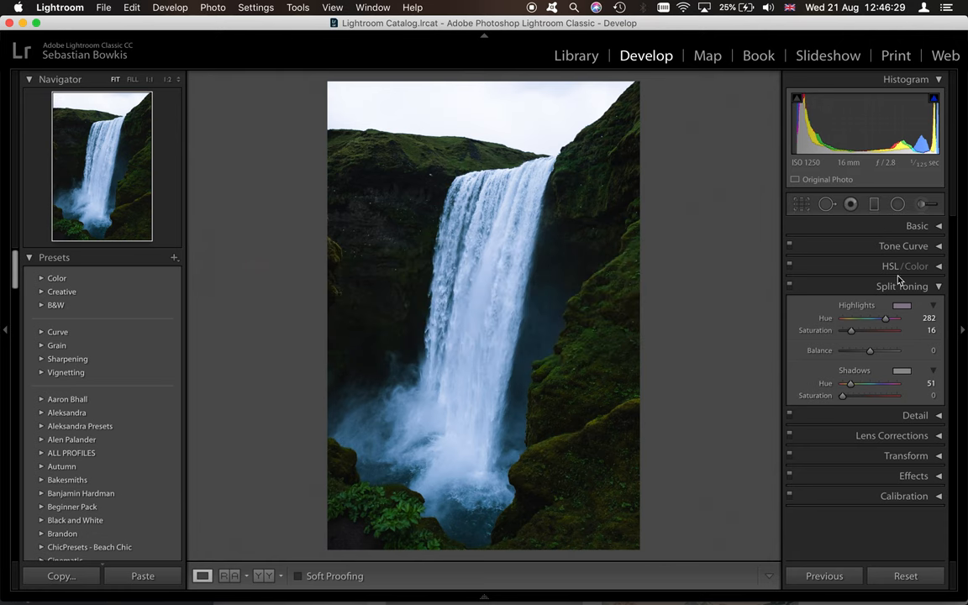
{"action": "left_click_drag", "start_coordinate": [842, 395], "coordinate": [850, 394]}
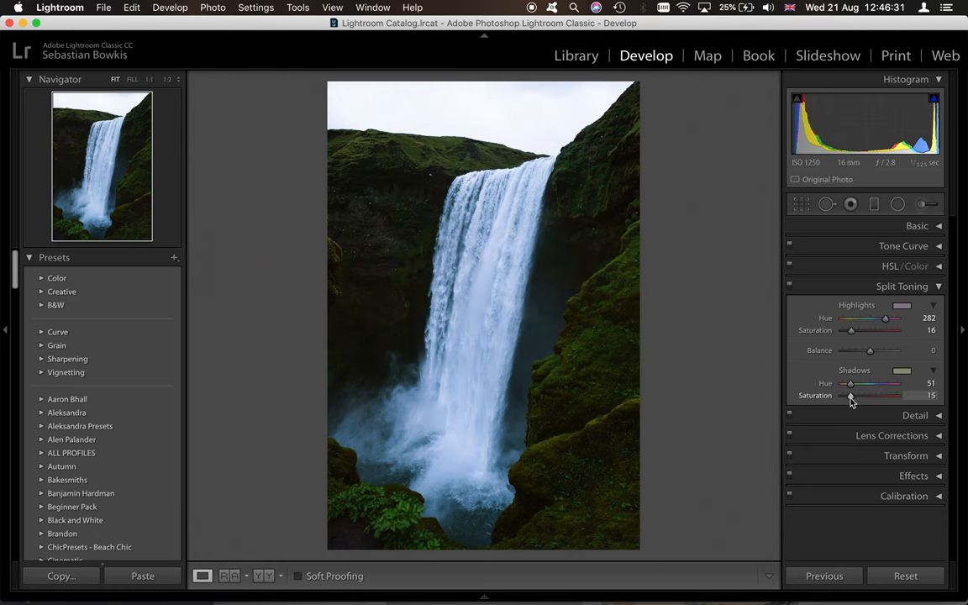
{"action": "left_click_drag", "start_coordinate": [853, 397], "coordinate": [849, 396]}
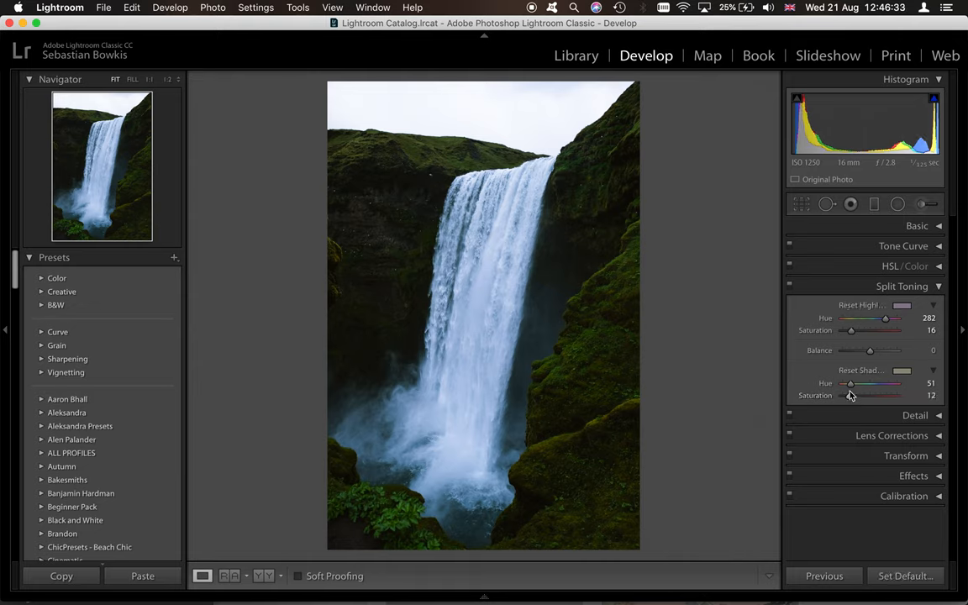
Shift the shadows hue through green and purple to settle on blue around 262
{"action": "left_click_drag", "start_coordinate": [850, 383], "coordinate": [865, 383]}
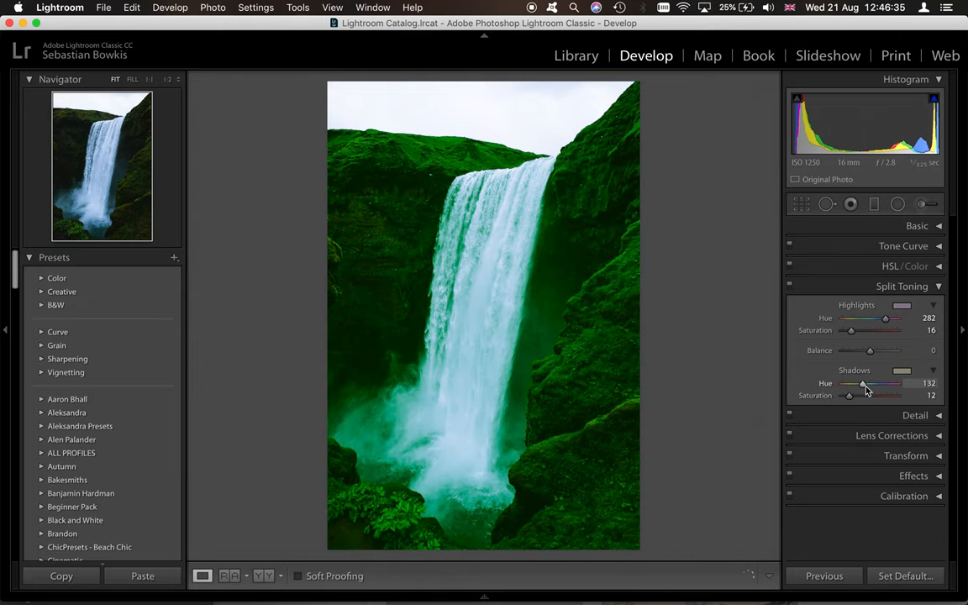
{"action": "left_click_drag", "start_coordinate": [863, 383], "coordinate": [877, 383]}
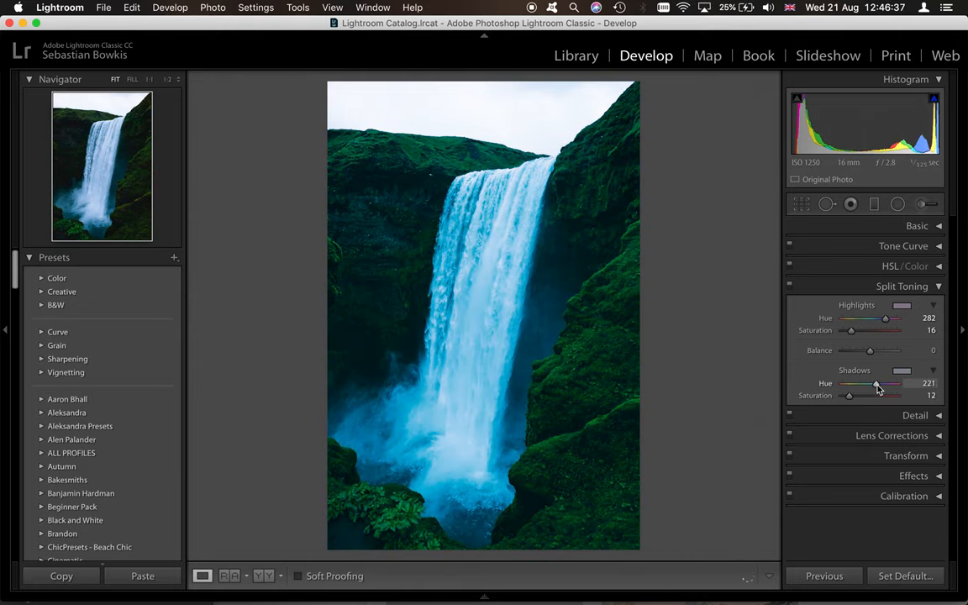
{"action": "left_click_drag", "start_coordinate": [877, 383], "coordinate": [889, 383]}
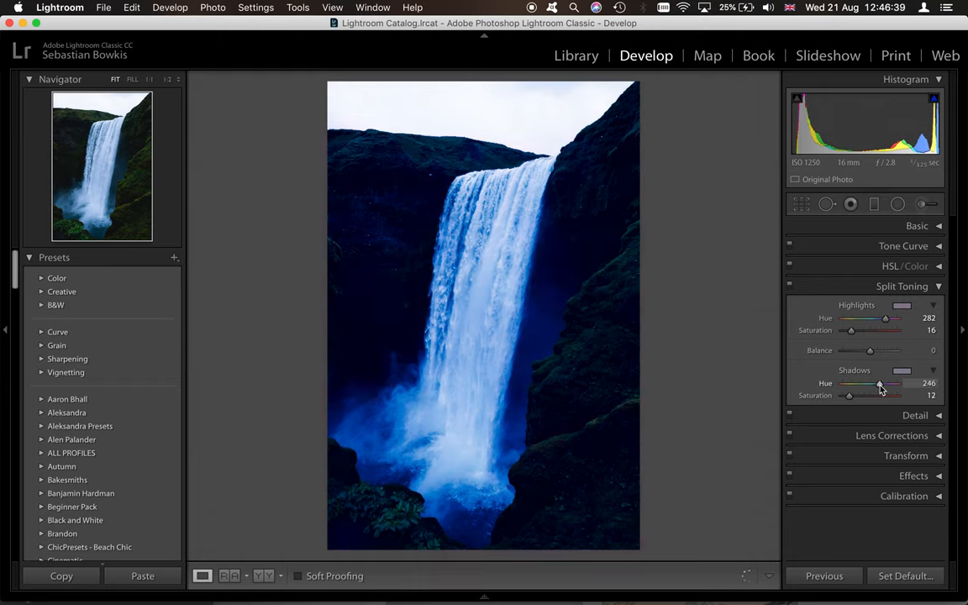
{"action": "left_click_drag", "start_coordinate": [880, 383], "coordinate": [885, 383]}
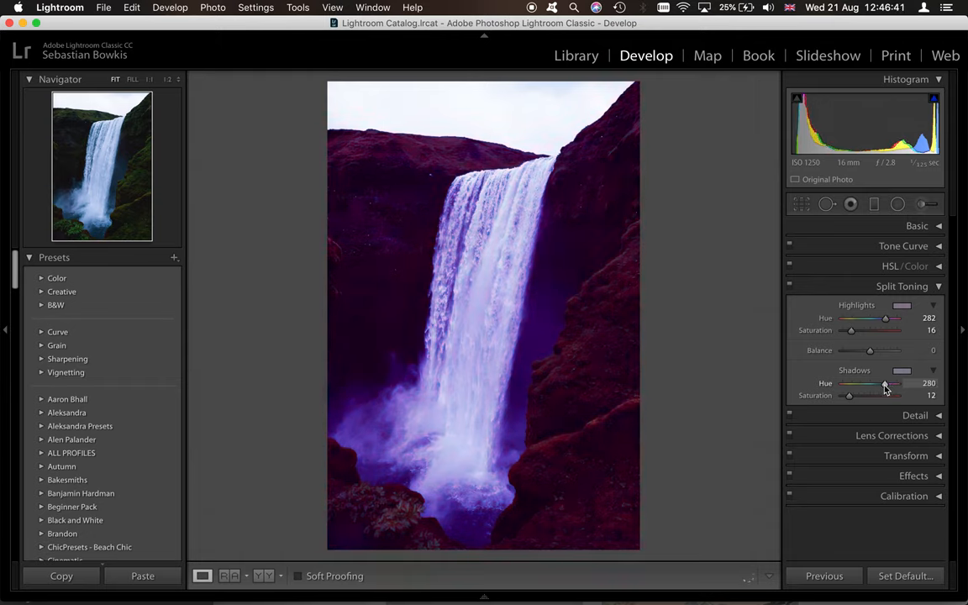
{"action": "left_click_drag", "start_coordinate": [884, 383], "coordinate": [880, 383]}
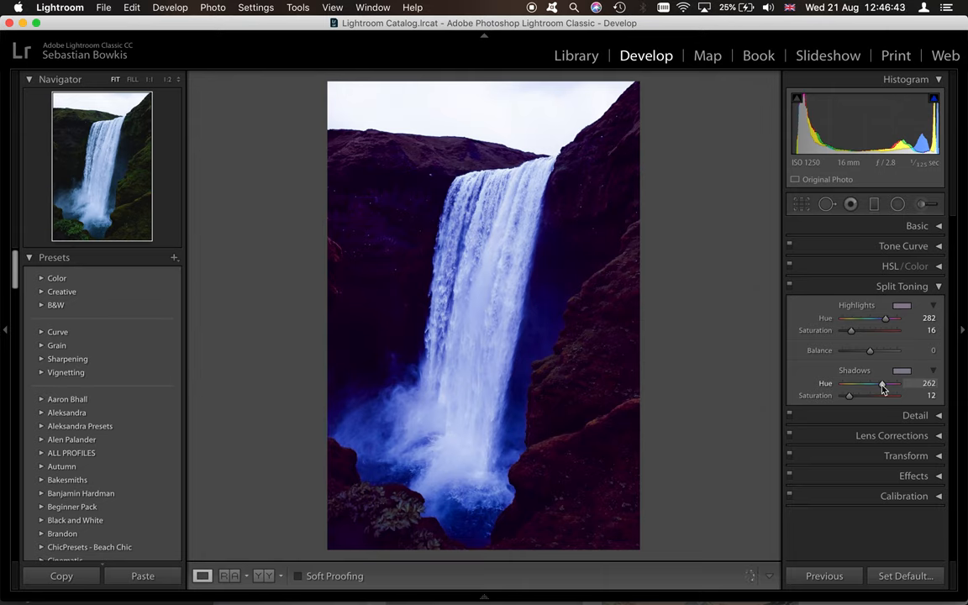
{"action": "left_click_drag", "start_coordinate": [882, 385], "coordinate": [876, 385]}
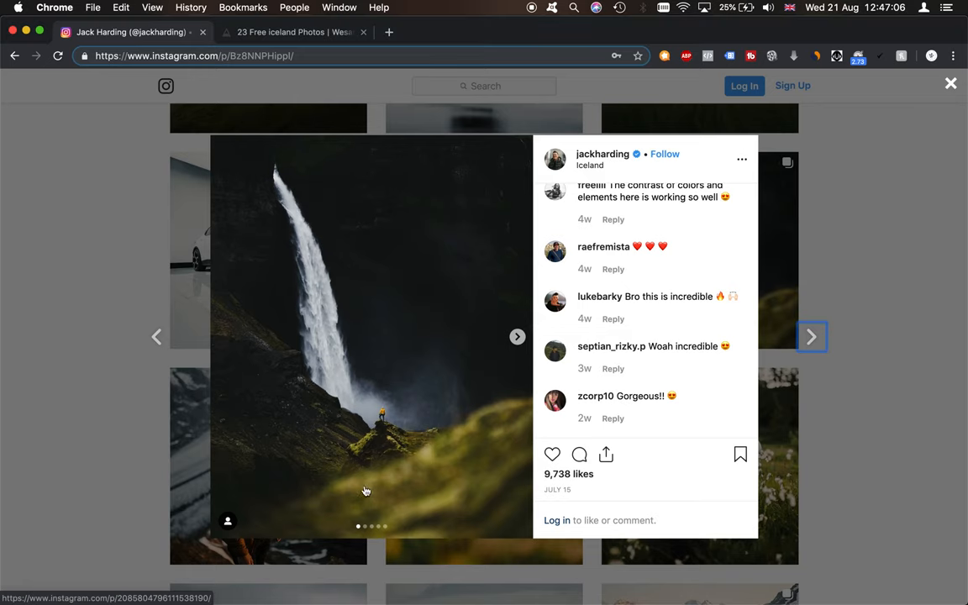
{"action": "mouse_move", "coordinate": [527, 343]}
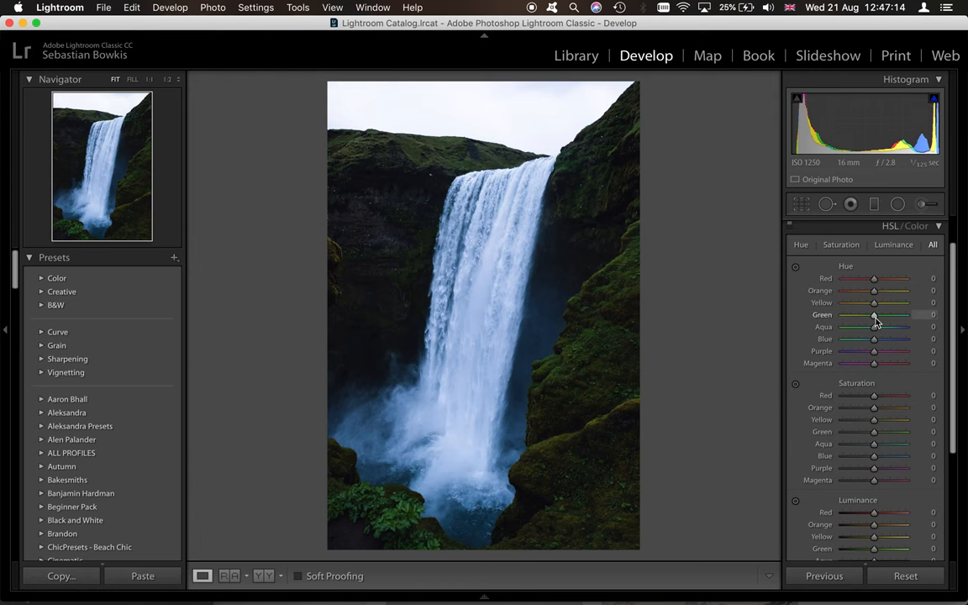
Experiment with extreme yellow and green hue shifts to test their effect on the moss
{"action": "left_click_drag", "start_coordinate": [874, 315], "coordinate": [904, 314]}
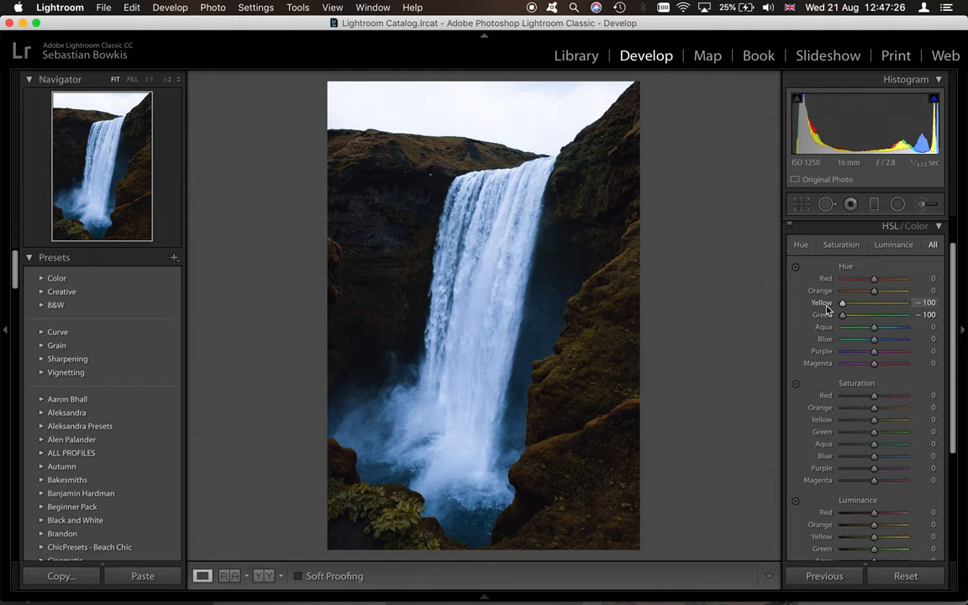
{"action": "left_click_drag", "start_coordinate": [840, 303], "coordinate": [906, 303]}
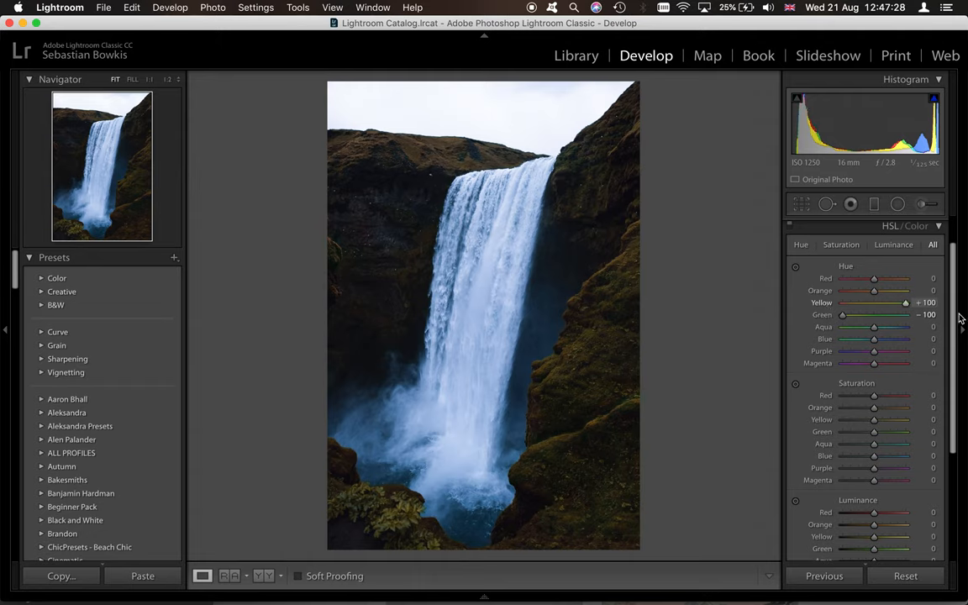
{"action": "left_click_drag", "start_coordinate": [904, 302], "coordinate": [904, 303]}
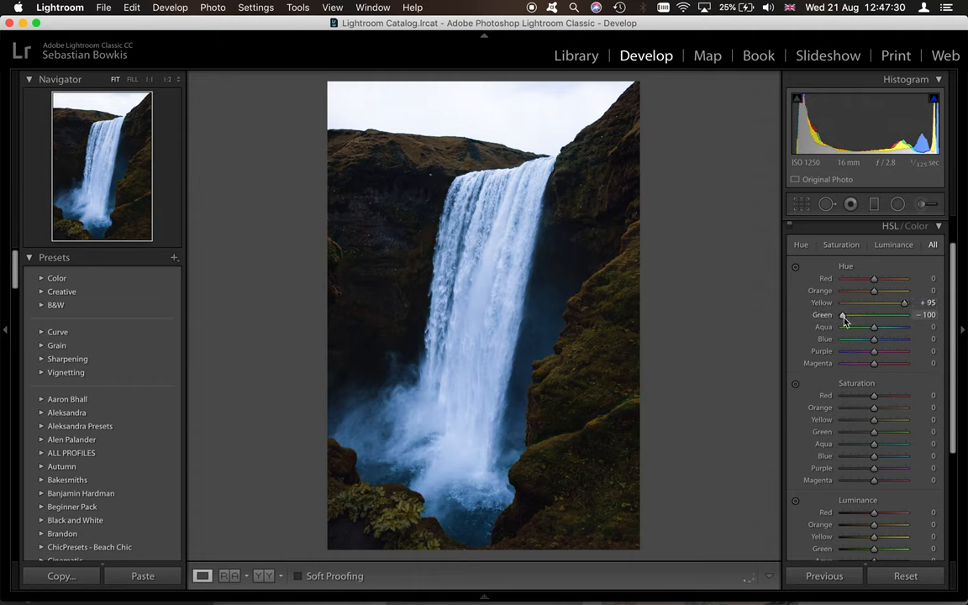
{"action": "left_click_drag", "start_coordinate": [844, 316], "coordinate": [850, 316]}
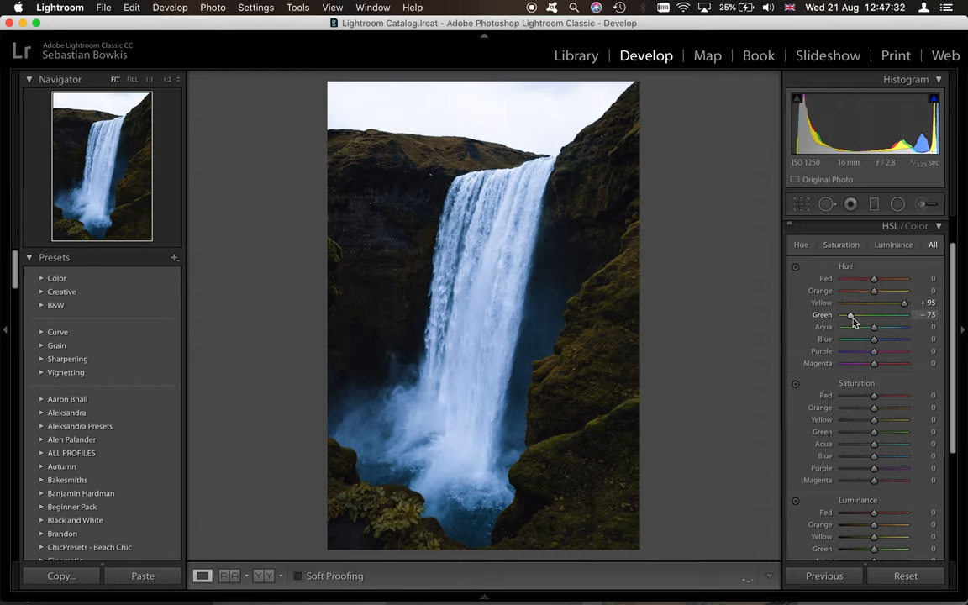
{"action": "left_click_drag", "start_coordinate": [850, 316], "coordinate": [855, 316]}
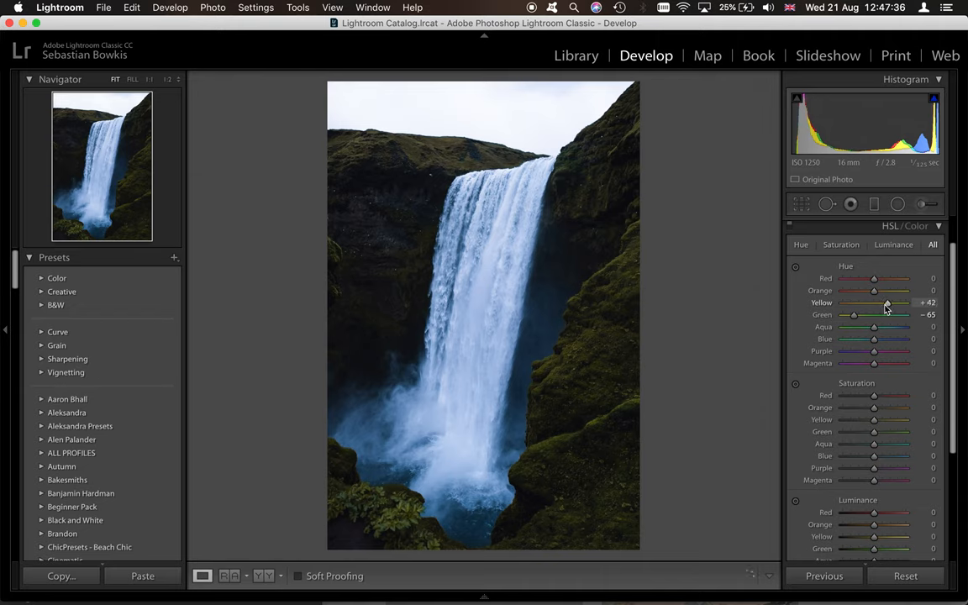
Settle the yellow hue near -78 and the green hue near -49 for warmer moss
{"action": "left_click_drag", "start_coordinate": [887, 302], "coordinate": [883, 302]}
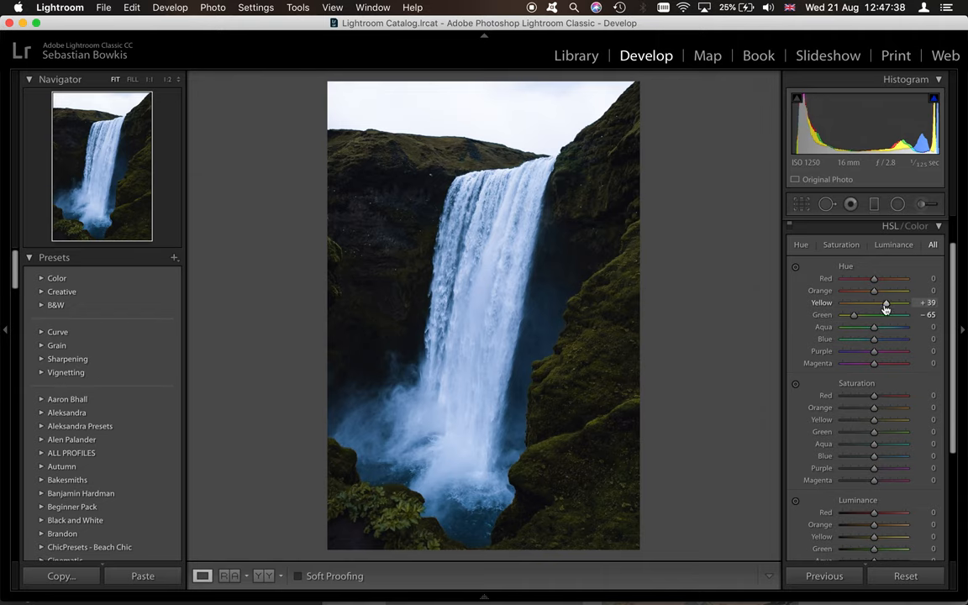
{"action": "left_click_drag", "start_coordinate": [887, 303], "coordinate": [877, 303]}
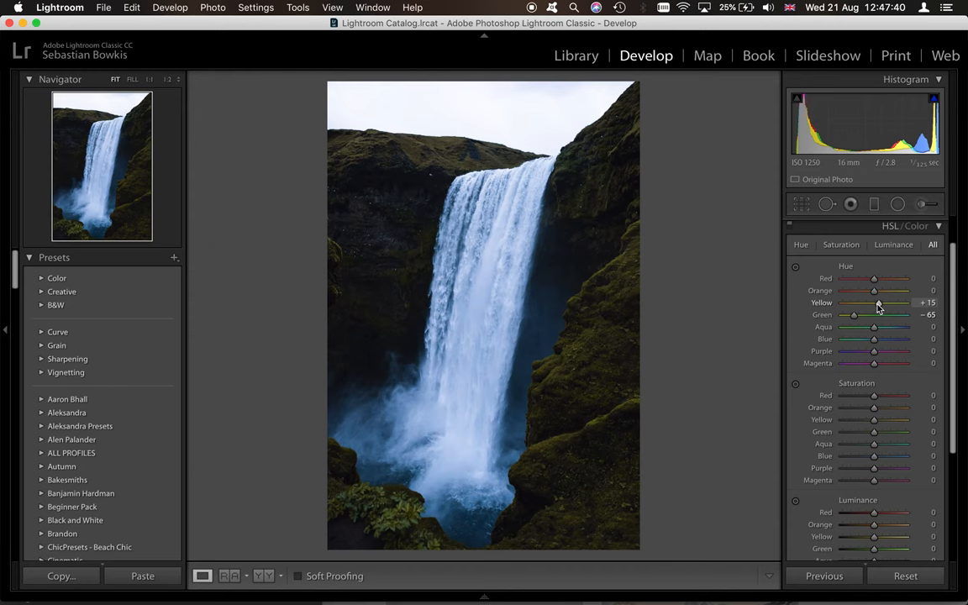
{"action": "left_click_drag", "start_coordinate": [877, 302], "coordinate": [847, 303]}
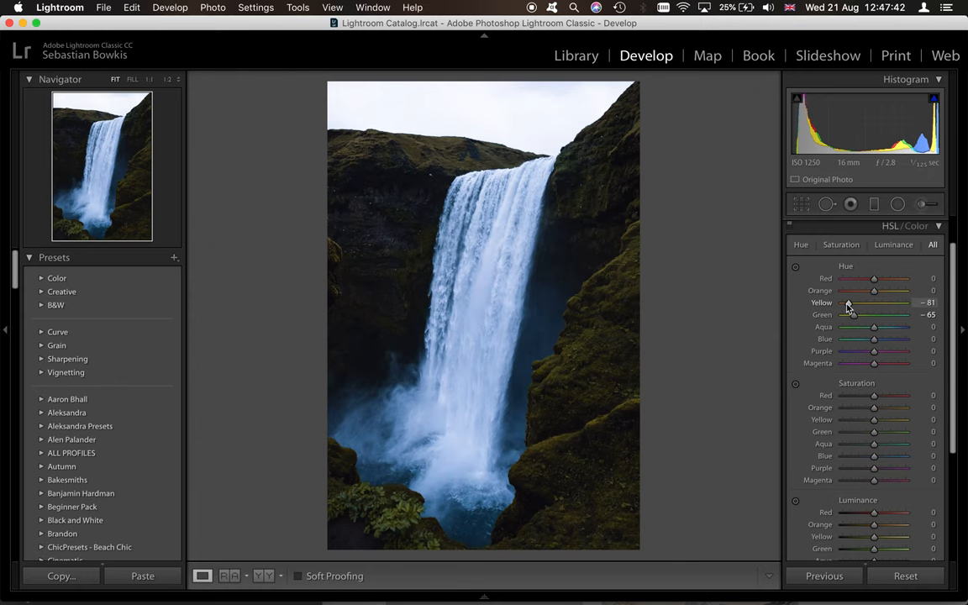
{"action": "left_click_drag", "start_coordinate": [848, 303], "coordinate": [867, 302]}
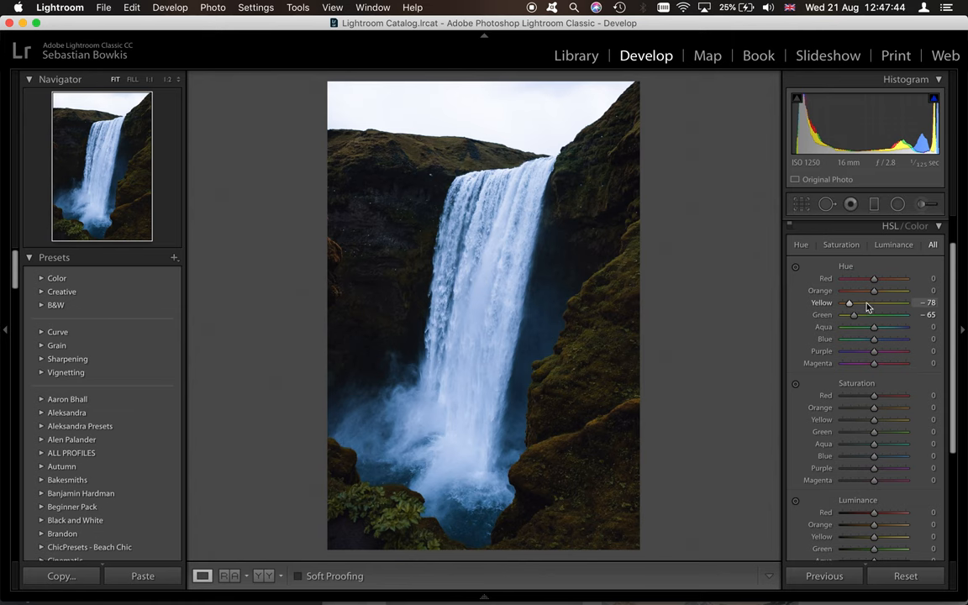
{"action": "left_click_drag", "start_coordinate": [849, 314], "coordinate": [858, 314]}
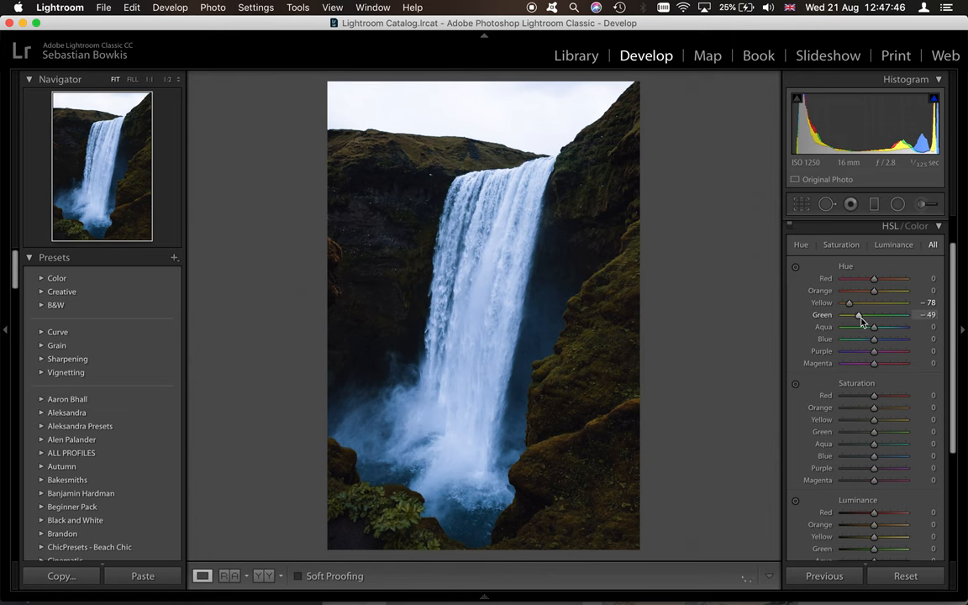
{"action": "left_click_drag", "start_coordinate": [857, 314], "coordinate": [860, 314]}
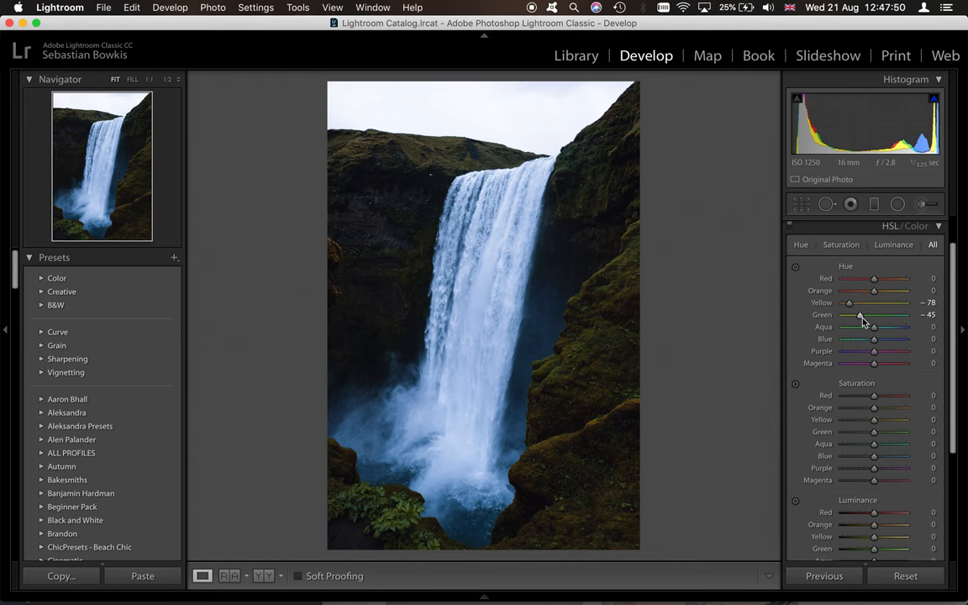
Raise yellow luminance to about +97 and green luminance to about +91
{"action": "scroll", "scroll_direction": "down", "scroll_amount": 3}
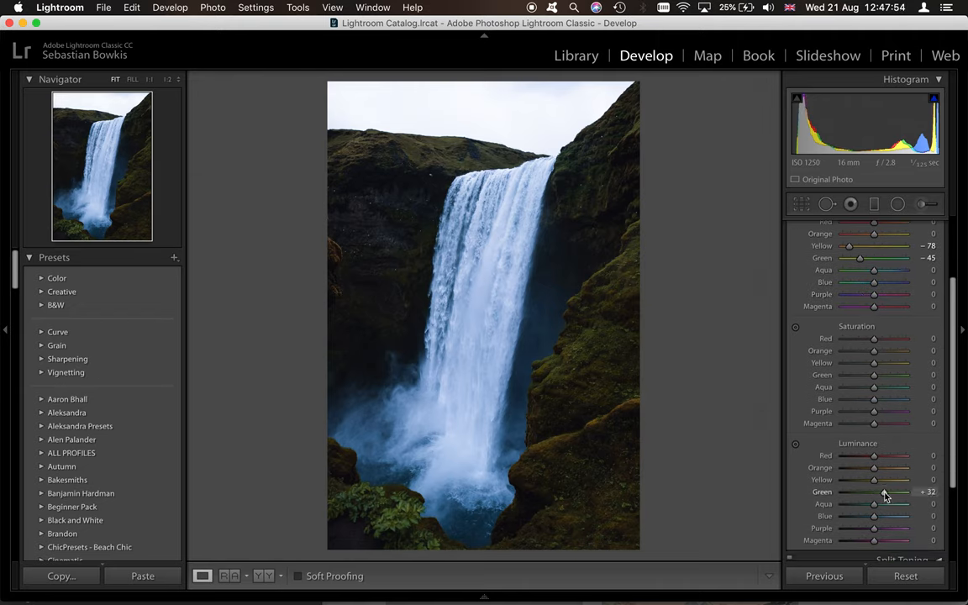
{"action": "left_click_drag", "start_coordinate": [874, 481], "coordinate": [889, 481]}
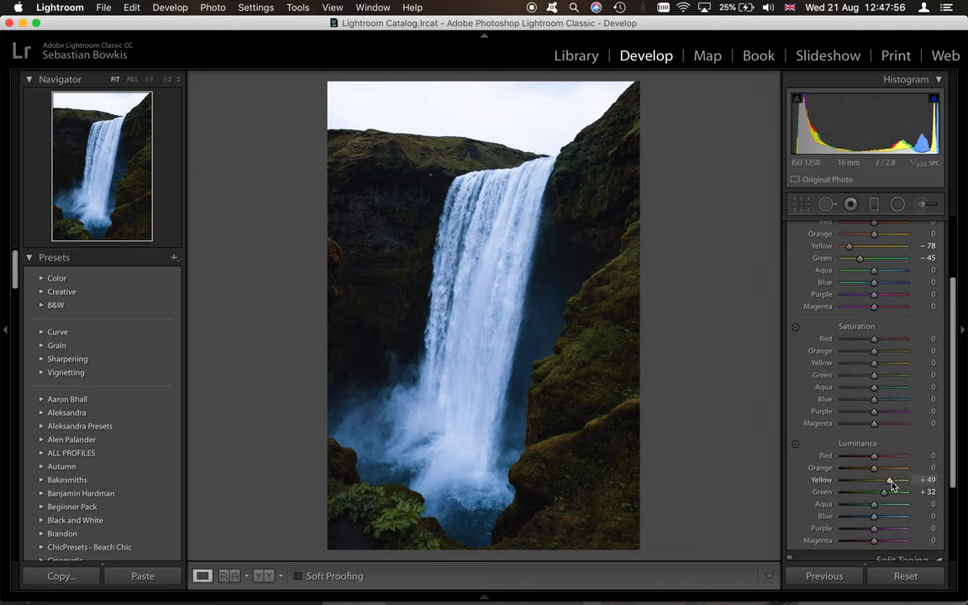
{"action": "left_click_drag", "start_coordinate": [884, 490], "coordinate": [891, 490]}
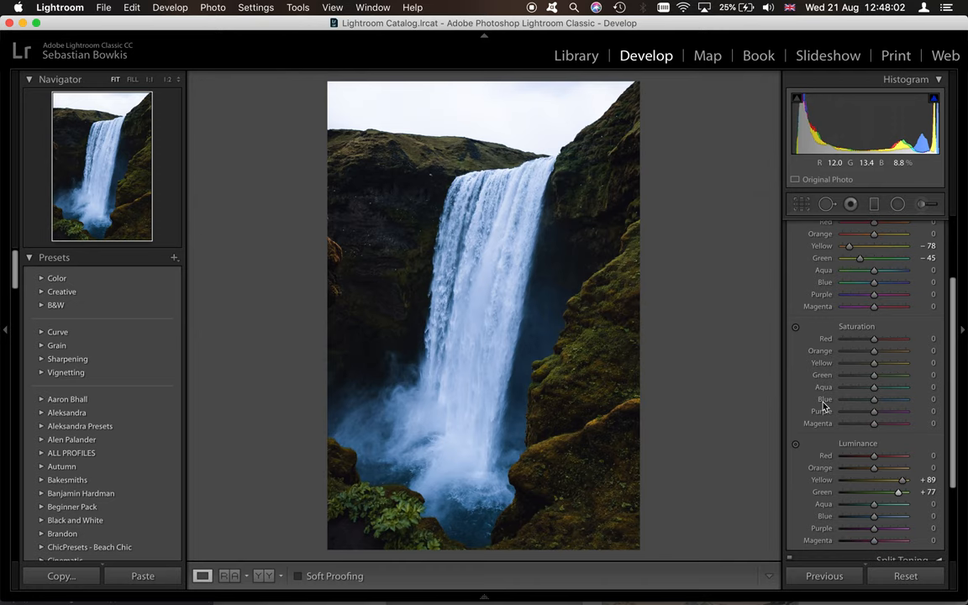
{"action": "left_click_drag", "start_coordinate": [897, 490], "coordinate": [905, 490]}
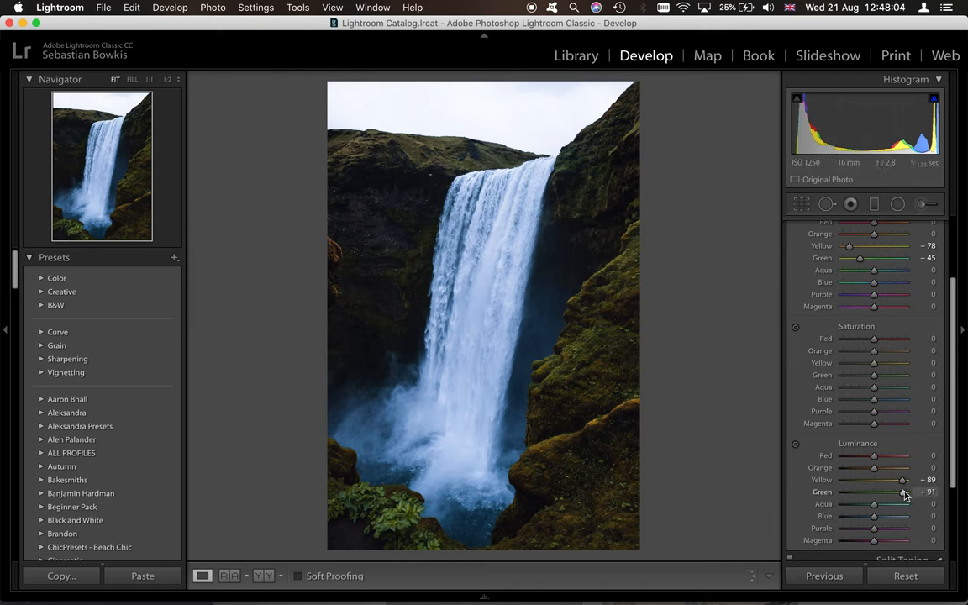
{"action": "left_click_drag", "start_coordinate": [900, 491], "coordinate": [904, 481]}
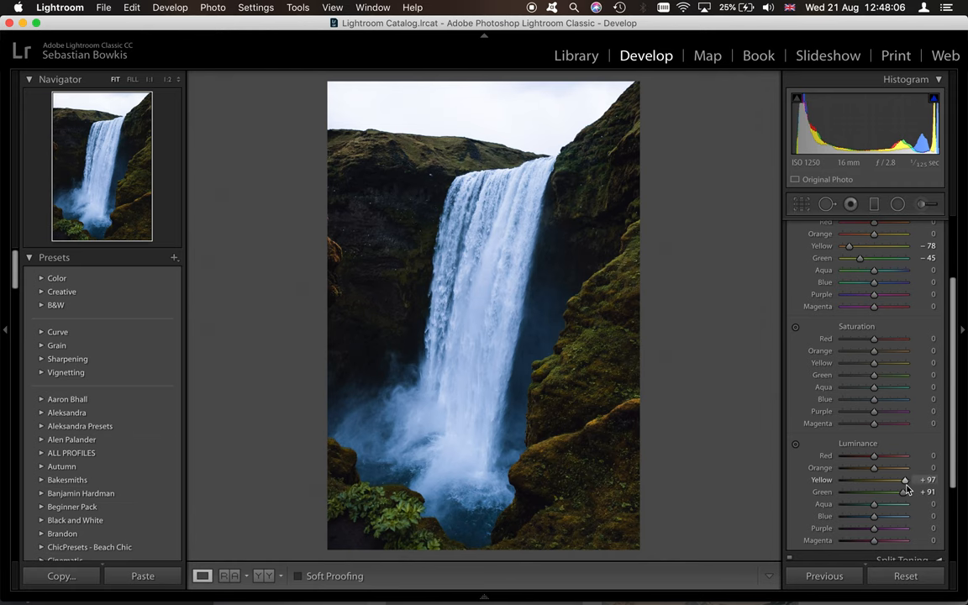
{"action": "scroll", "scroll_direction": "down", "scroll_amount": 3}
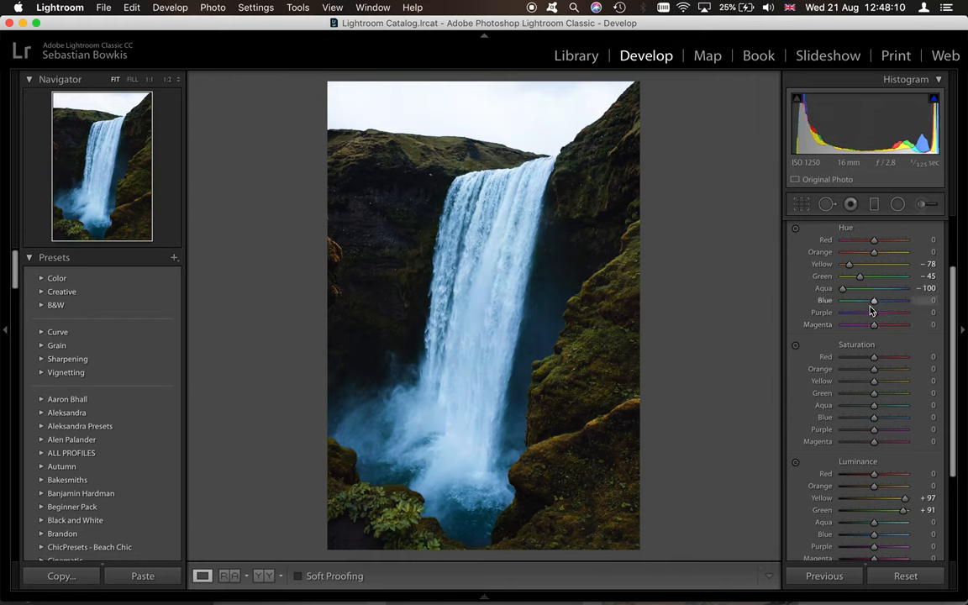
Try a full teal shift on the water, undo it, and test aqua around +35 to +80
{"action": "left_click_drag", "start_coordinate": [873, 299], "coordinate": [842, 299]}
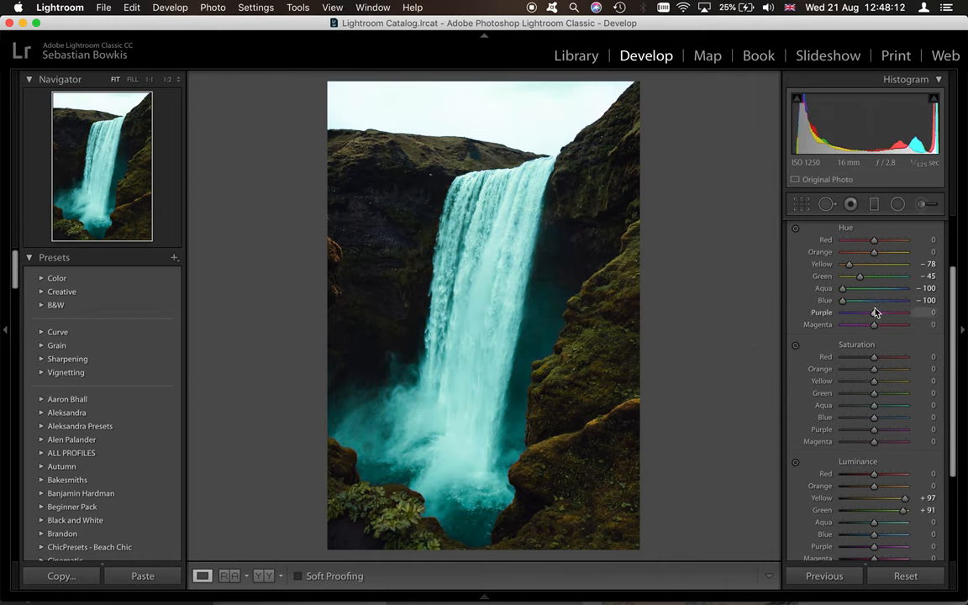
{"action": "left_click_drag", "start_coordinate": [842, 299], "coordinate": [904, 299]}
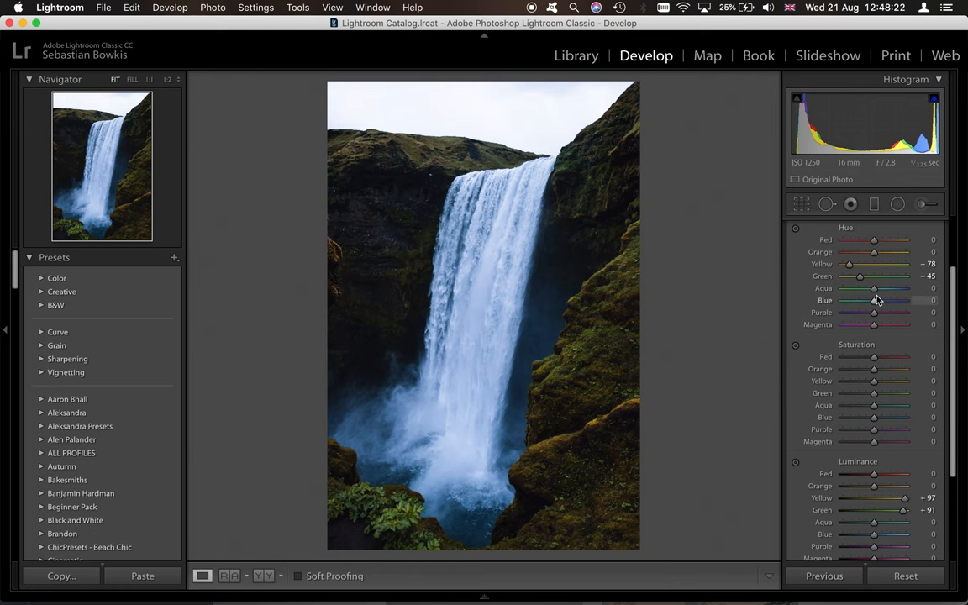
{"action": "left_click_drag", "start_coordinate": [873, 289], "coordinate": [904, 289]}
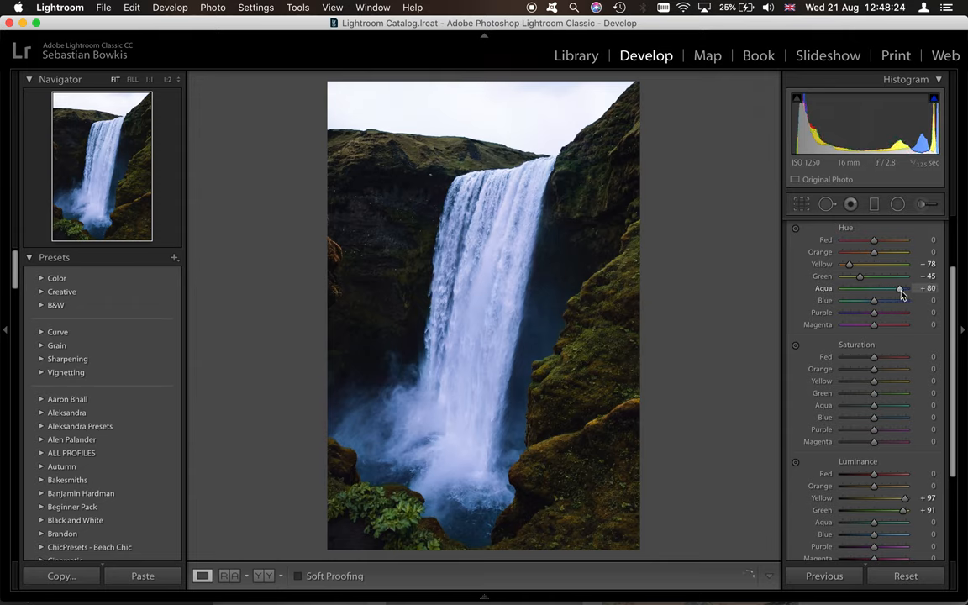
{"action": "left_click_drag", "start_coordinate": [899, 289], "coordinate": [884, 289]}
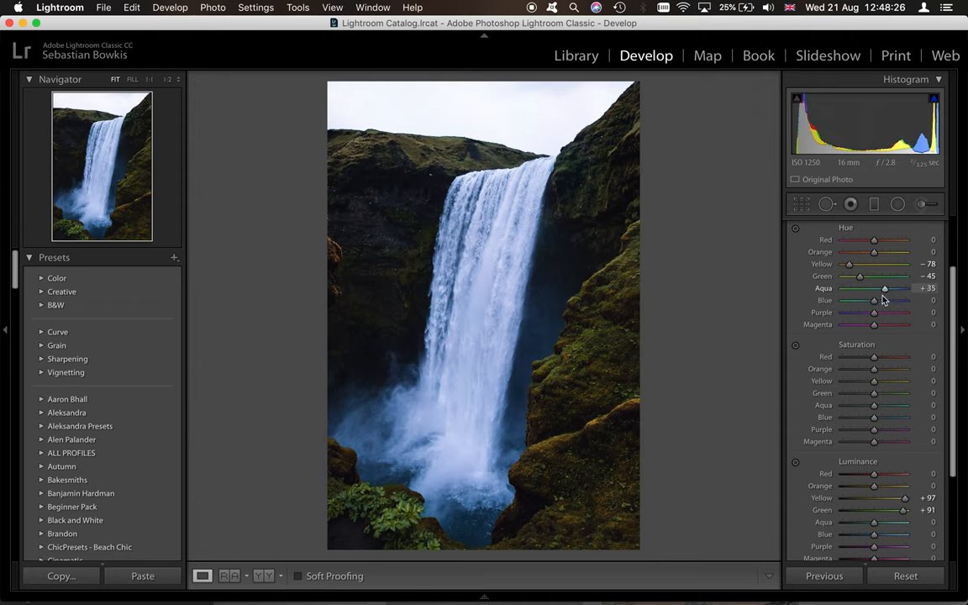
{"action": "left_click_drag", "start_coordinate": [873, 299], "coordinate": [877, 299]}
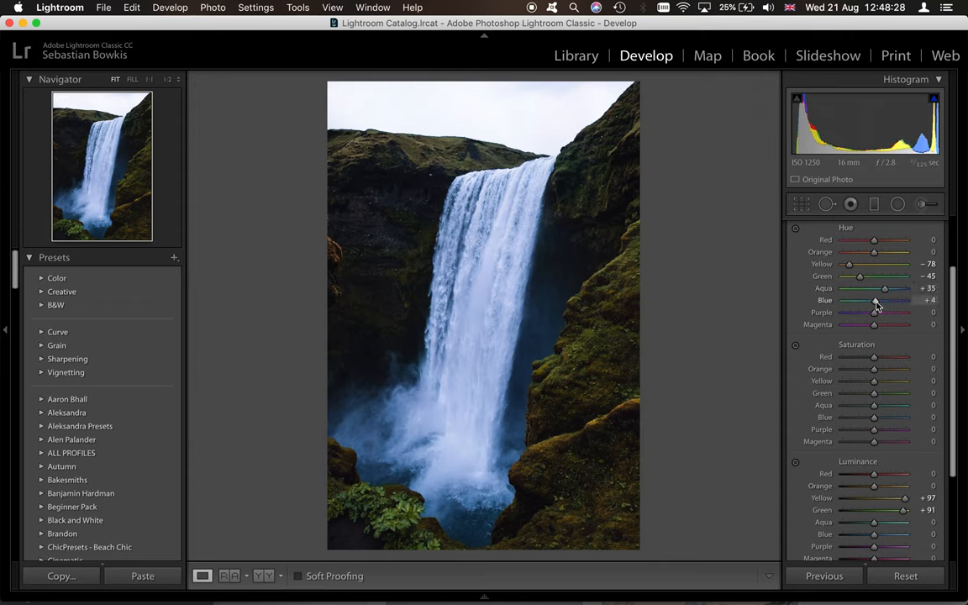
{"action": "left_click_drag", "start_coordinate": [883, 299], "coordinate": [874, 299]}
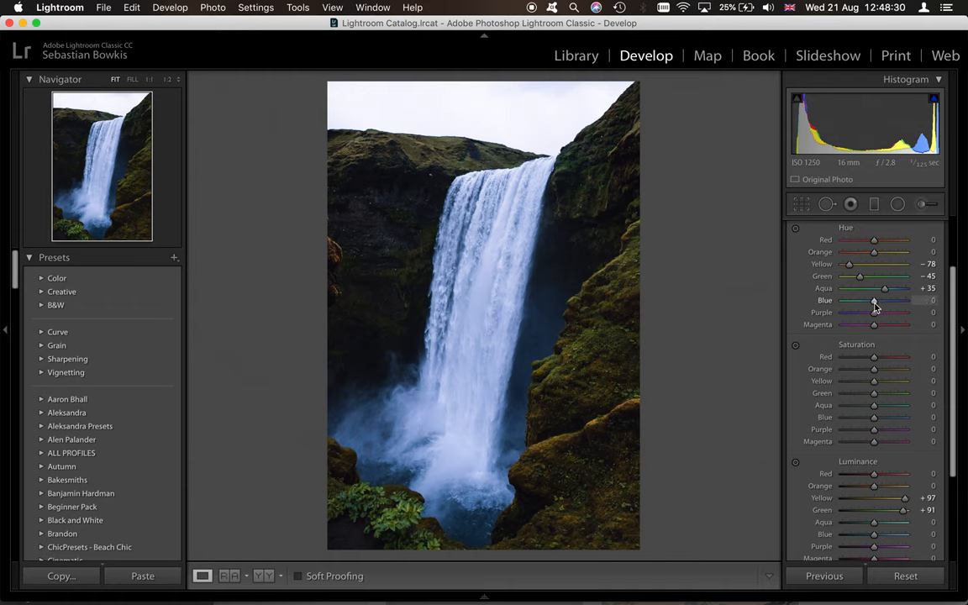
{"action": "mouse_move", "coordinate": [716, 340]}
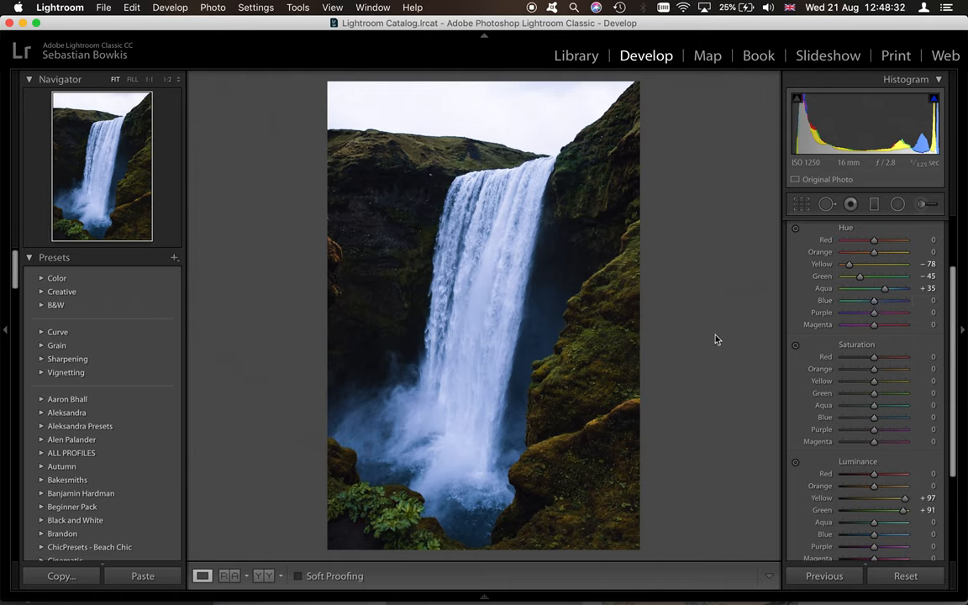
Set aqua hue to about +25, blue to +10 and red to about -63
{"action": "left_click_drag", "start_coordinate": [884, 289], "coordinate": [881, 289]}
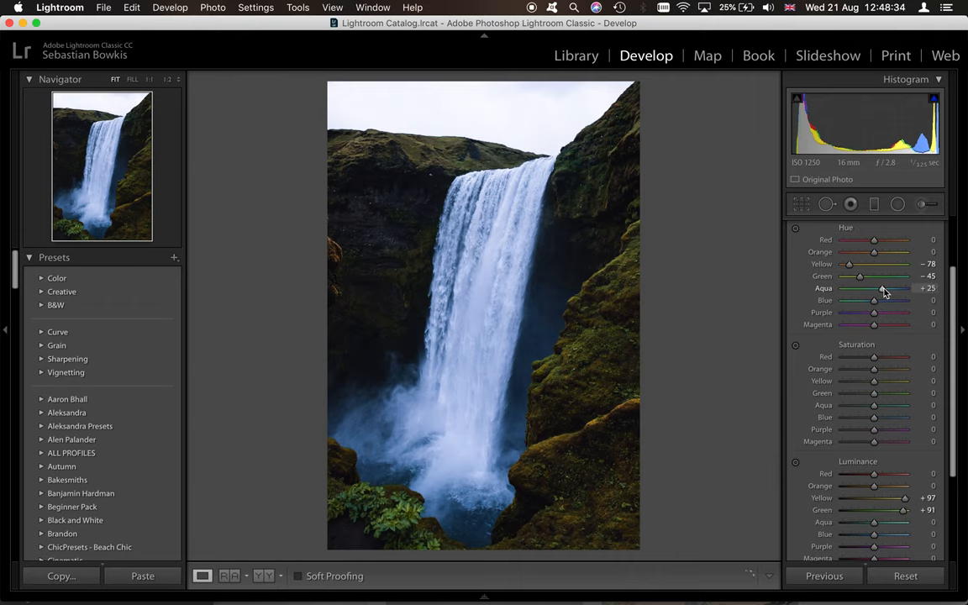
{"action": "left_click_drag", "start_coordinate": [874, 299], "coordinate": [880, 299]}
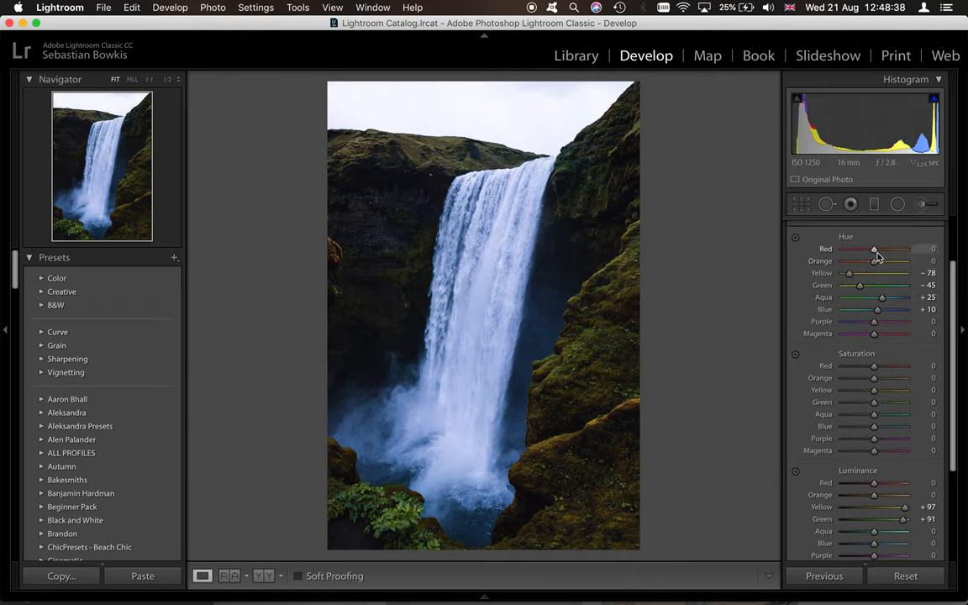
{"action": "left_click_drag", "start_coordinate": [874, 249], "coordinate": [850, 248]}
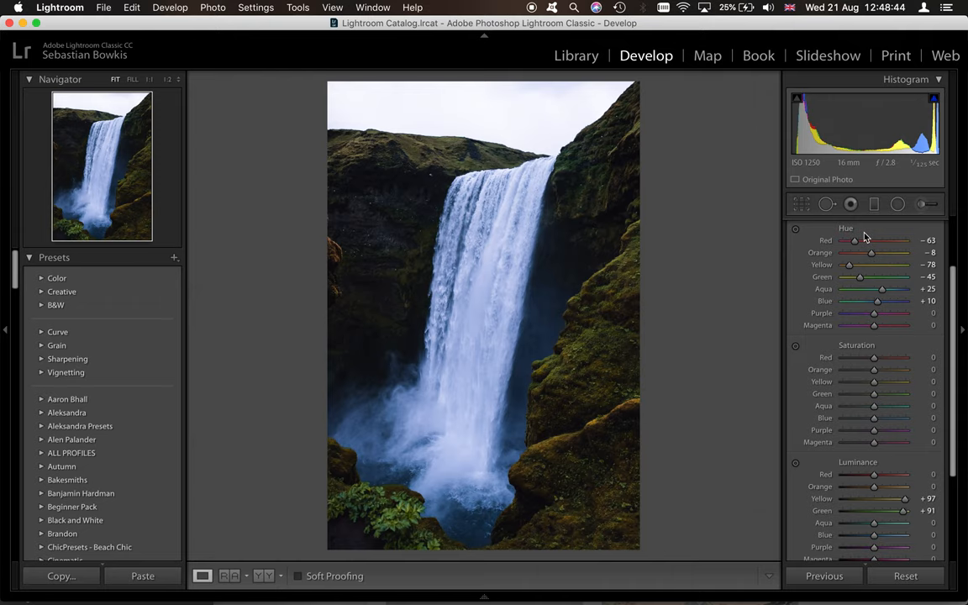
Lower aqua saturation to about -26 and blue to about -44, nudging the hues back
{"action": "scroll", "scroll_direction": "down", "scroll_amount": 3}
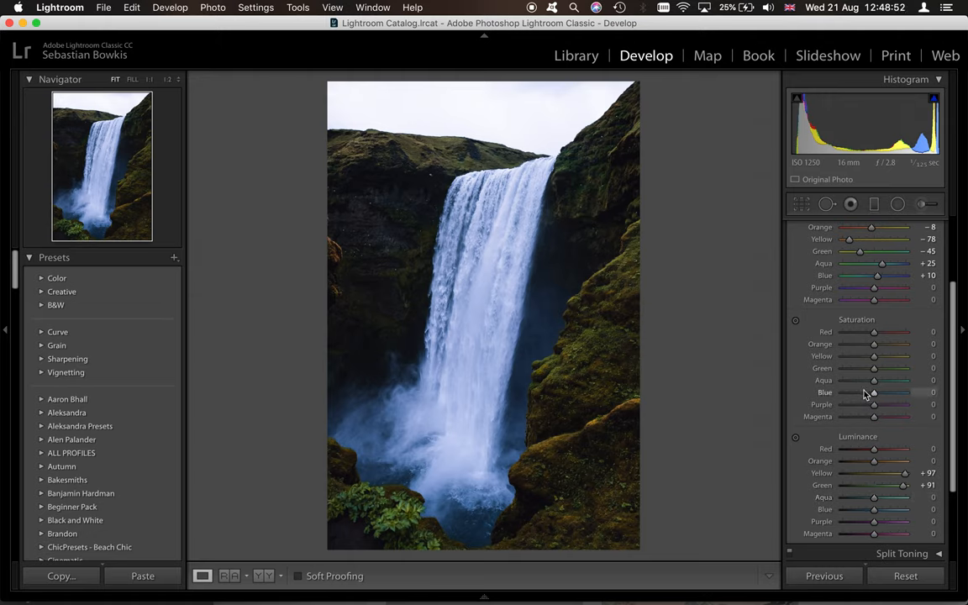
{"action": "left_click_drag", "start_coordinate": [873, 380], "coordinate": [857, 379]}
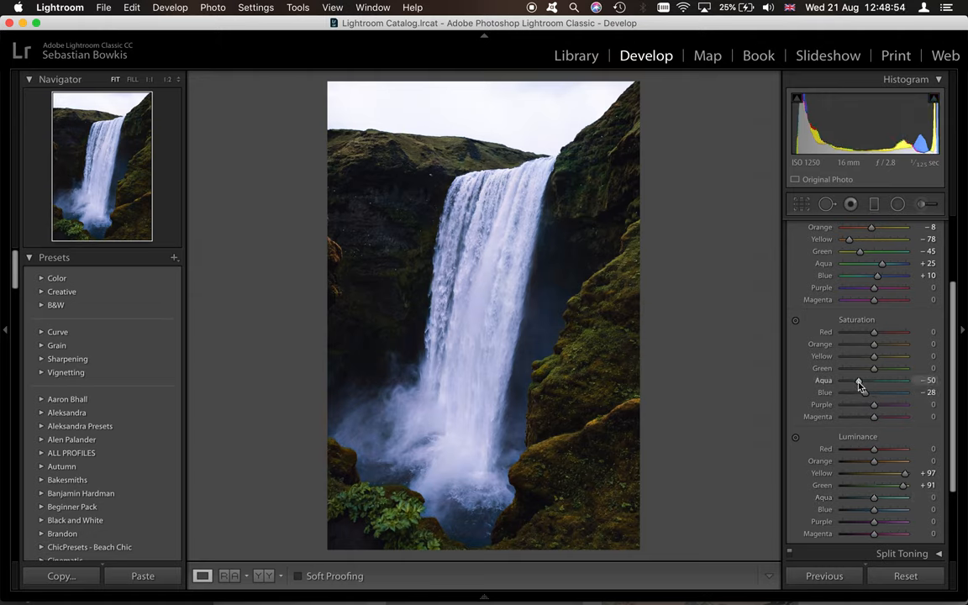
{"action": "left_click_drag", "start_coordinate": [874, 393], "coordinate": [853, 393]}
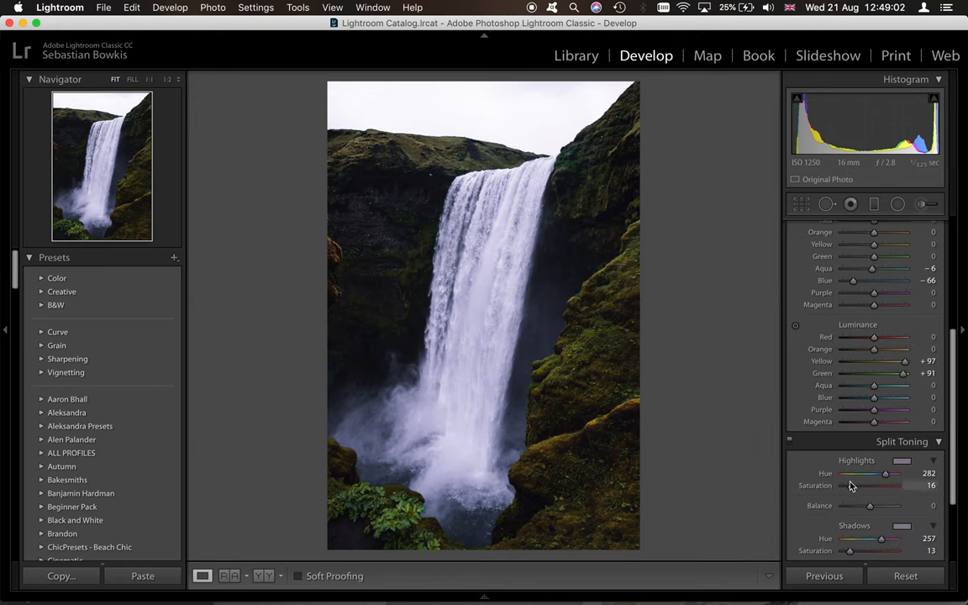
{"action": "left_click_drag", "start_coordinate": [883, 486], "coordinate": [847, 486]}
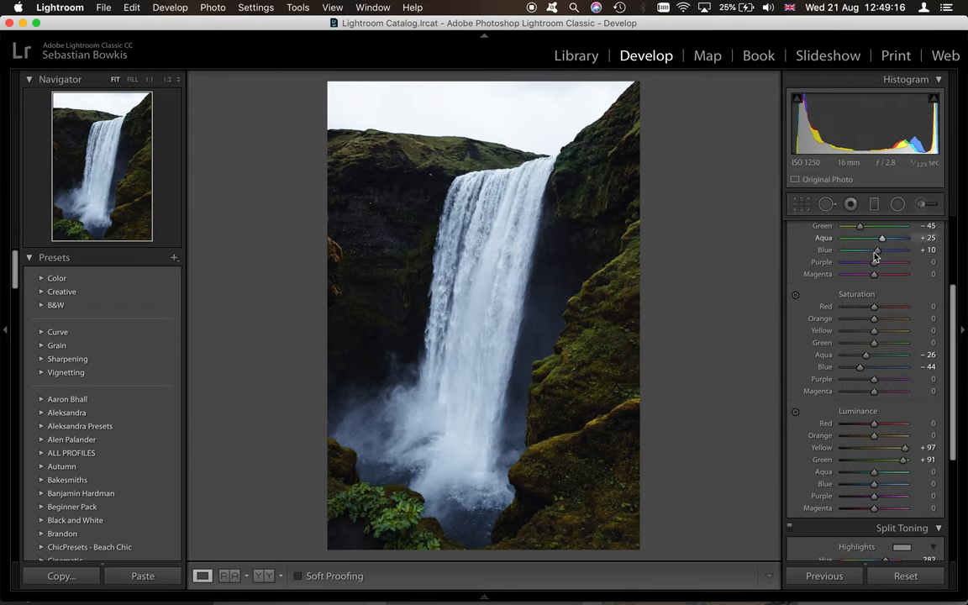
{"action": "left_click_drag", "start_coordinate": [877, 249], "coordinate": [870, 249]}
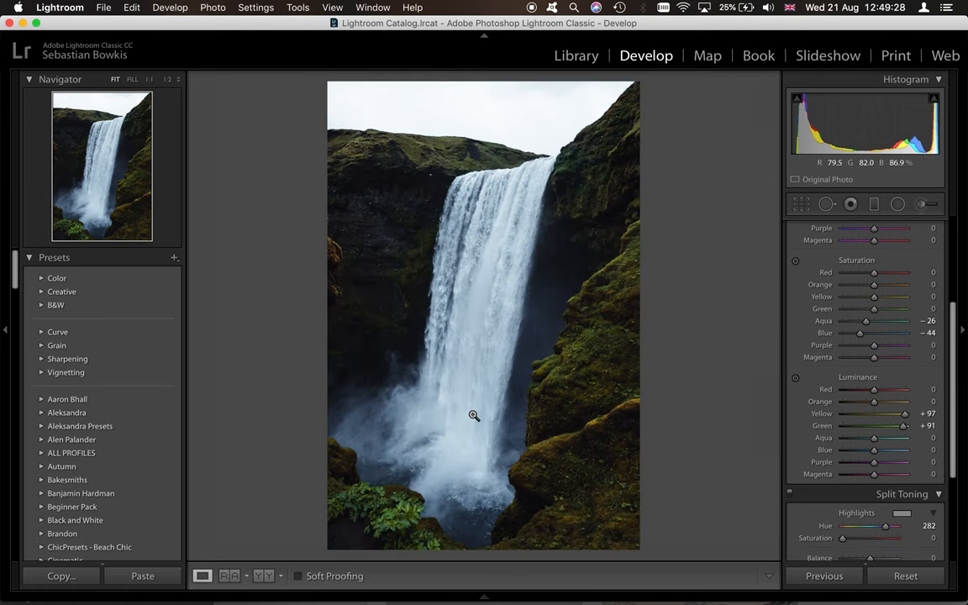
{"action": "scroll", "scroll_direction": "down", "scroll_amount": 3}
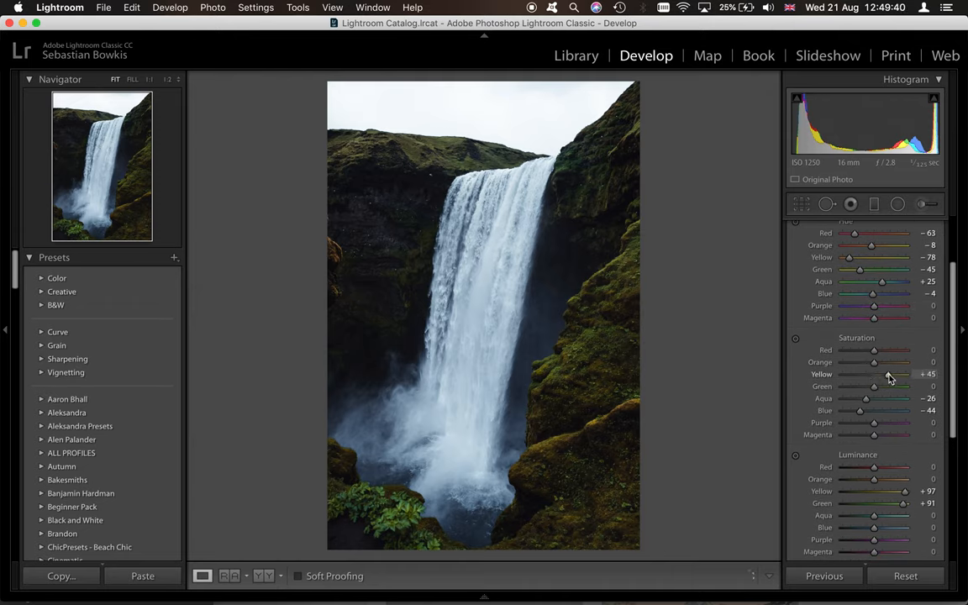
Raise yellow saturation to about +82 and green saturation to about +35
{"action": "left_click_drag", "start_coordinate": [873, 385], "coordinate": [904, 385]}
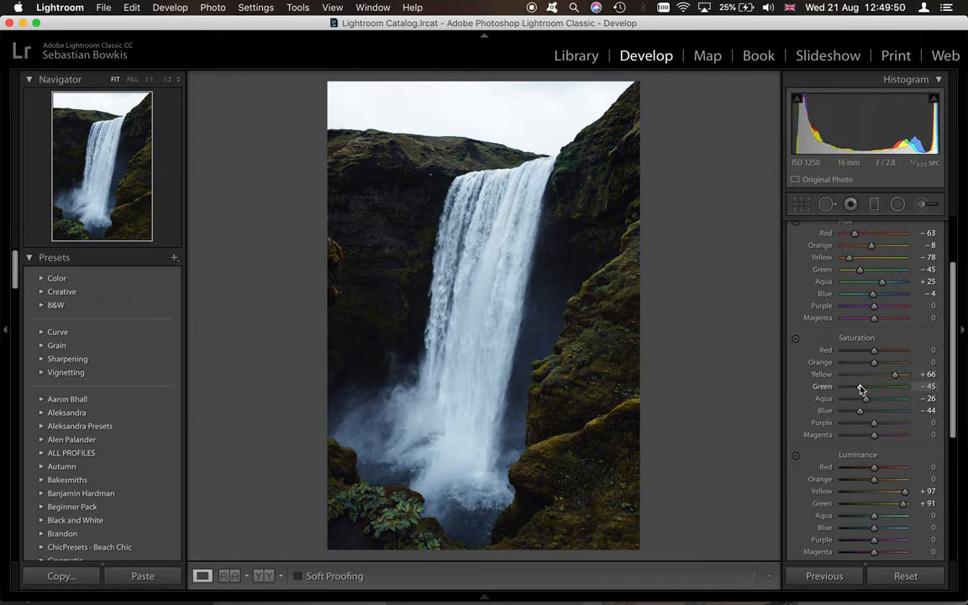
{"action": "left_click_drag", "start_coordinate": [860, 387], "coordinate": [894, 387]}
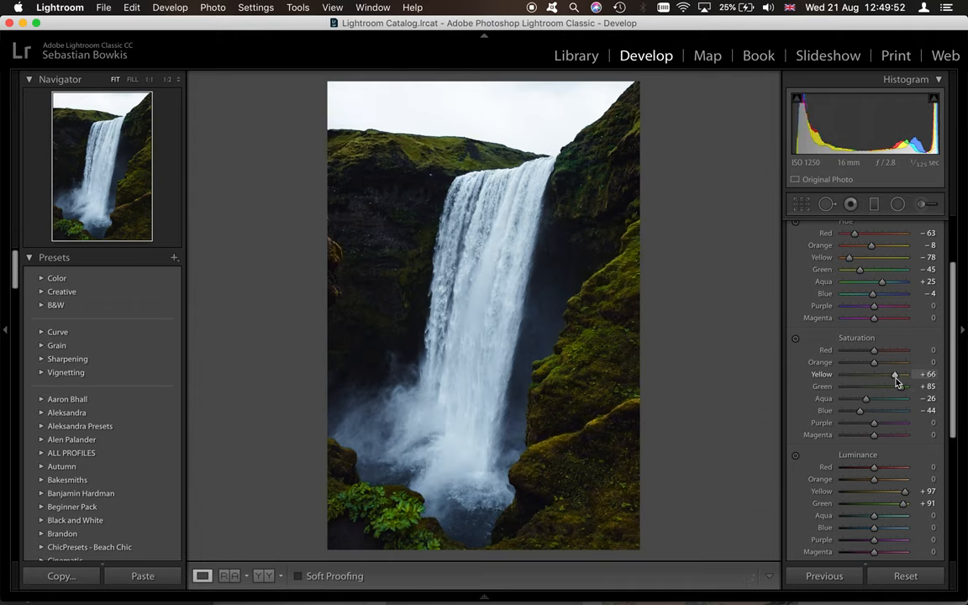
{"action": "left_click_drag", "start_coordinate": [894, 373], "coordinate": [856, 373]}
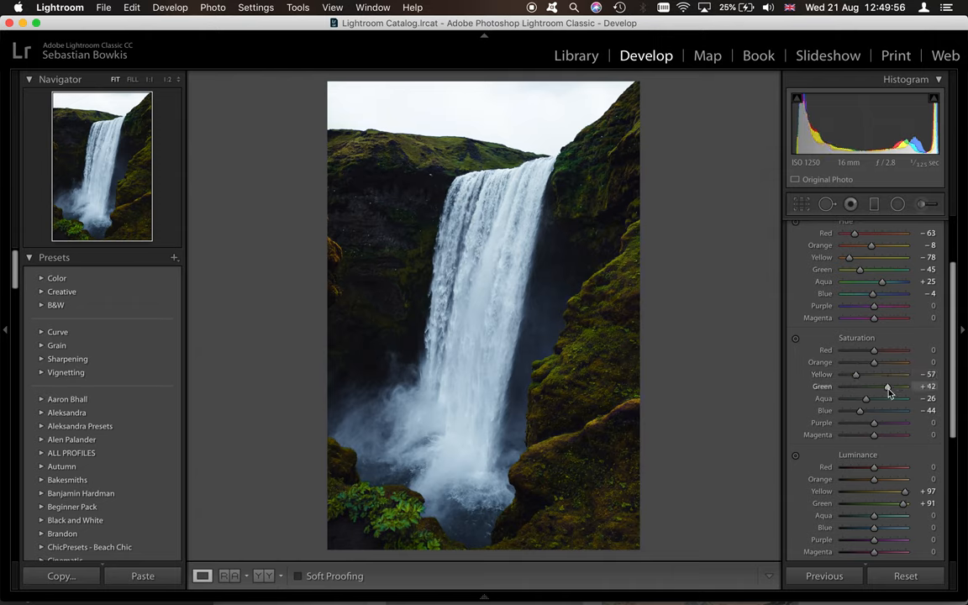
{"action": "left_click_drag", "start_coordinate": [883, 385], "coordinate": [877, 384]}
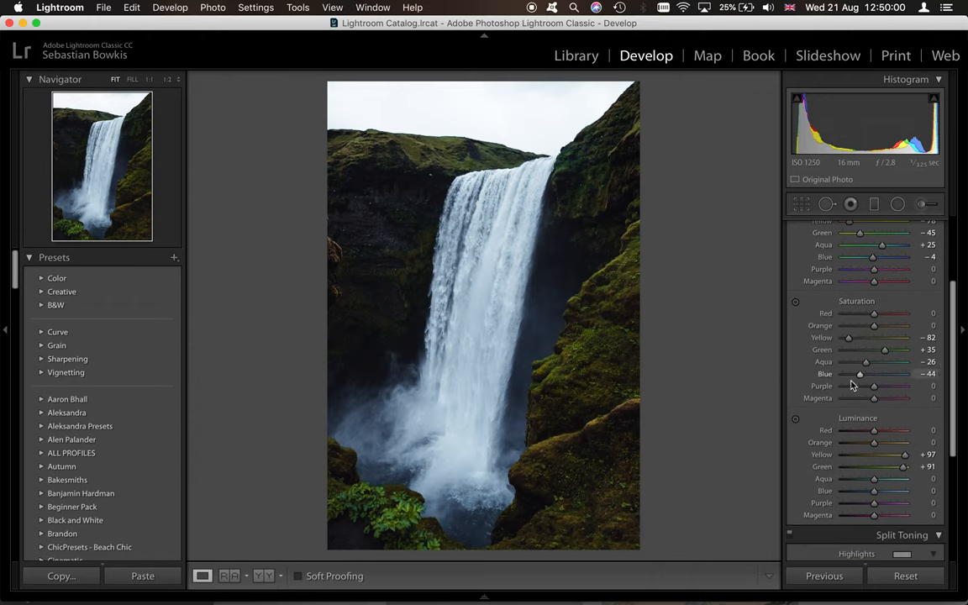
Set aqua luminance near +58 and blue luminance near +16, comparing with the reference
{"action": "scroll", "scroll_direction": "down", "scroll_amount": 3}
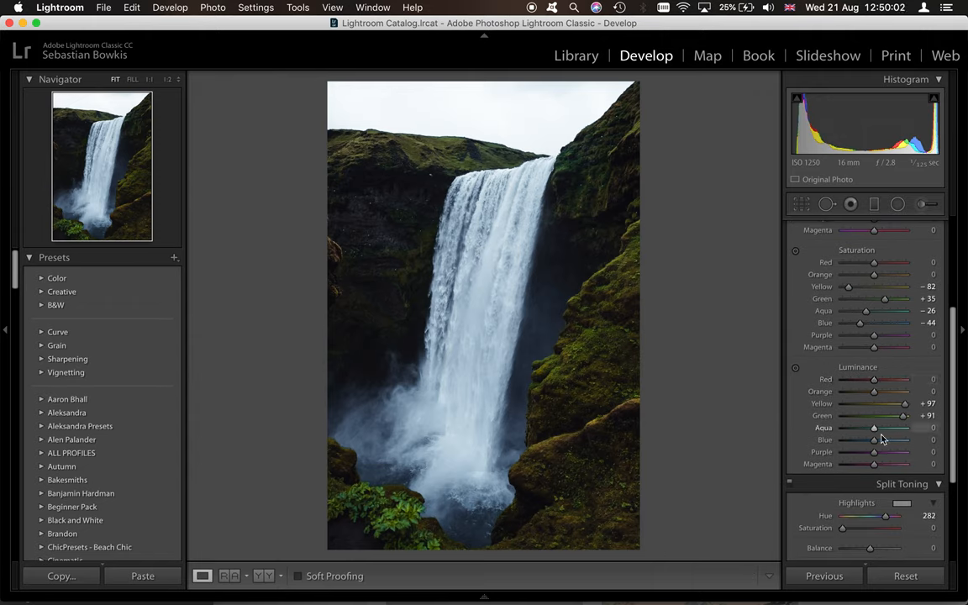
{"action": "left_click_drag", "start_coordinate": [874, 440], "coordinate": [884, 440]}
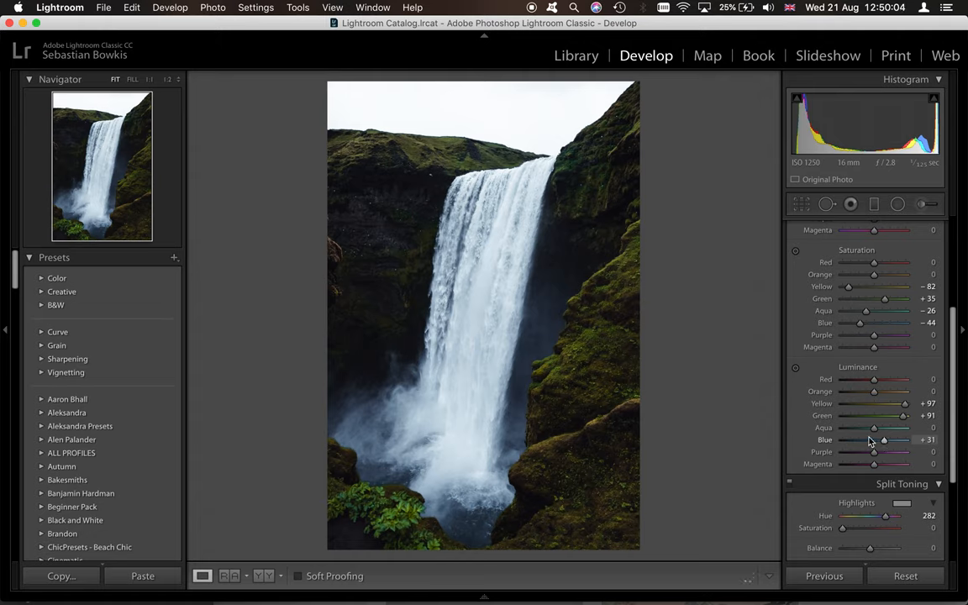
{"action": "left_click_drag", "start_coordinate": [874, 429], "coordinate": [883, 428]}
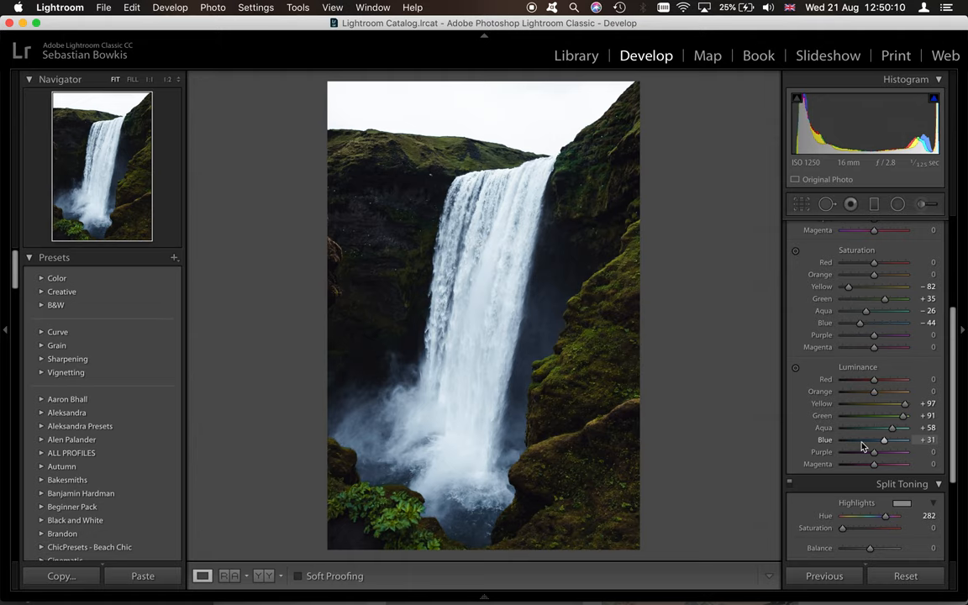
{"action": "mouse_move", "coordinate": [867, 447]}
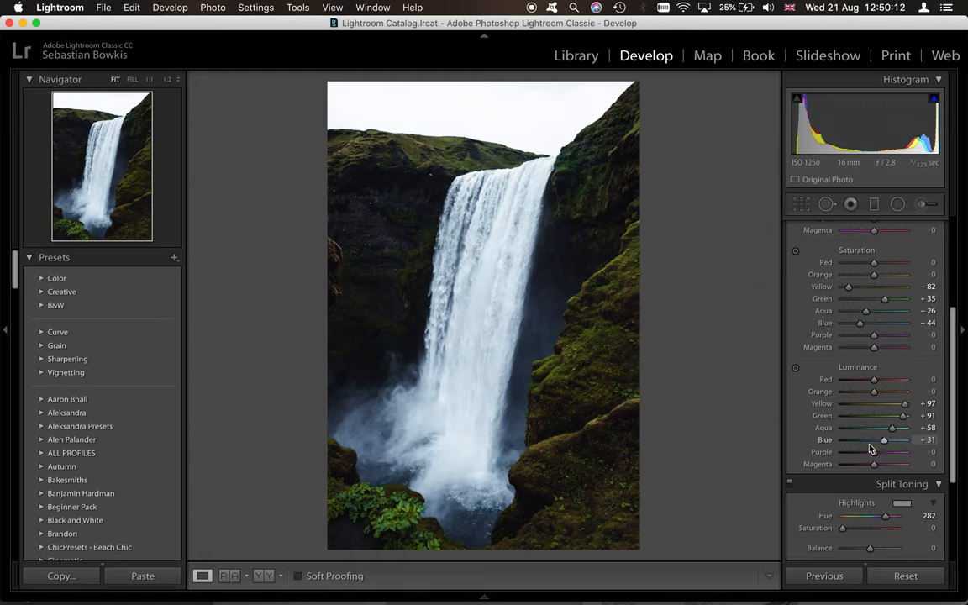
{"action": "left_click_drag", "start_coordinate": [883, 440], "coordinate": [871, 440]}
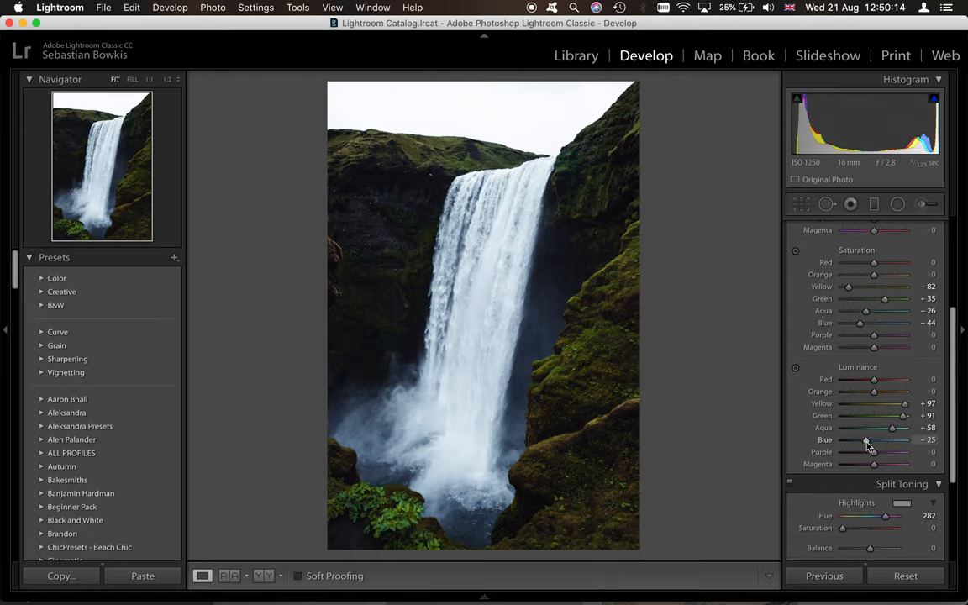
{"action": "left_click_drag", "start_coordinate": [893, 440], "coordinate": [899, 440]}
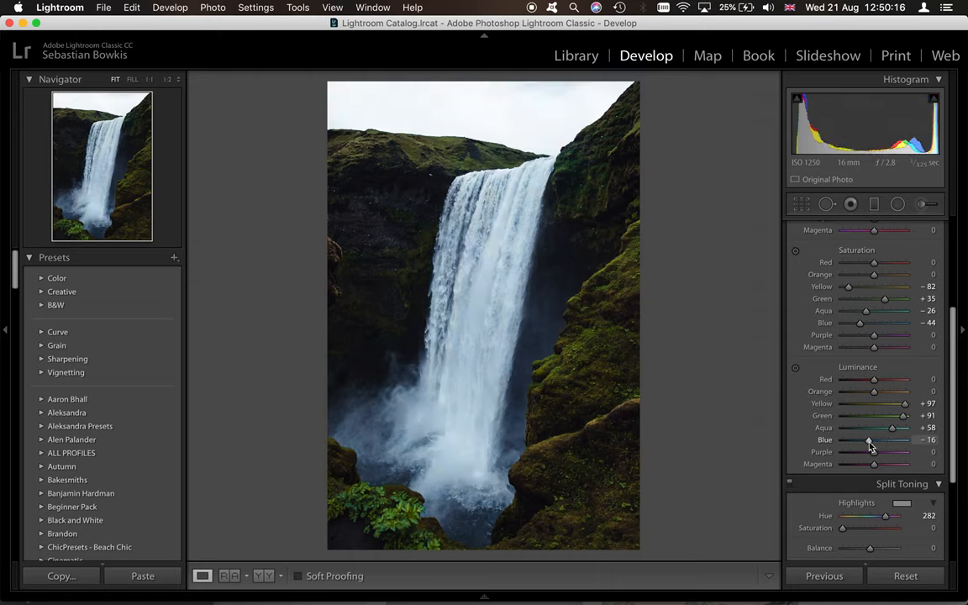
{"action": "left_click_drag", "start_coordinate": [868, 441], "coordinate": [862, 441]}
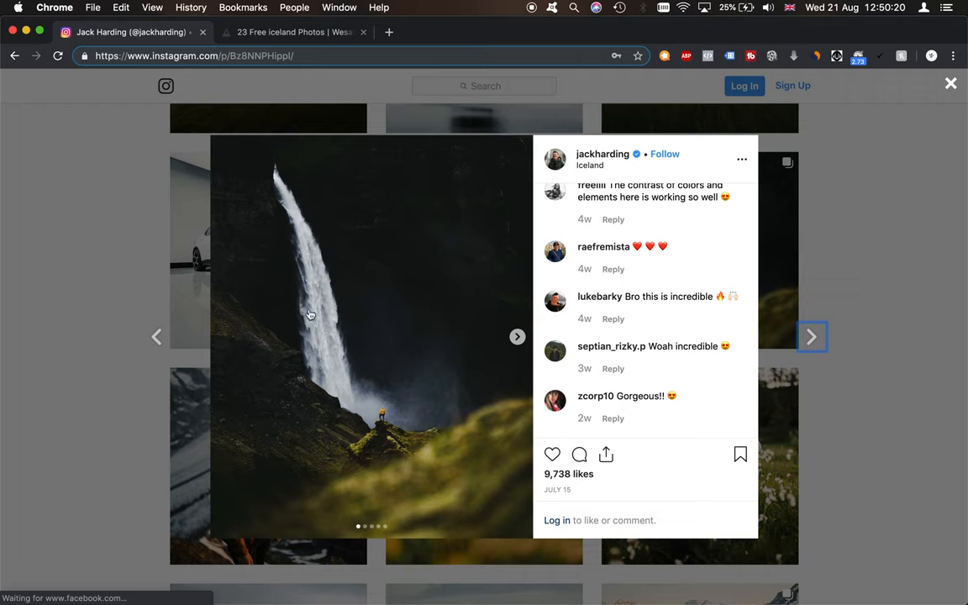
{"action": "mouse_move", "coordinate": [315, 316]}
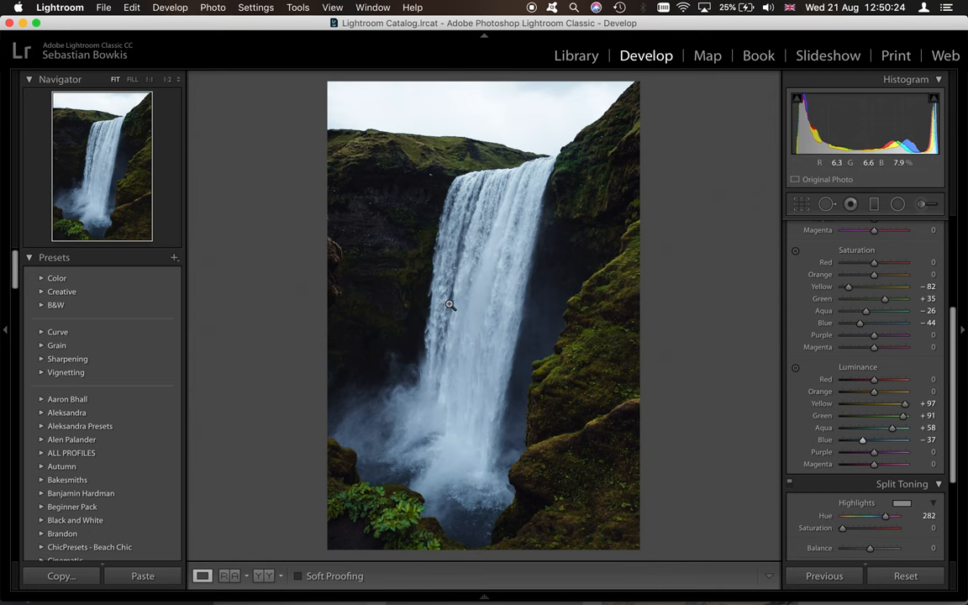
Push aqua luminance to +100 and pull blue luminance down to about -50
{"action": "left_click_drag", "start_coordinate": [862, 441], "coordinate": [892, 440]}
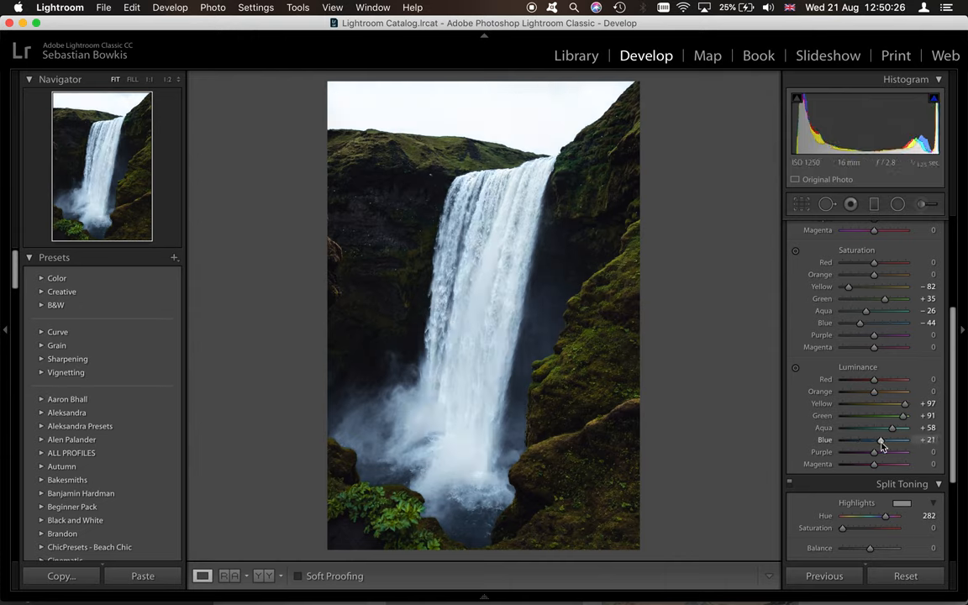
{"action": "left_click_drag", "start_coordinate": [884, 426], "coordinate": [870, 430]}
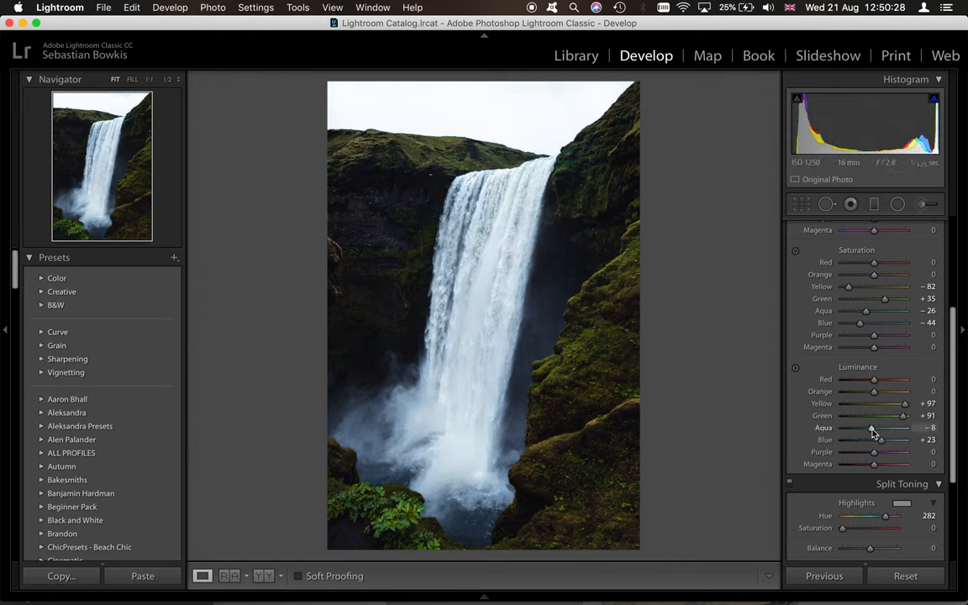
{"action": "left_click_drag", "start_coordinate": [876, 440], "coordinate": [874, 440]}
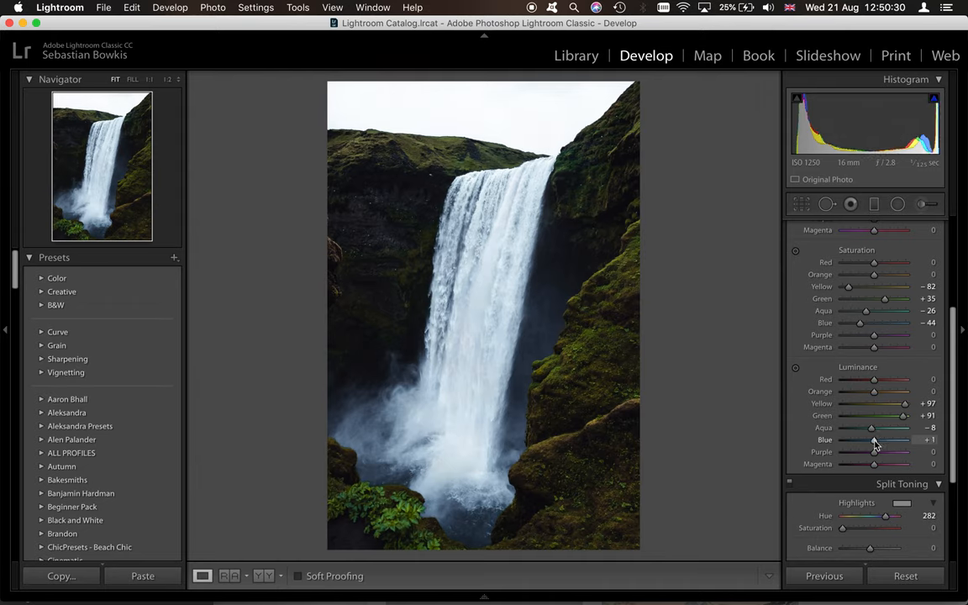
{"action": "left_click_drag", "start_coordinate": [877, 441], "coordinate": [870, 441]}
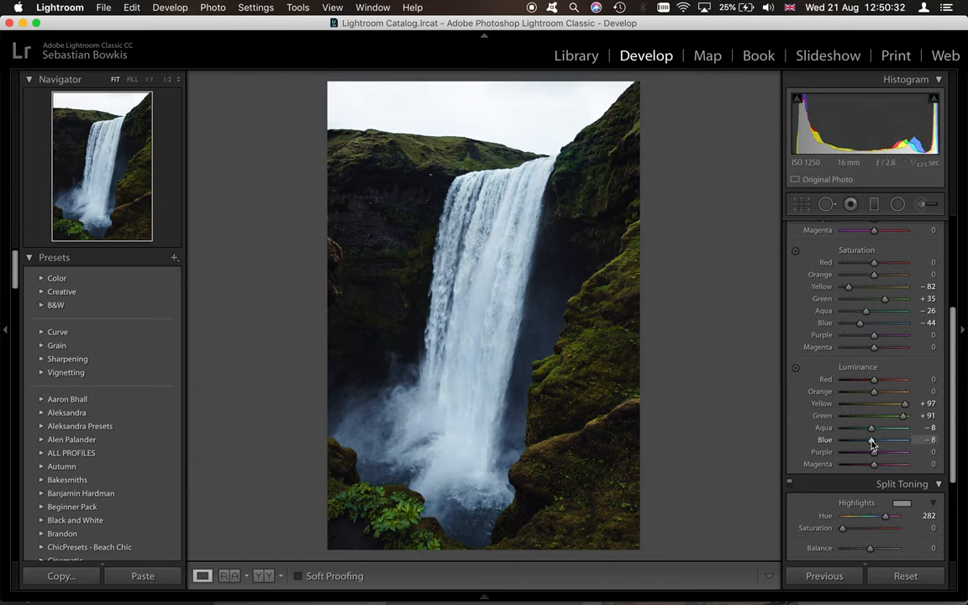
{"action": "left_click_drag", "start_coordinate": [870, 428], "coordinate": [897, 429]}
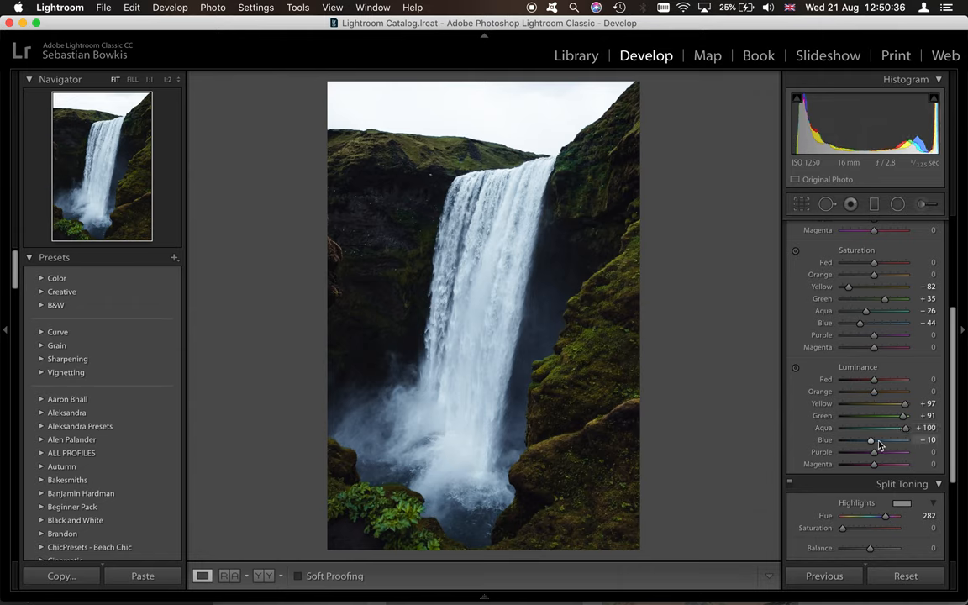
{"action": "left_click", "coordinate": [931, 225]}
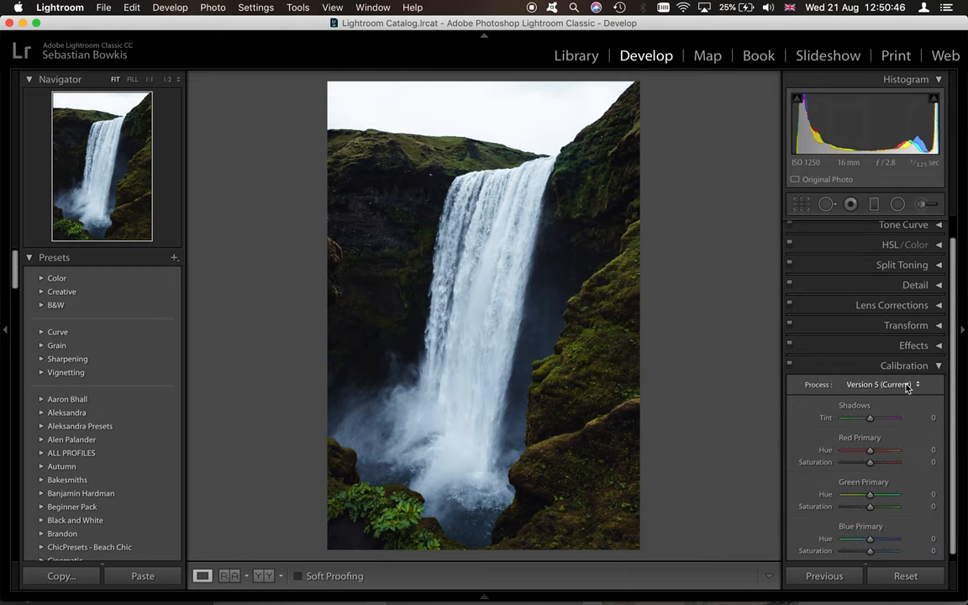
Shift the Calibration green primary hue to roughly -29 to recolour the moss
{"action": "key", "text": "cmd+tab"}
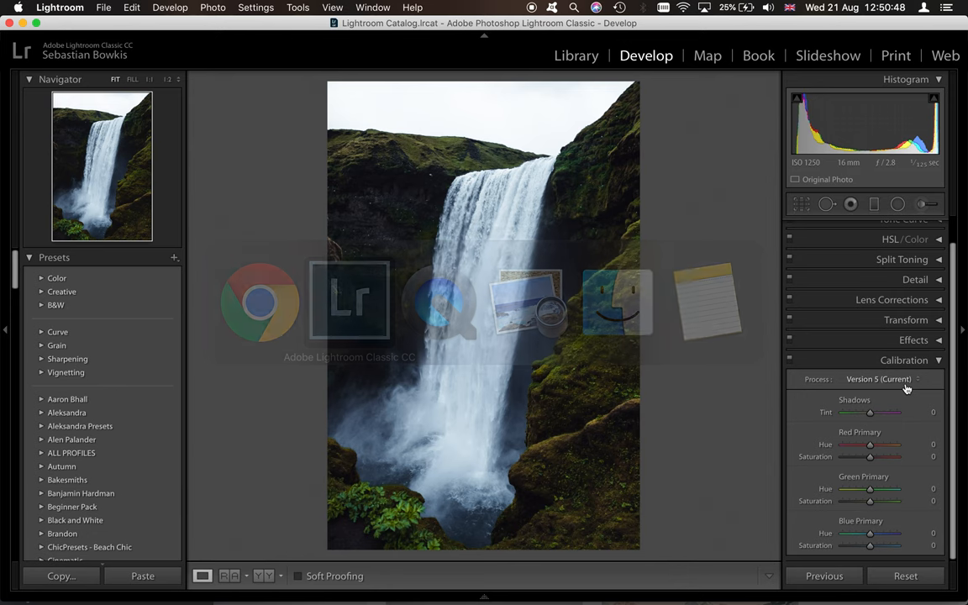
{"action": "left_click_drag", "start_coordinate": [870, 487], "coordinate": [877, 488]}
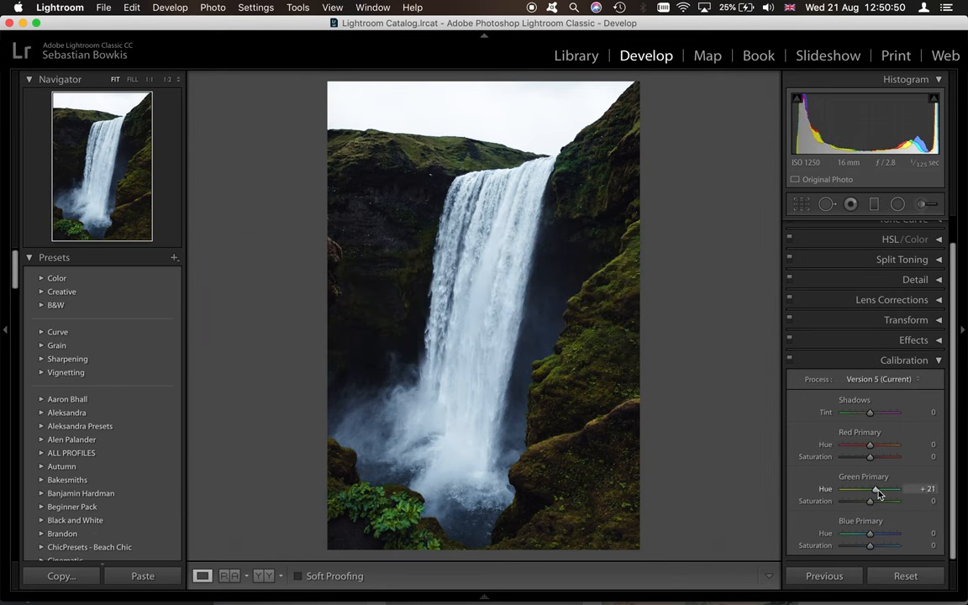
{"action": "left_click_drag", "start_coordinate": [877, 489], "coordinate": [857, 489]}
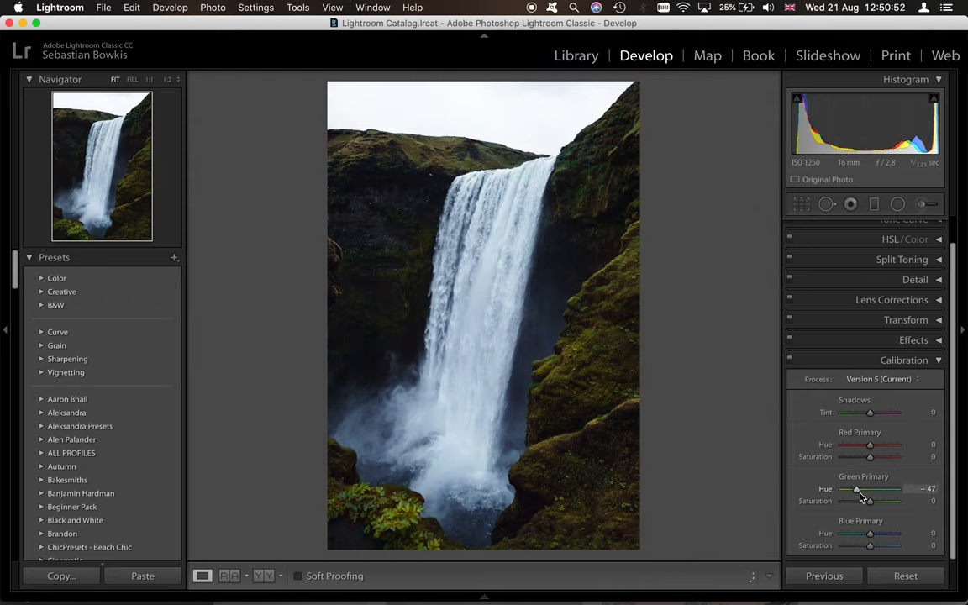
{"action": "left_click_drag", "start_coordinate": [857, 487], "coordinate": [862, 487]}
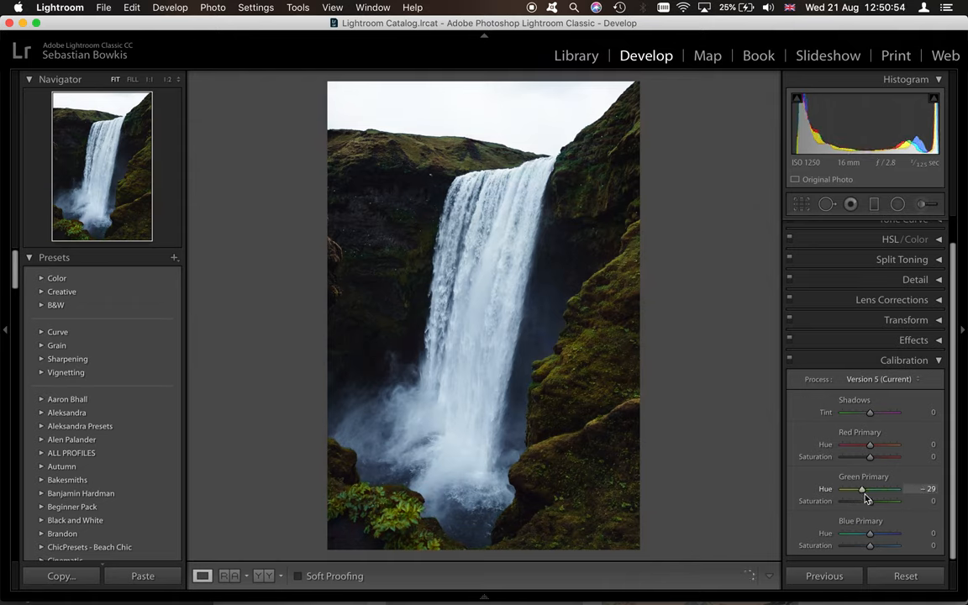